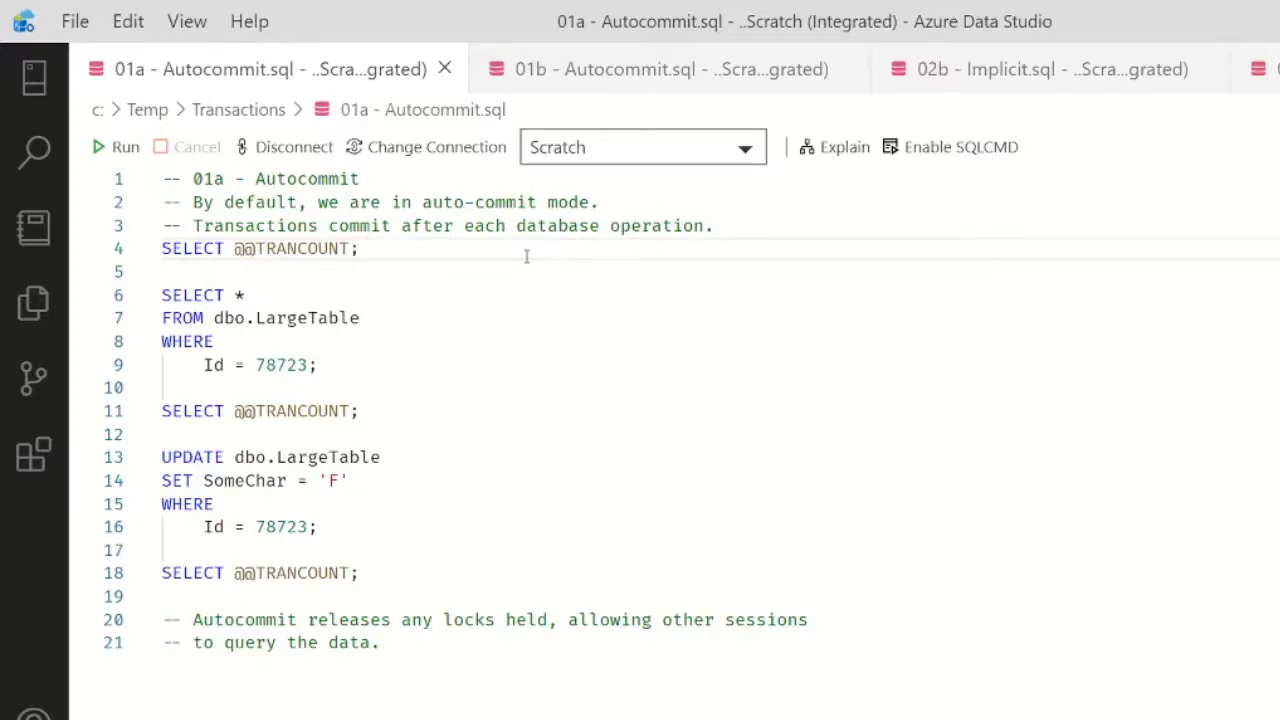
In 01a, run the read of row 78723 and its update, each with a transaction-count check.
{"action": "left_click", "coordinate": [98, 146]}
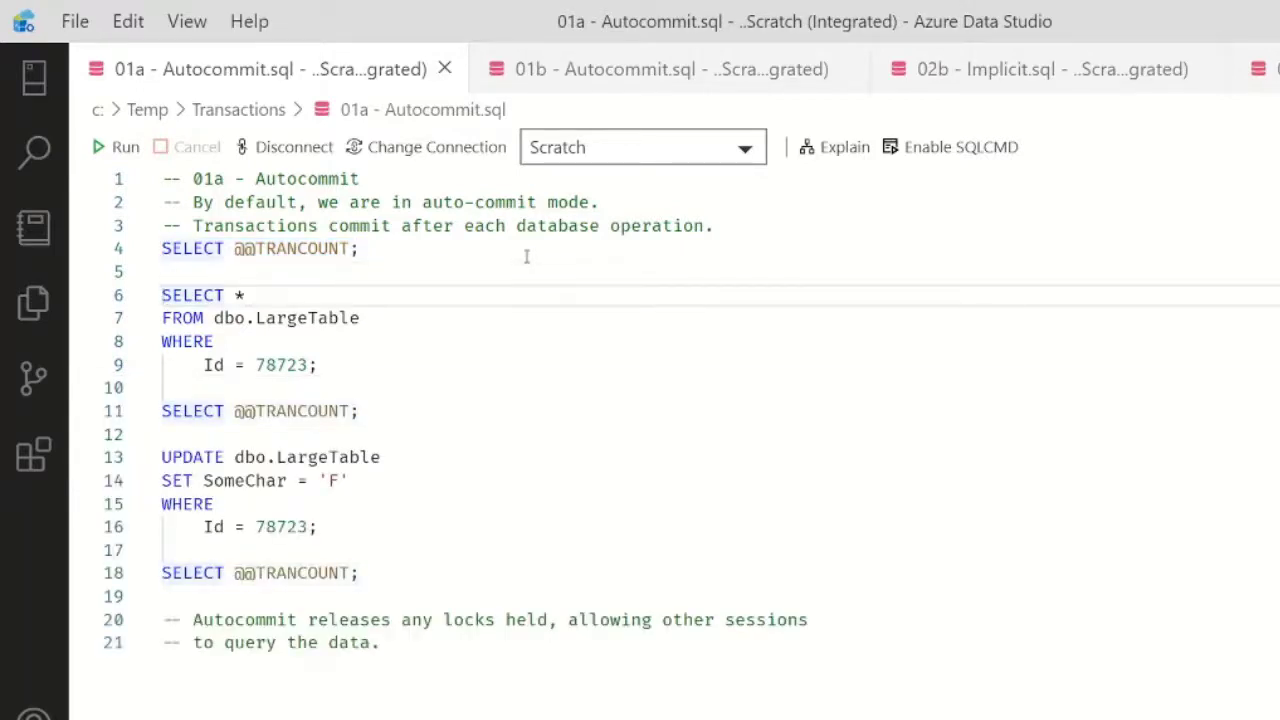
{"action": "left_click_drag", "start_coordinate": [161, 295], "coordinate": [316, 365]}
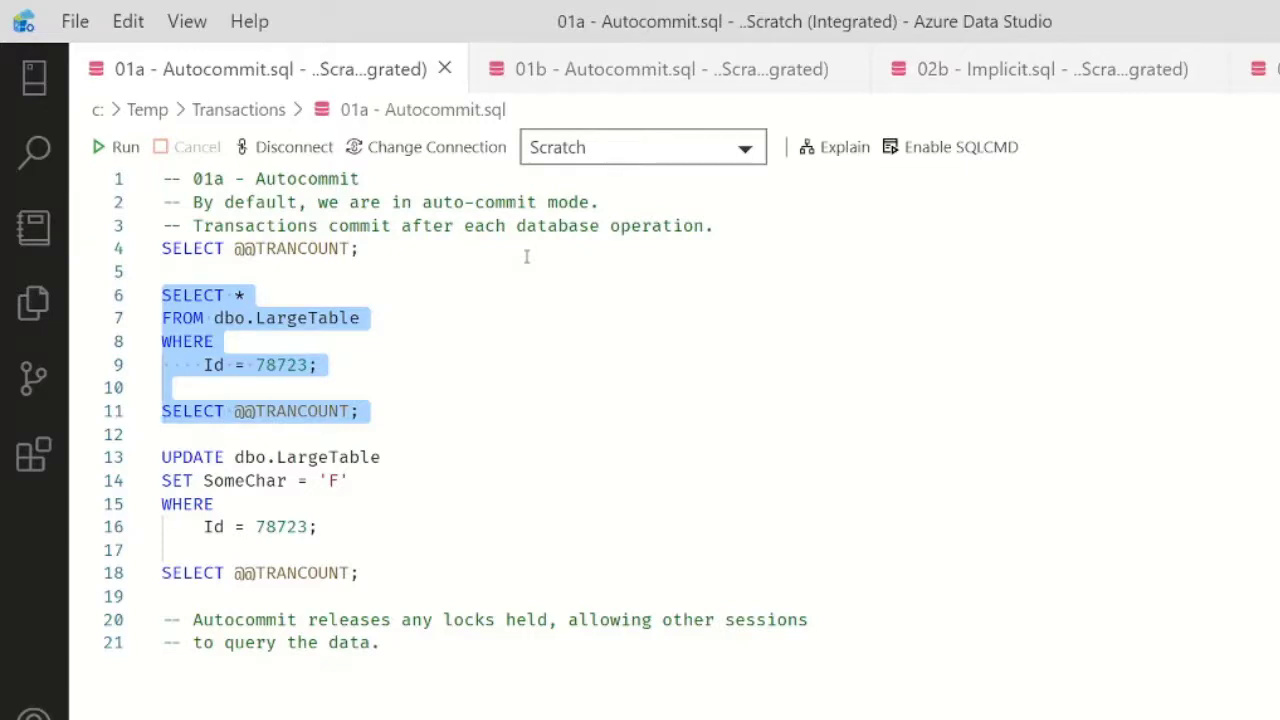
{"action": "left_click", "coordinate": [115, 147]}
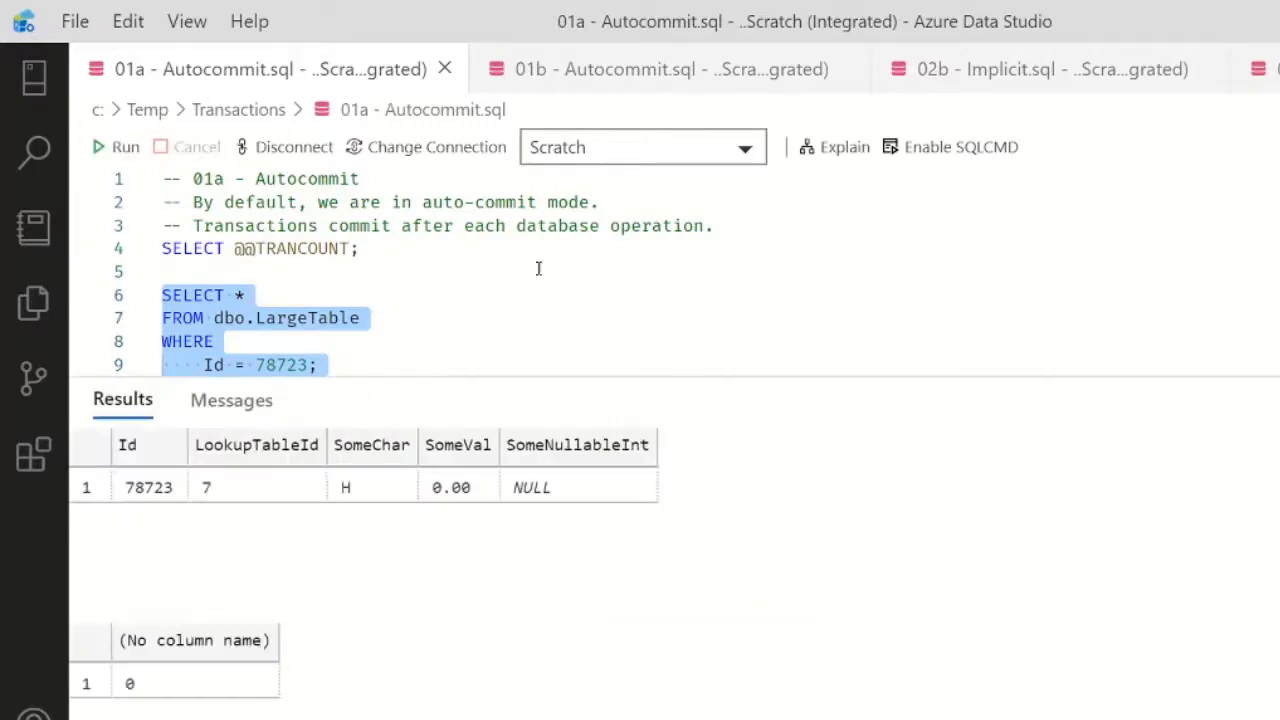
{"action": "mouse_move", "coordinate": [393, 503]}
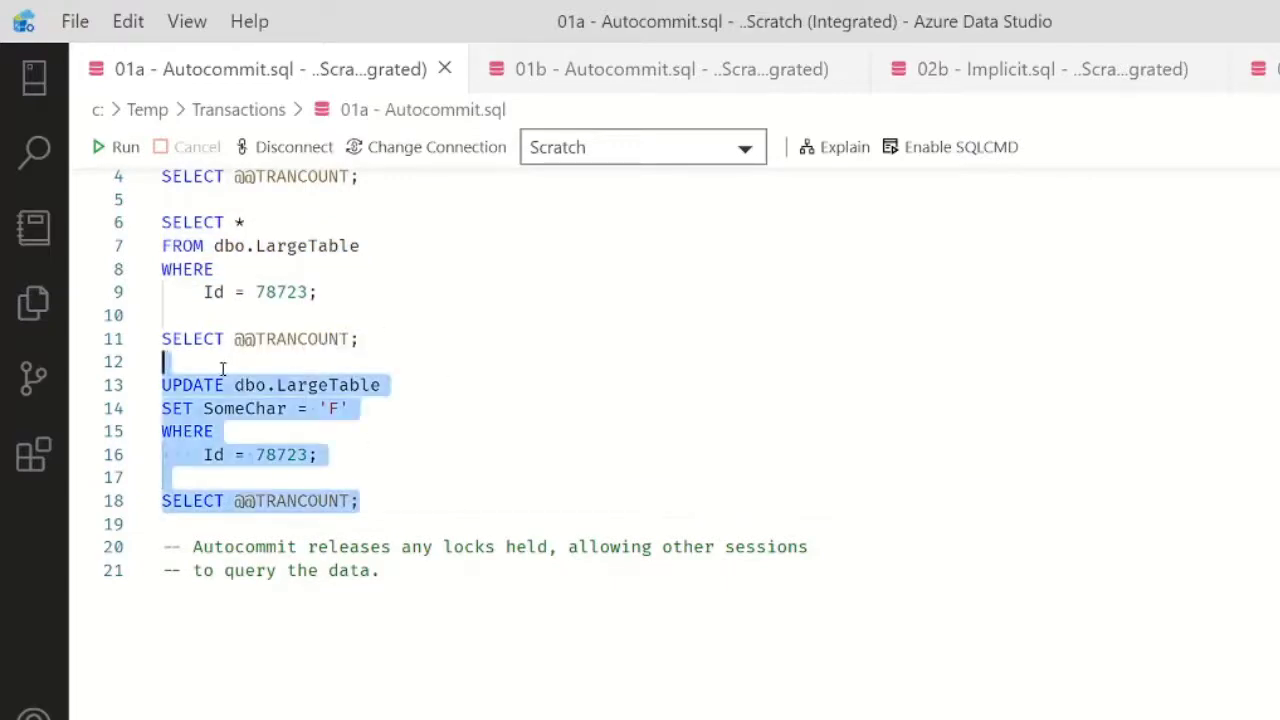
{"action": "left_click", "coordinate": [125, 147]}
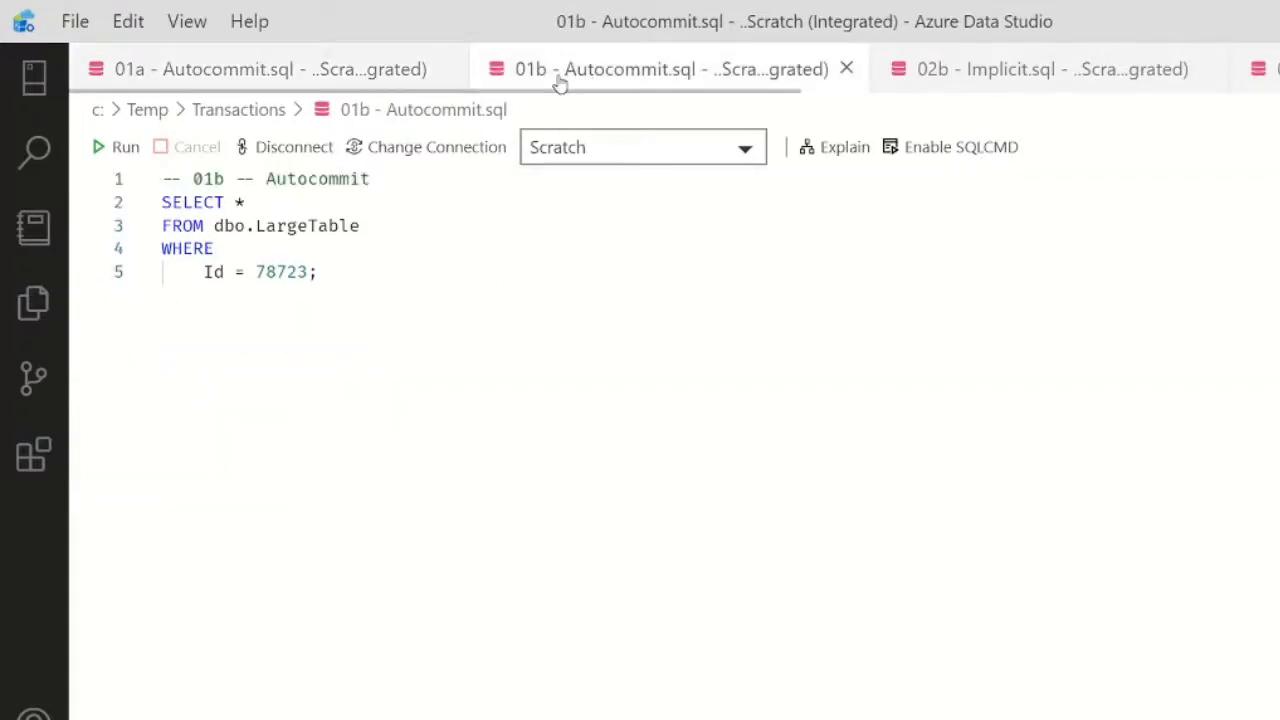
Run the 01b SELECT, returning row 78723 with SomeChar F.
{"action": "left_click", "coordinate": [116, 147]}
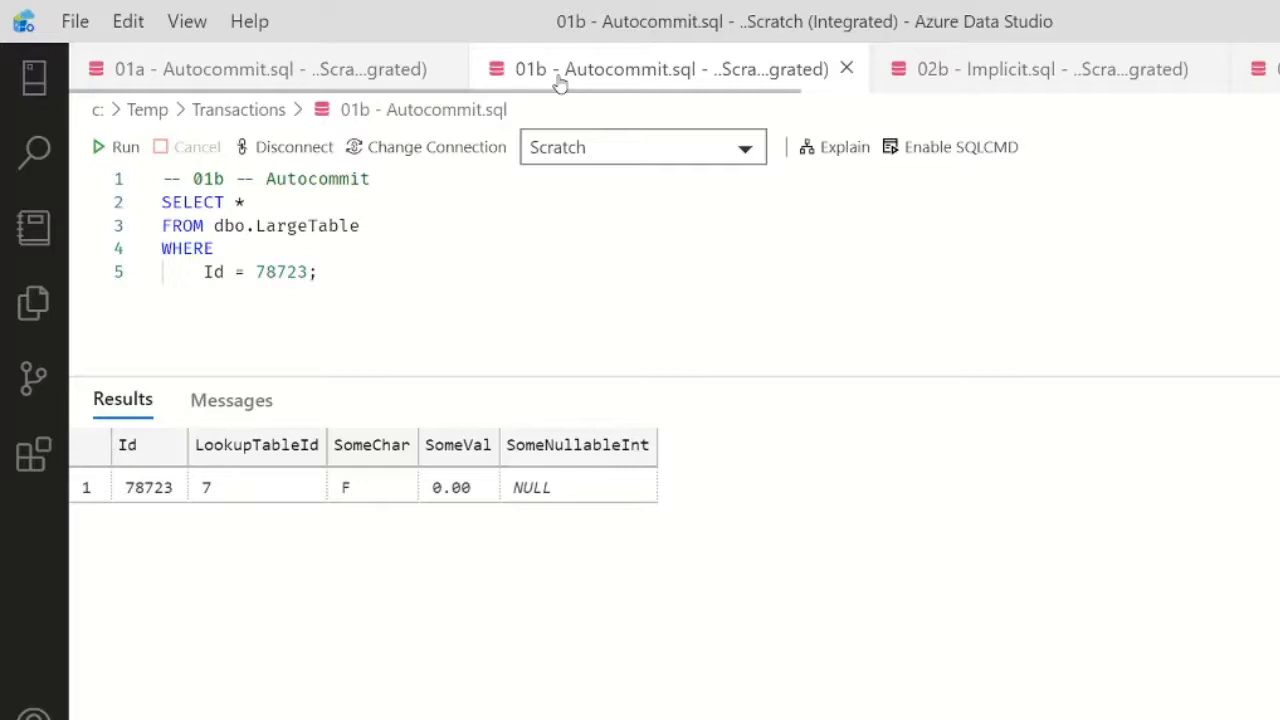
{"action": "mouse_move", "coordinate": [800, 112]}
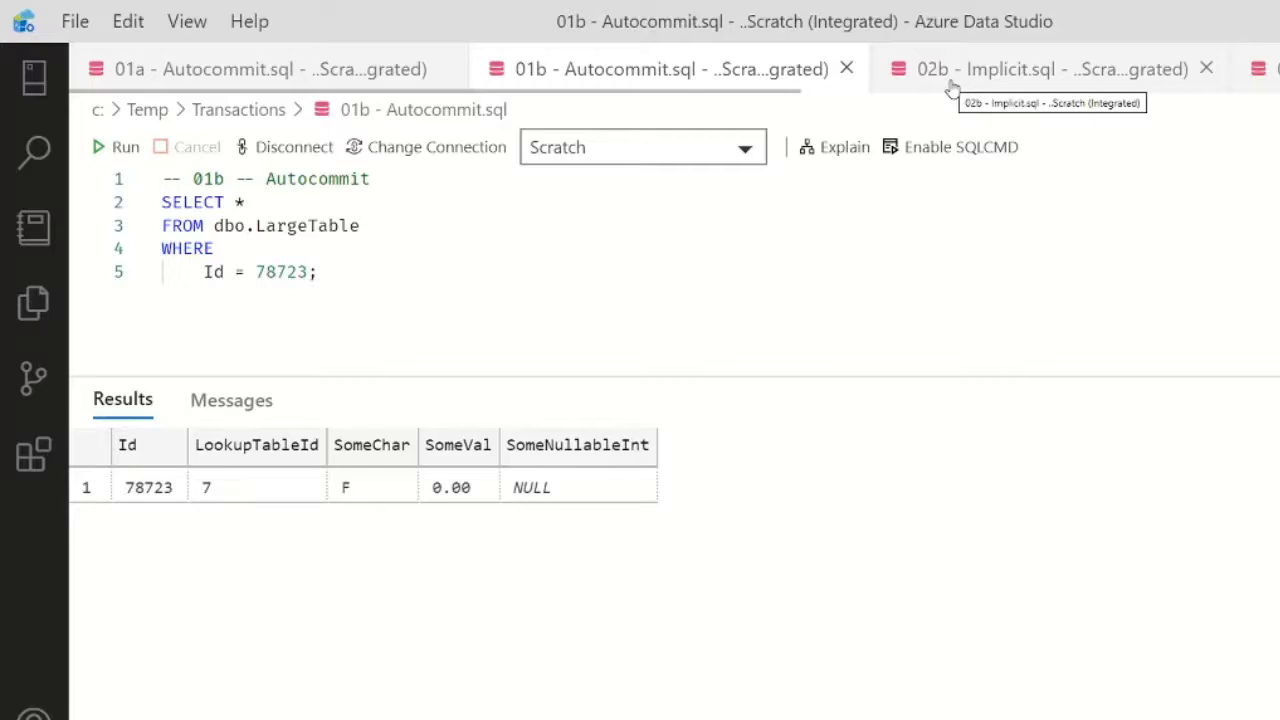
{"action": "mouse_move", "coordinate": [935, 690]}
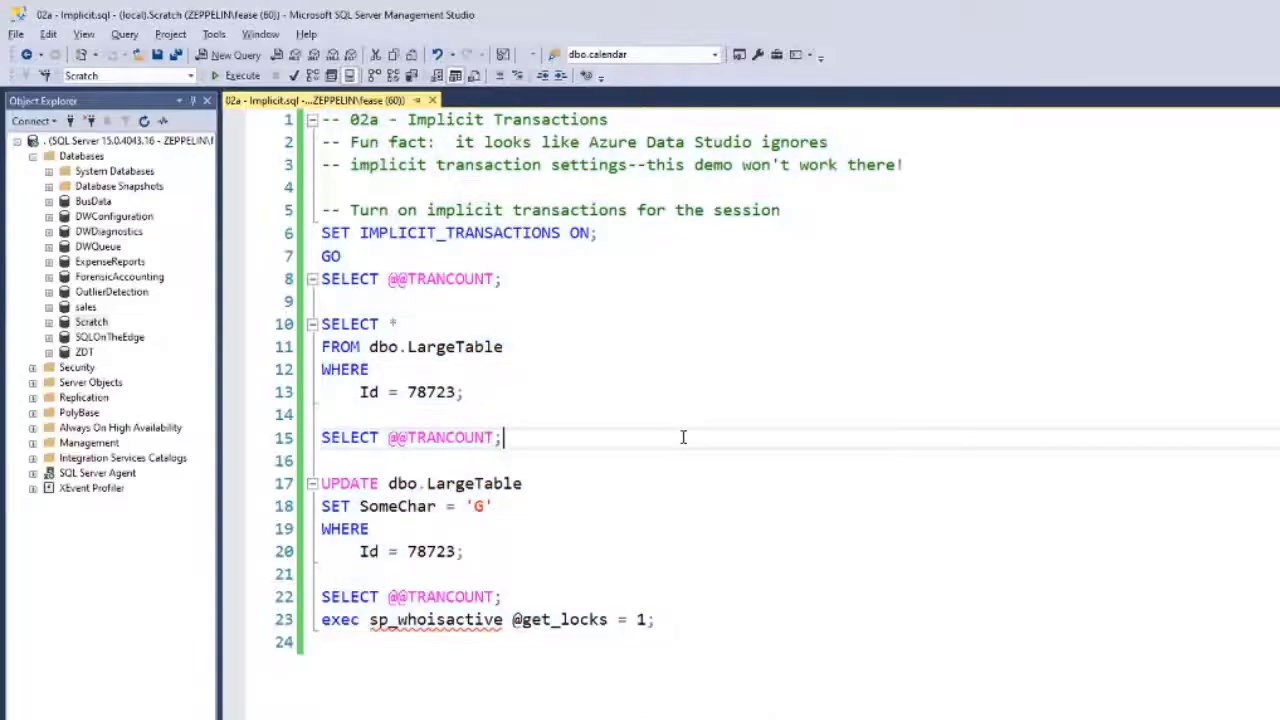
{"action": "mouse_move", "coordinate": [654, 261]}
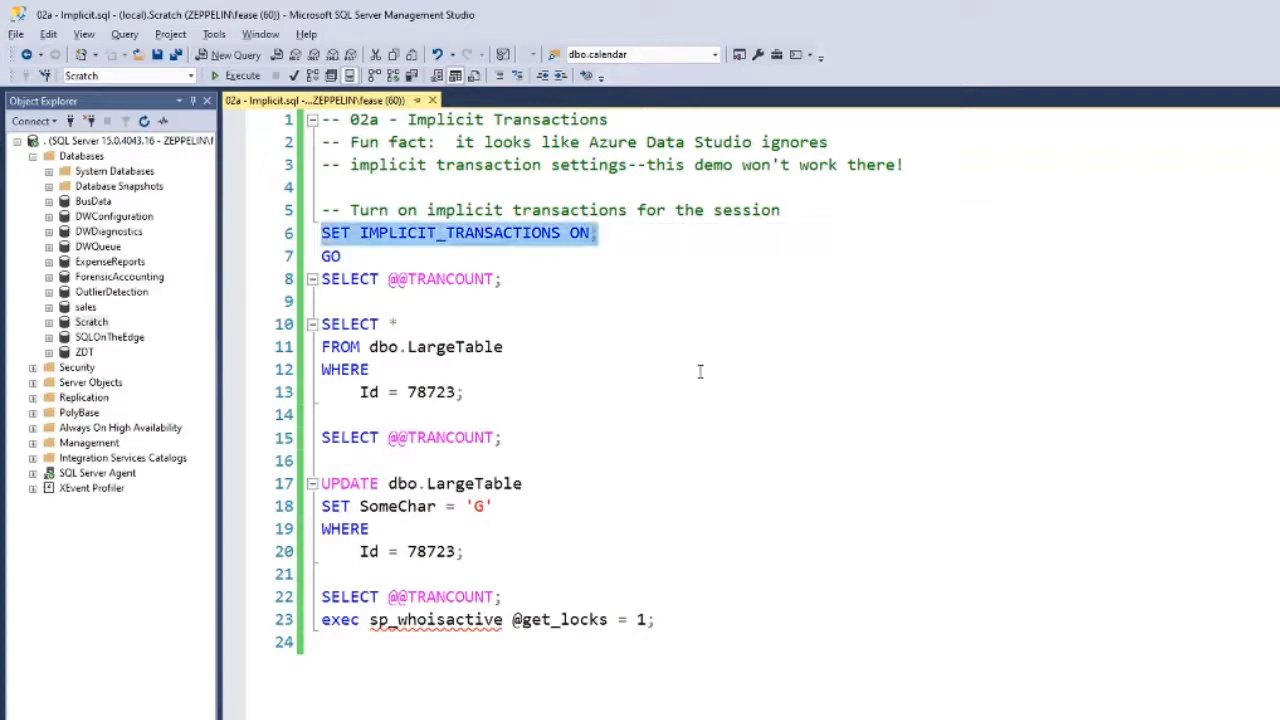
Execute SET IMPLICIT_TRANSACTIONS ON, then the row 78723 read and the update to G.
{"action": "left_click", "coordinate": [240, 75]}
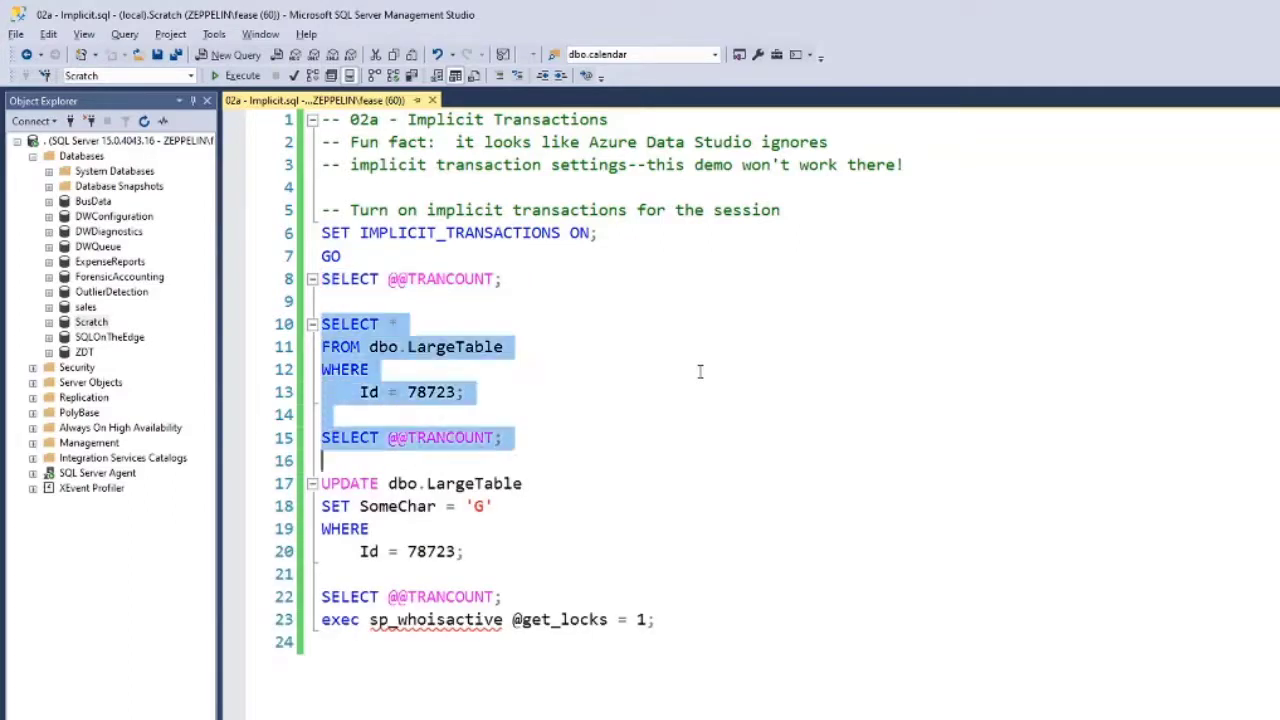
{"action": "left_click", "coordinate": [241, 75]}
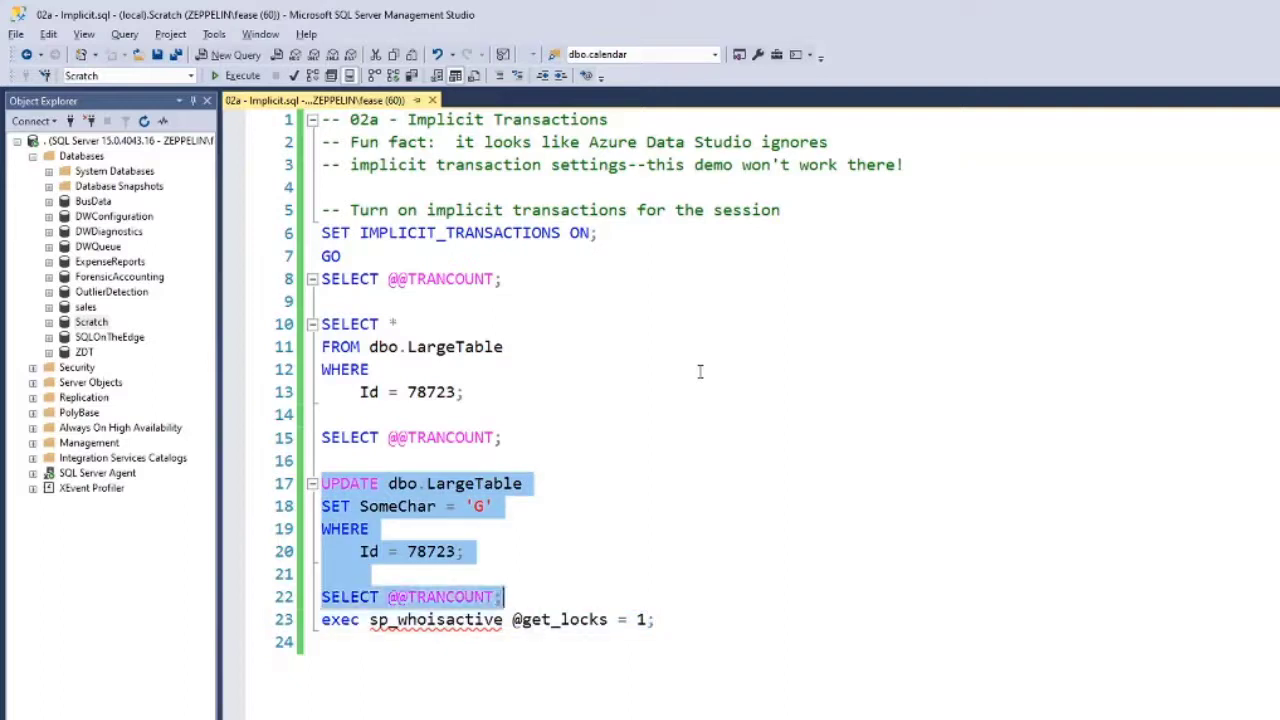
{"action": "left_click", "coordinate": [240, 75]}
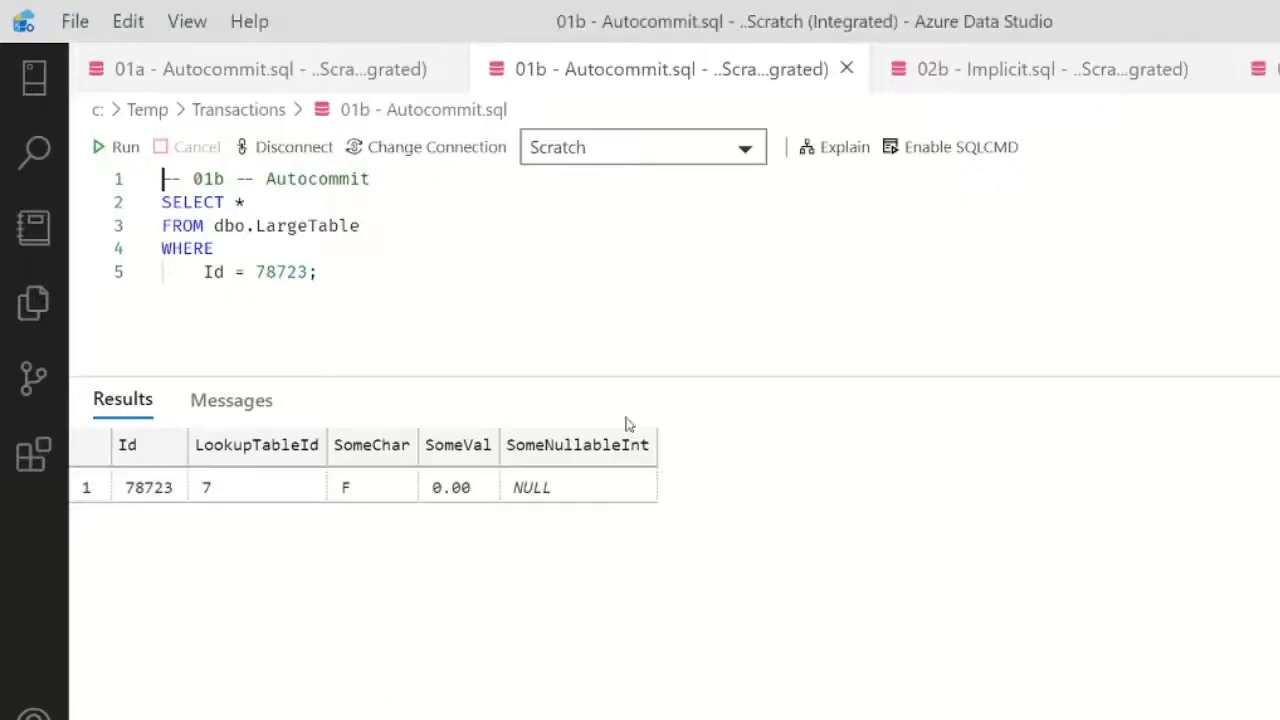
Run the 02b Implicit read of row 78723, which hangs waiting on the lock.
{"action": "left_click", "coordinate": [1000, 69]}
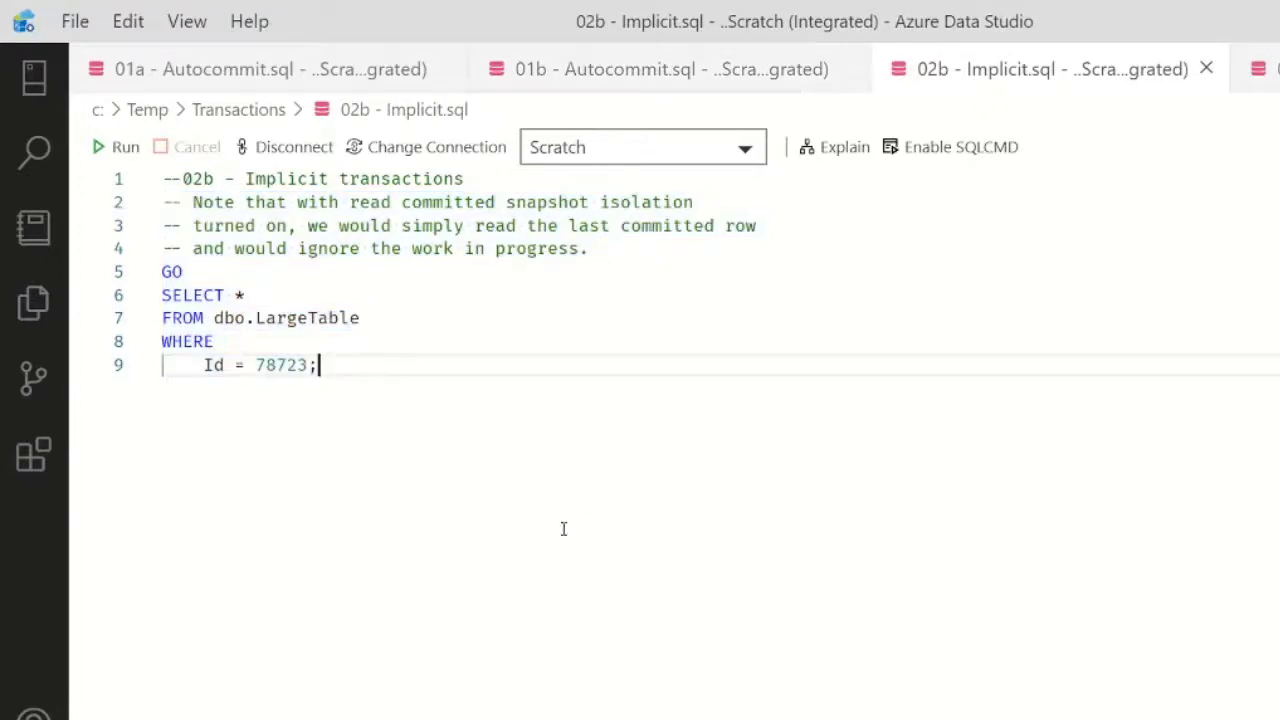
{"action": "mouse_move", "coordinate": [806, 453]}
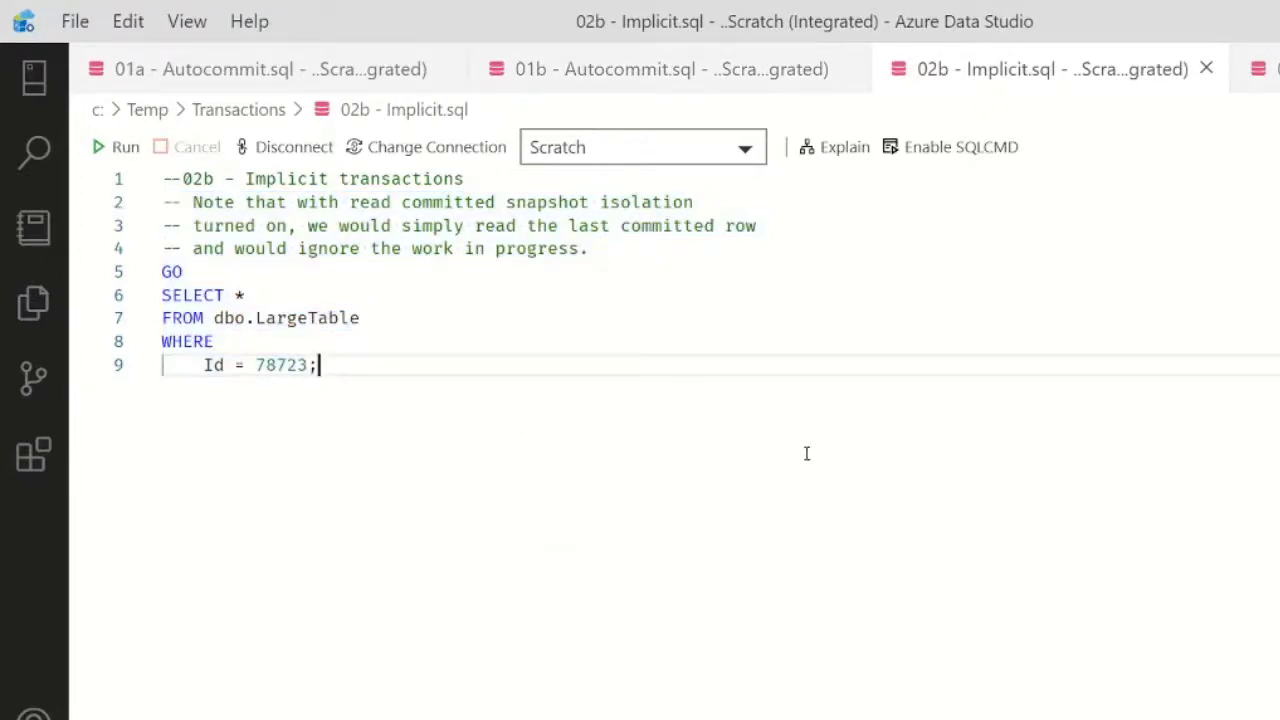
{"action": "left_click", "coordinate": [116, 147]}
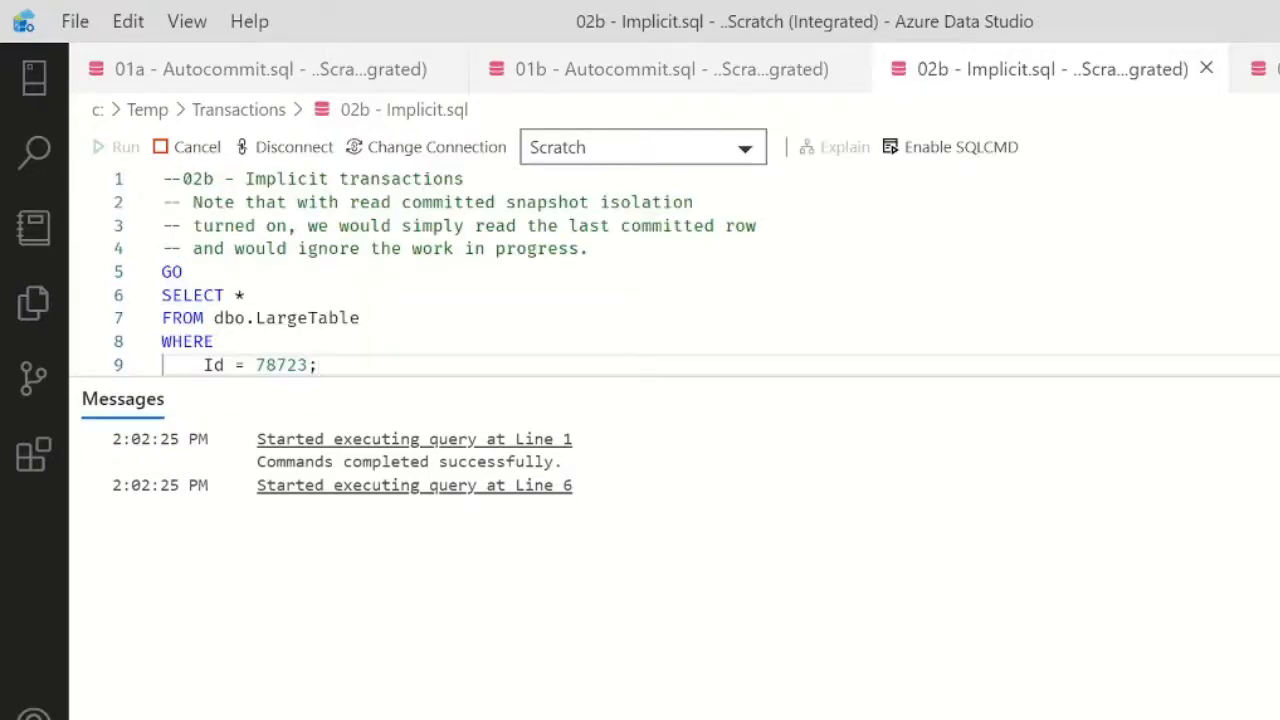
{"action": "mouse_move", "coordinate": [918, 429]}
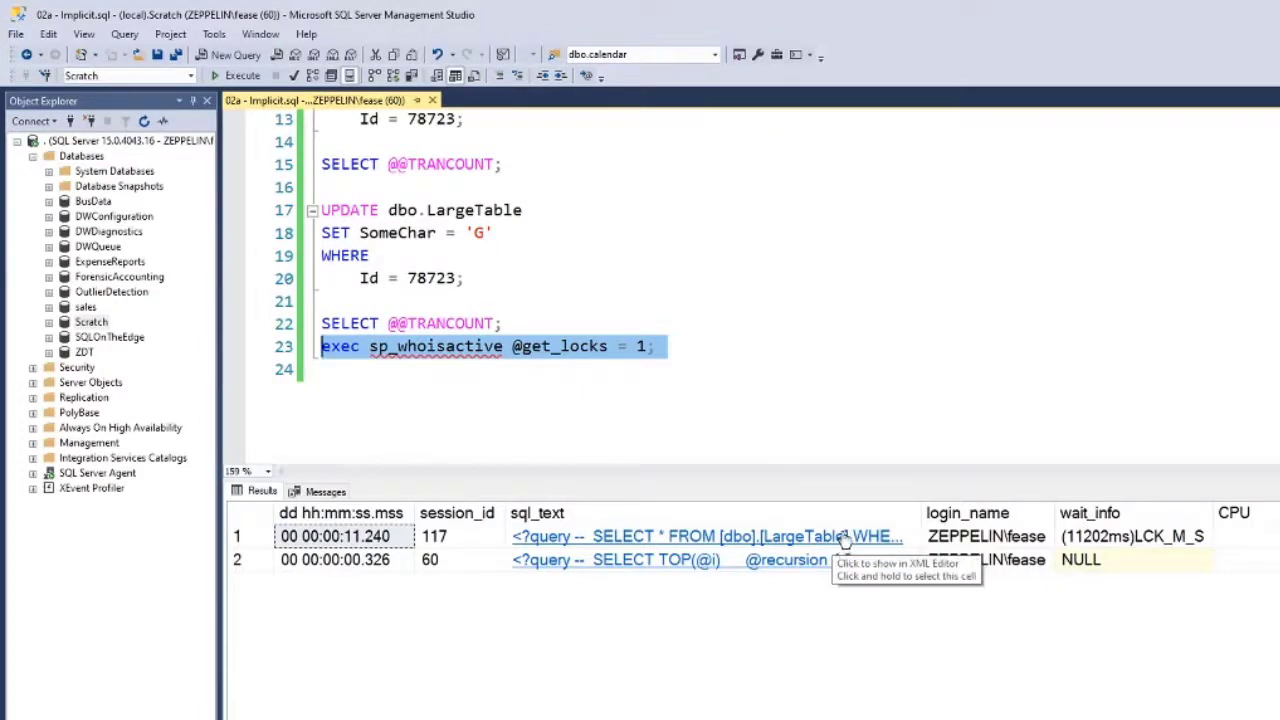
{"action": "mouse_move", "coordinate": [630, 597]}
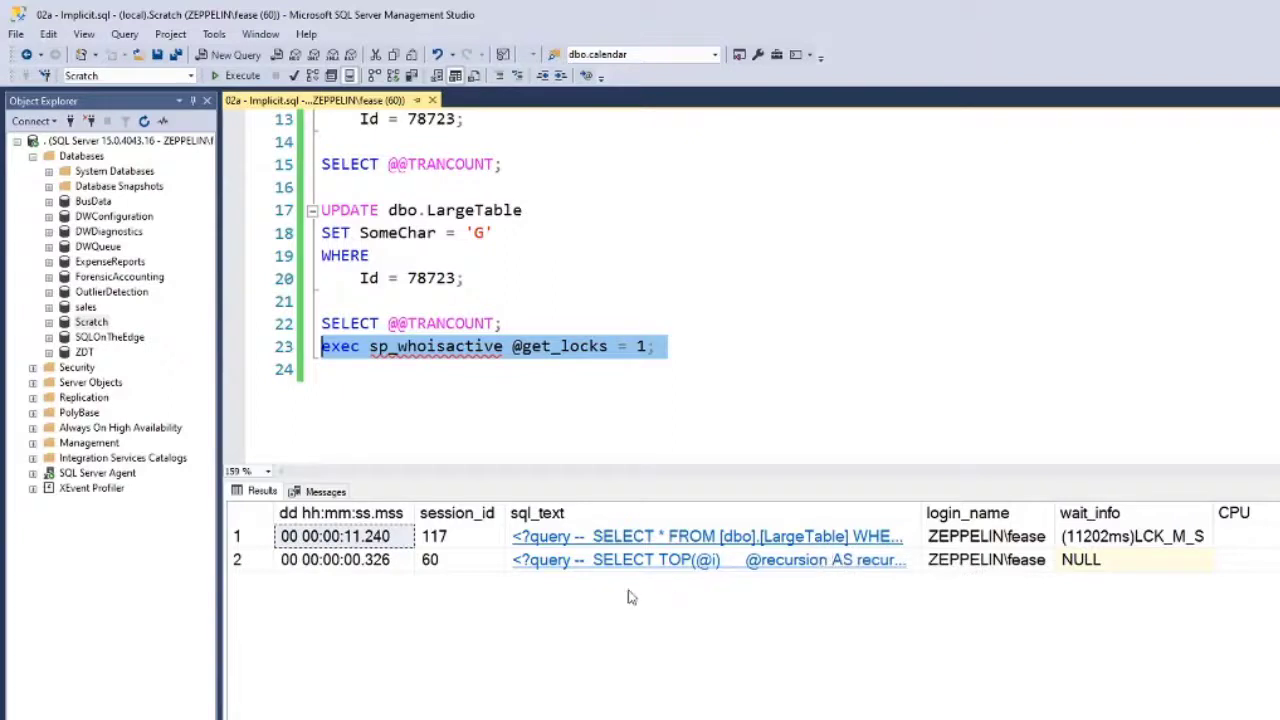
Check sp_whoisactive for the blocked read, then add ROLLBACK on line 24.
{"action": "left_click", "coordinate": [731, 418]}
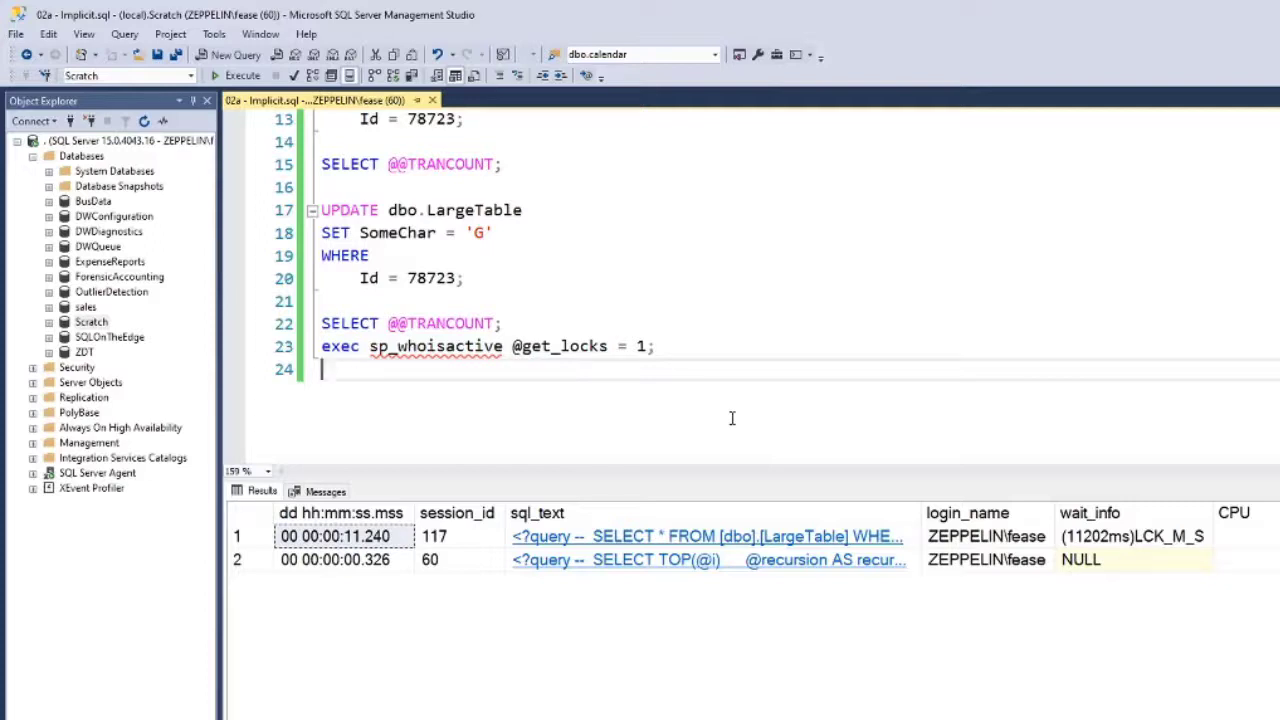
{"action": "left_click", "coordinate": [322, 346]}
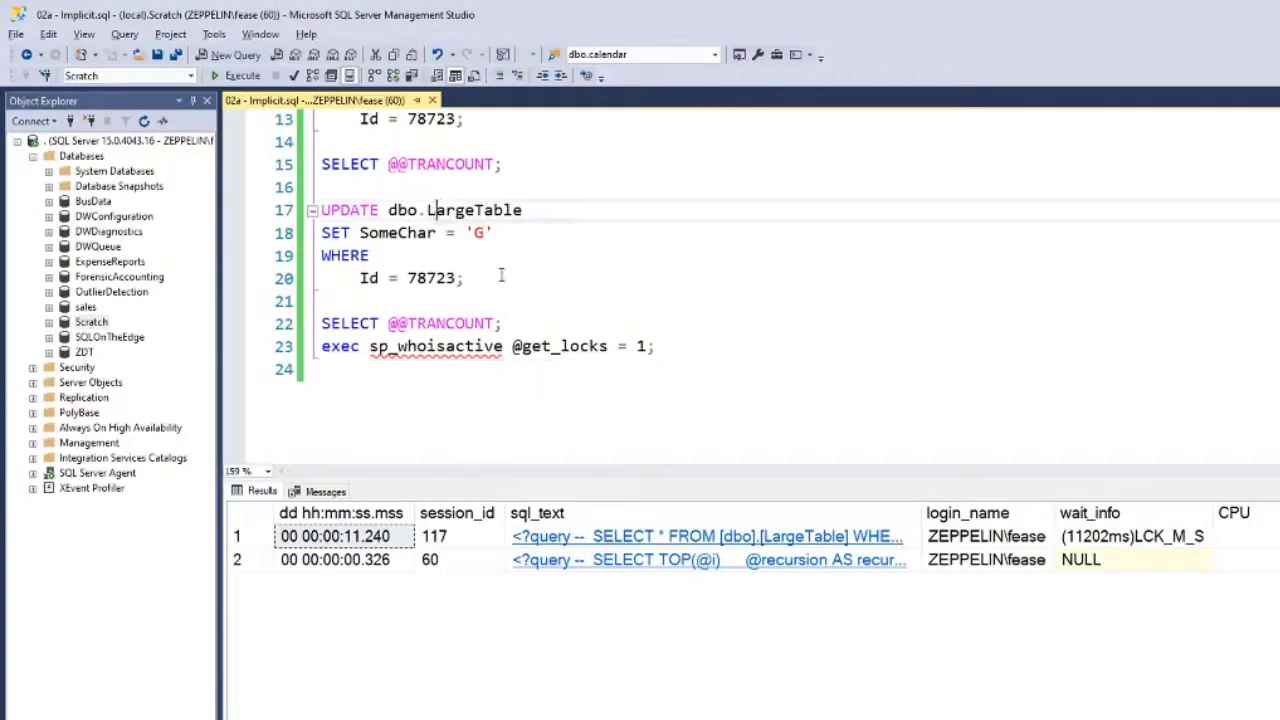
{"action": "type", "text": "rol"}
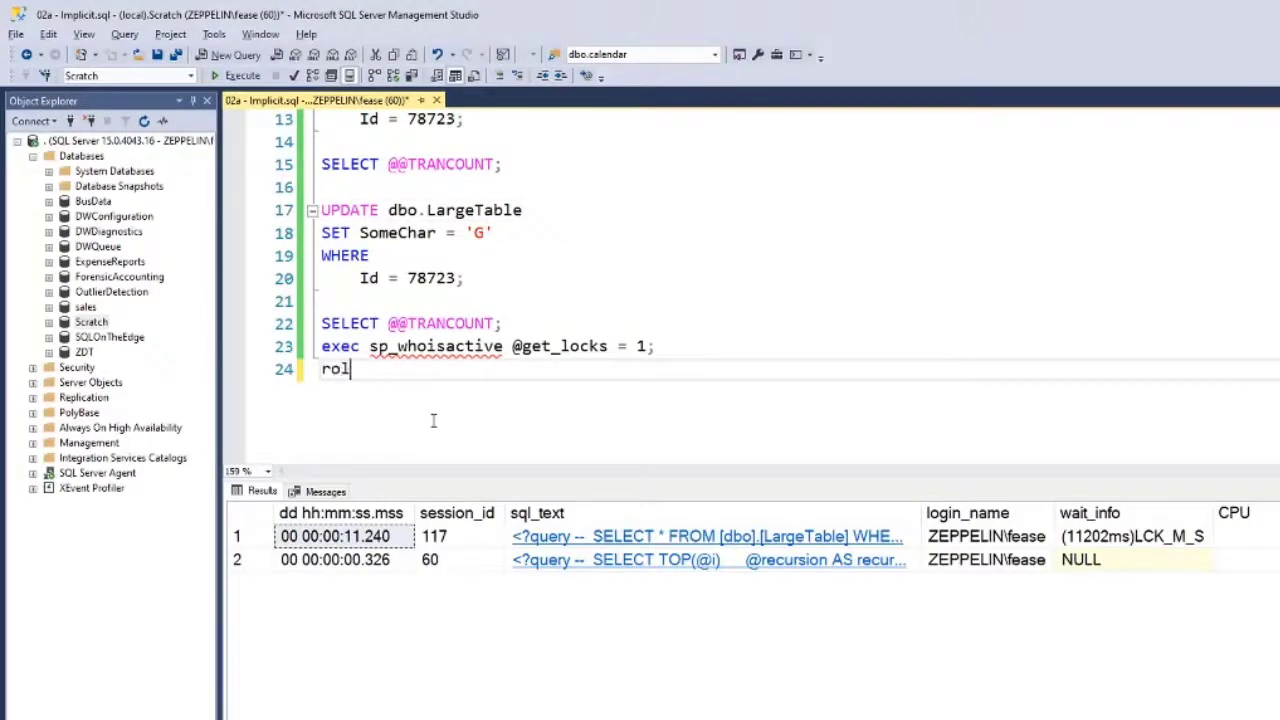
{"action": "type", "text": "lback"}
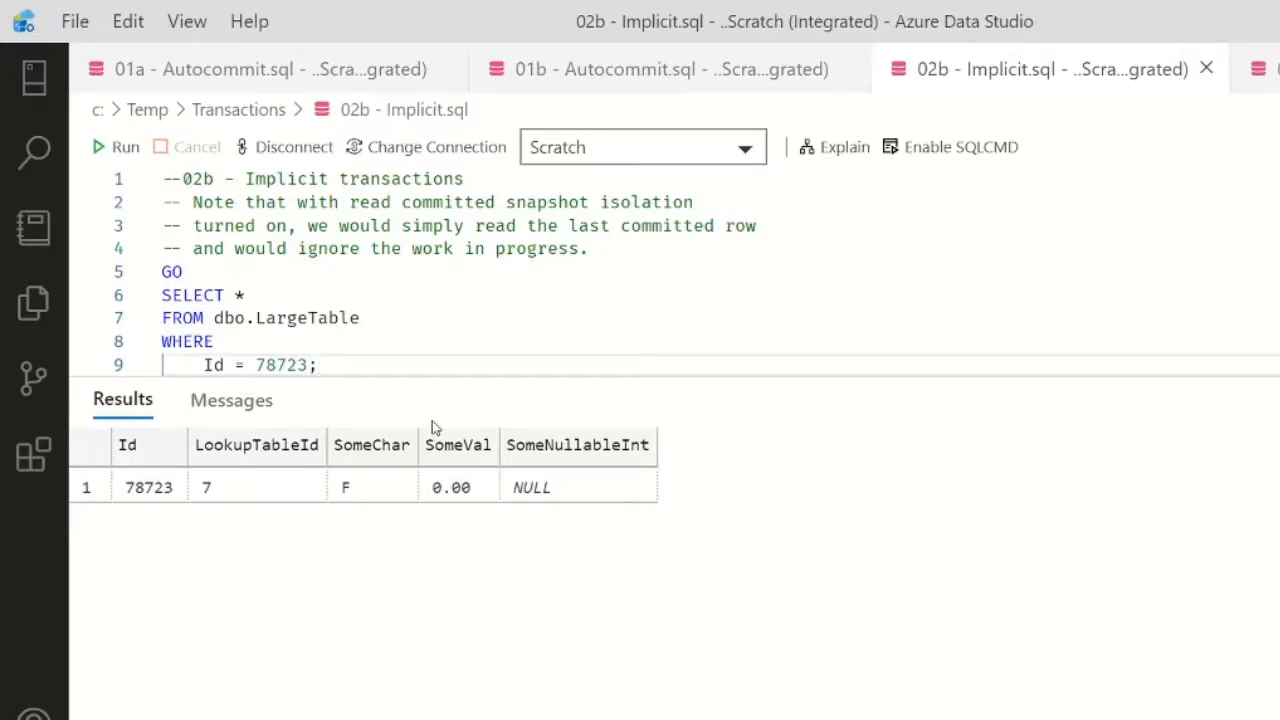
{"action": "mouse_move", "coordinate": [1260, 104]}
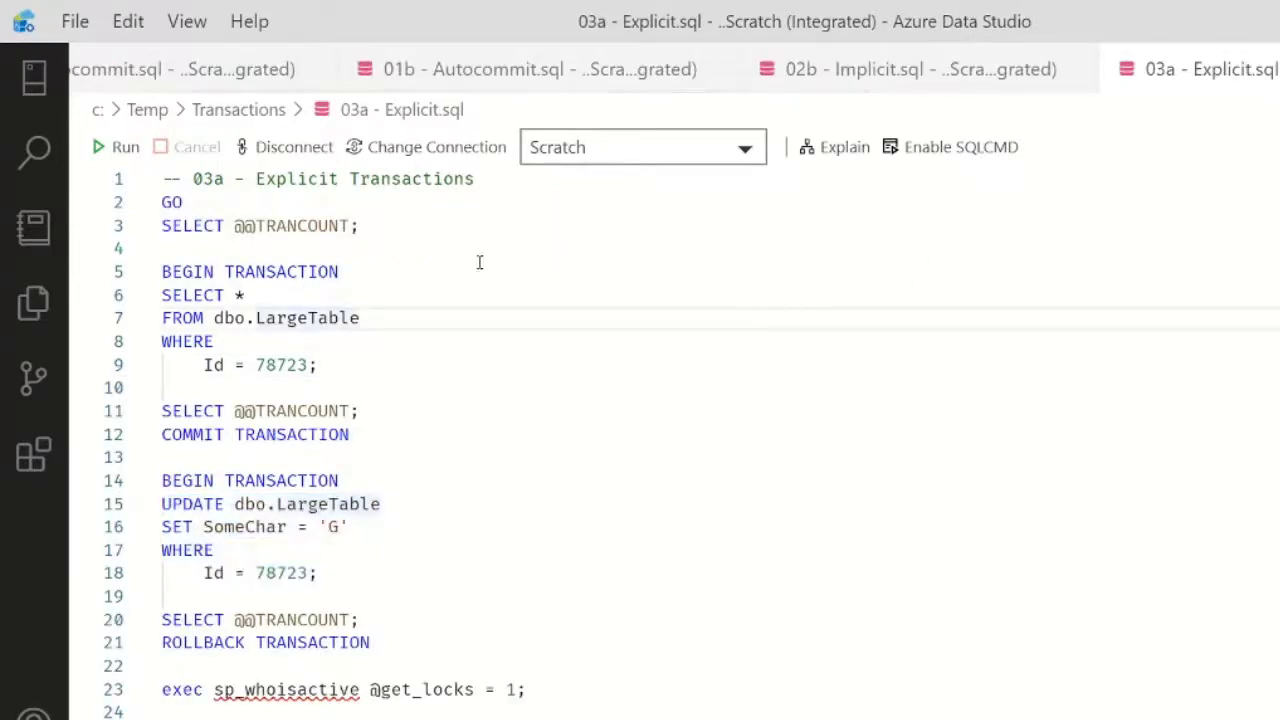
In 03a, run the committed transaction (lines 5–13), then leave the row 78723 update open.
{"action": "left_click", "coordinate": [339, 271]}
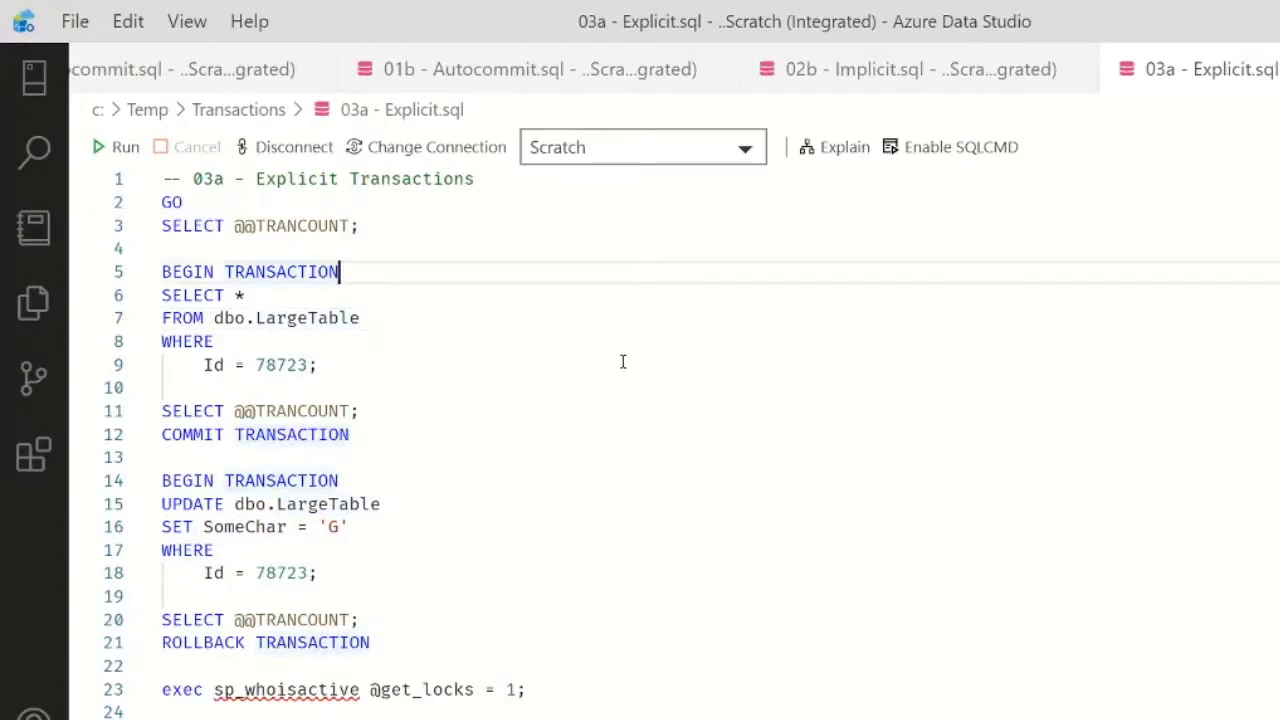
{"action": "double_click", "coordinate": [250, 271]}
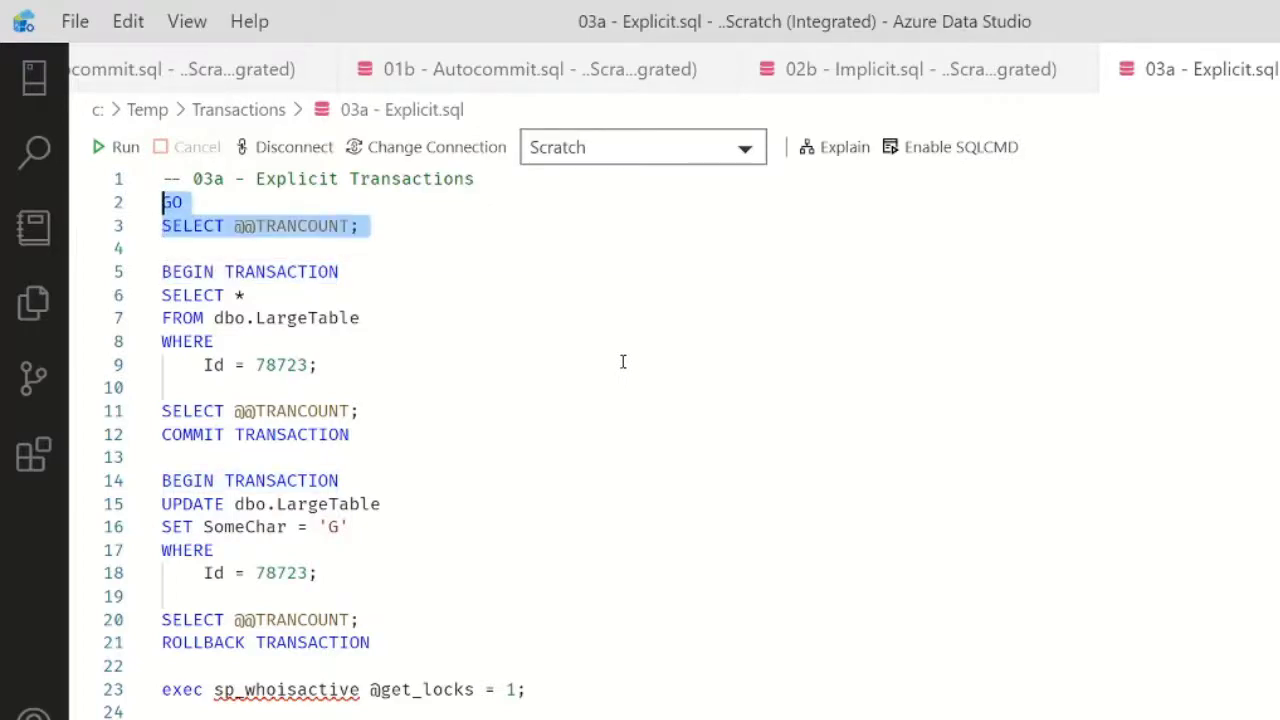
{"action": "left_click", "coordinate": [114, 147]}
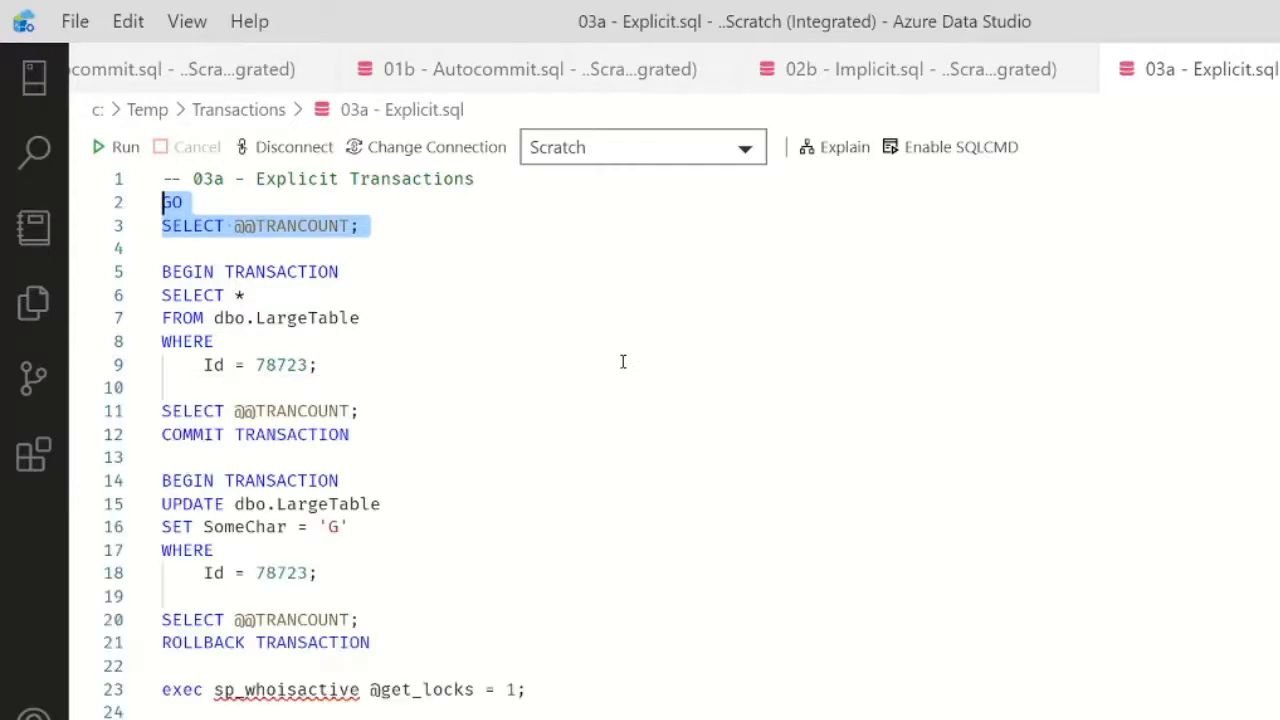
{"action": "left_click", "coordinate": [250, 271]}
{"action": "type", "text": "SELECT @@TRANCOUNT;"}
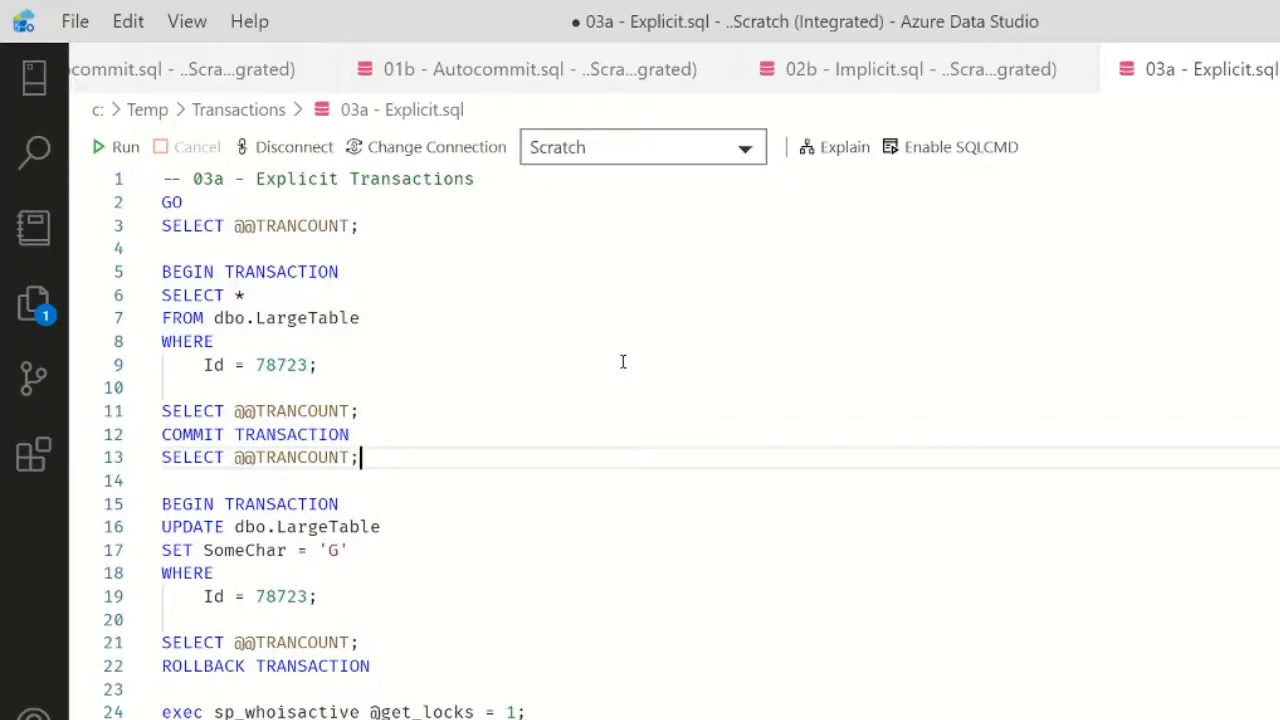
{"action": "left_click_drag", "start_coordinate": [162, 434], "coordinate": [358, 457]}
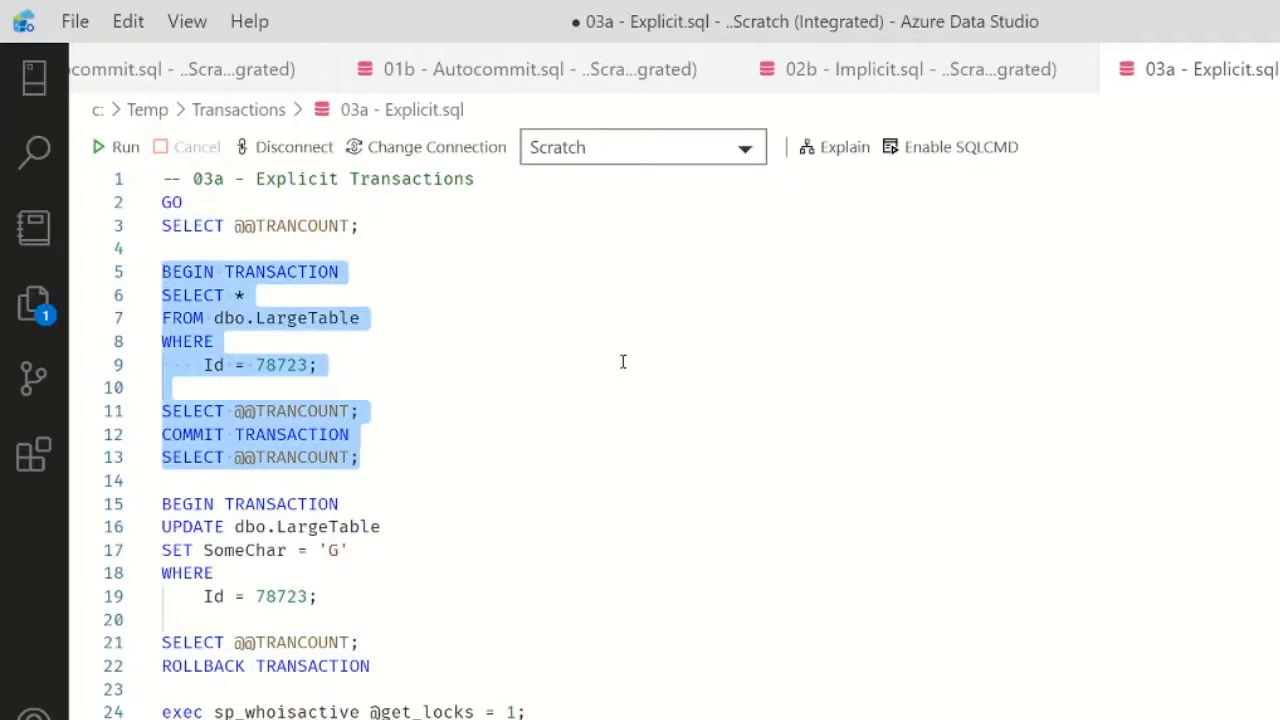
{"action": "left_click", "coordinate": [125, 147]}
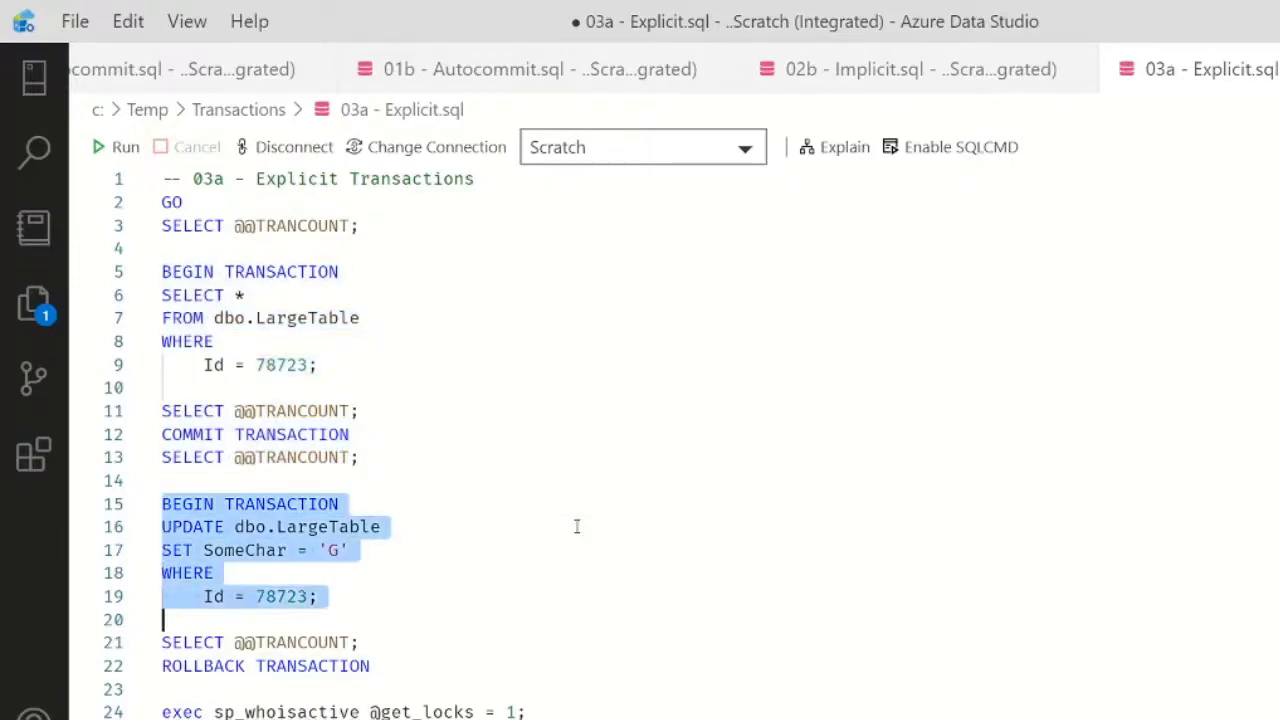
{"action": "left_click", "coordinate": [117, 146]}
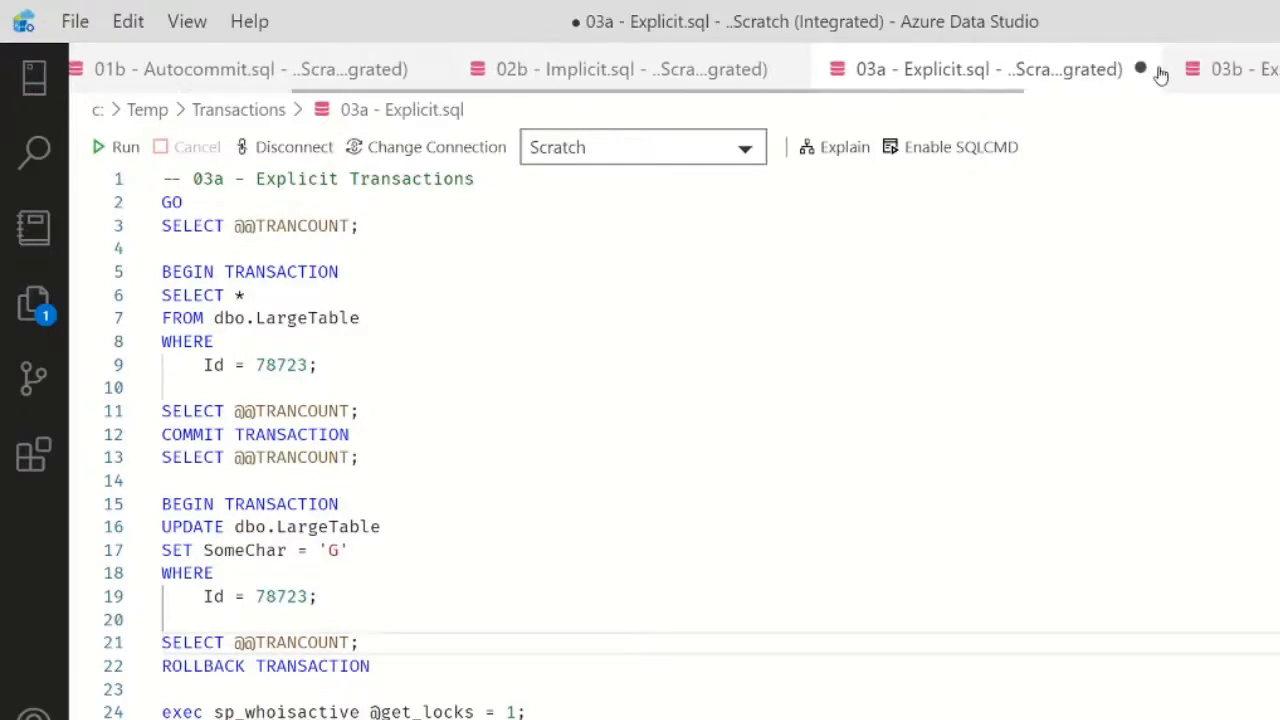
Run the blocked 03b read, roll back the 03a update, and see one row return.
{"action": "left_click", "coordinate": [1225, 69]}
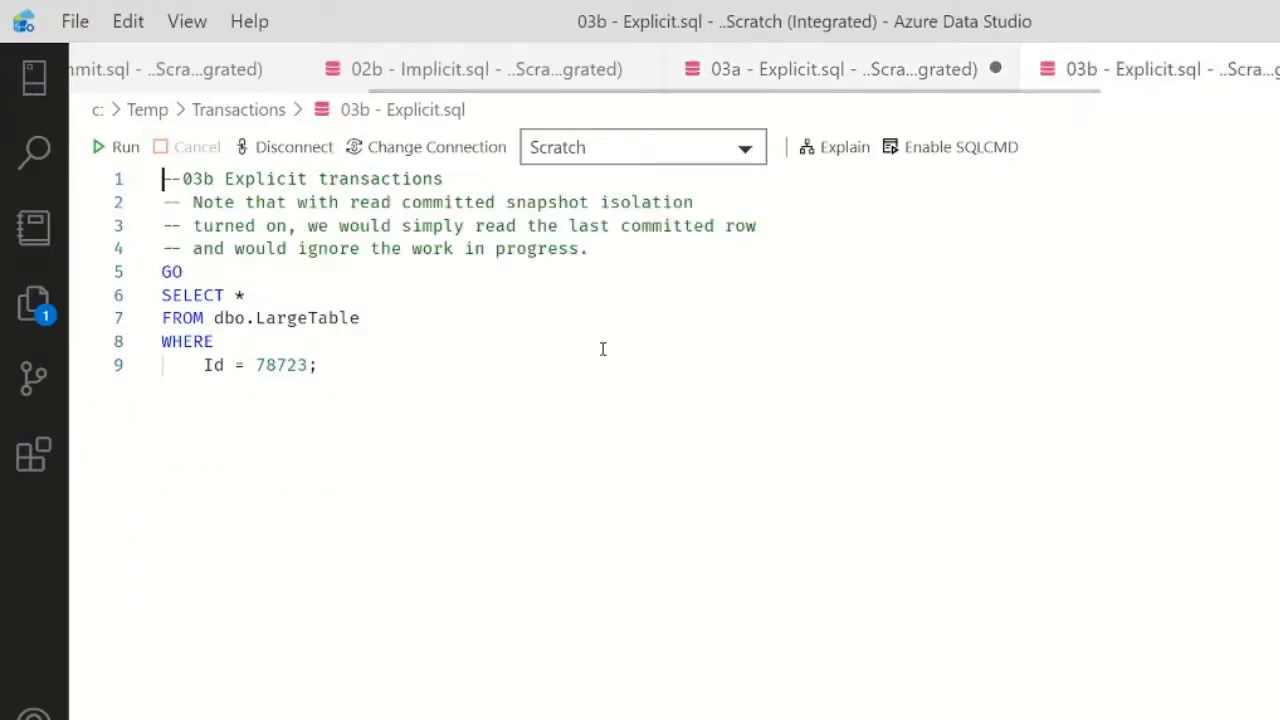
{"action": "left_click", "coordinate": [125, 147]}
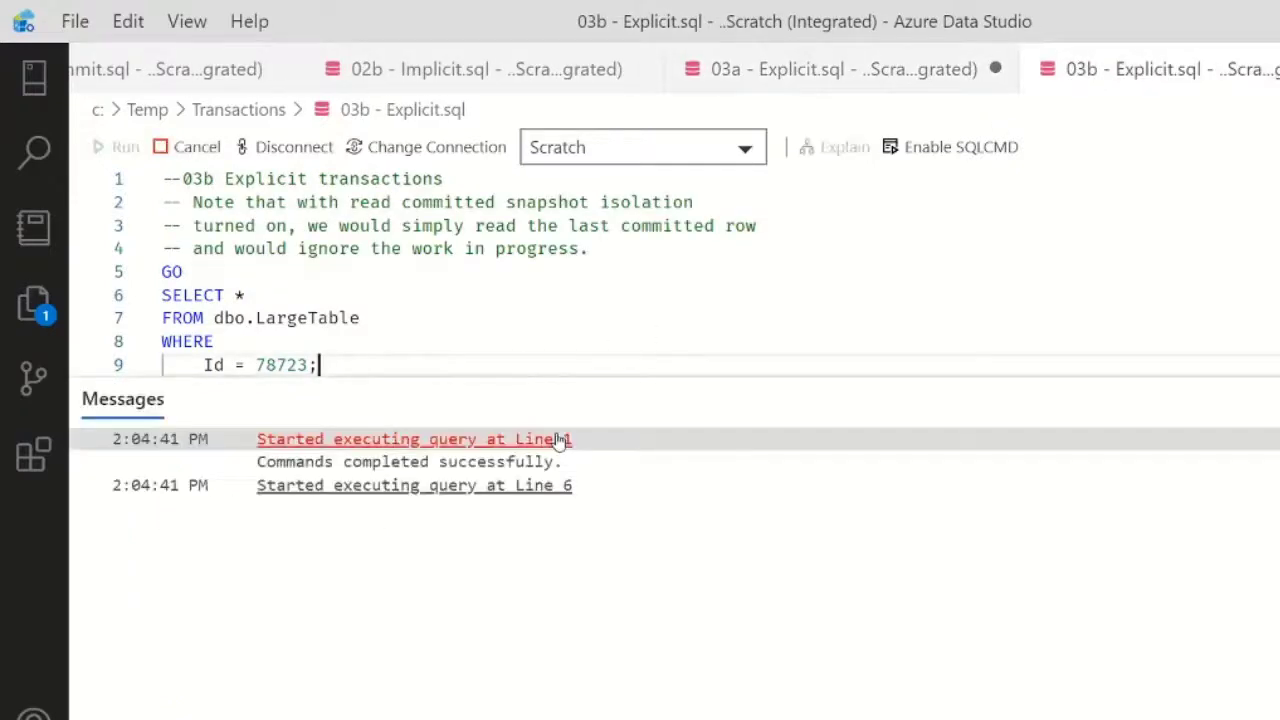
{"action": "mouse_move", "coordinate": [985, 673]}
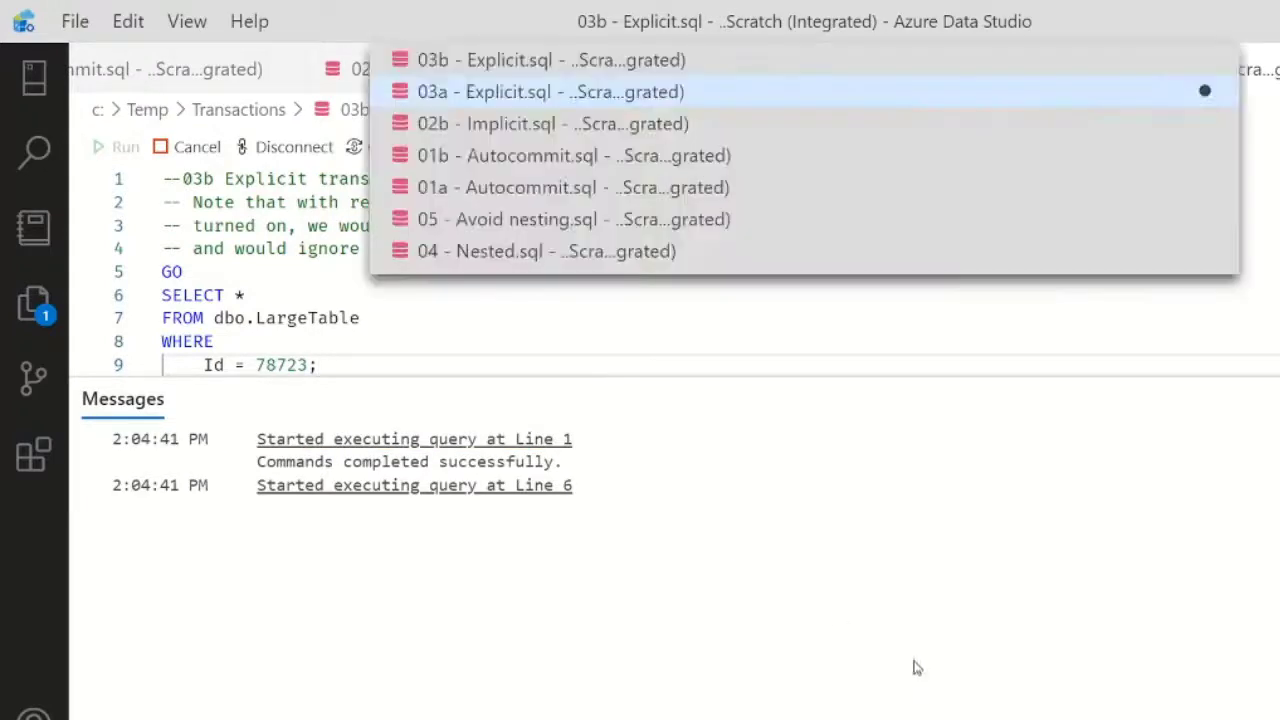
{"action": "left_click", "coordinate": [550, 91]}
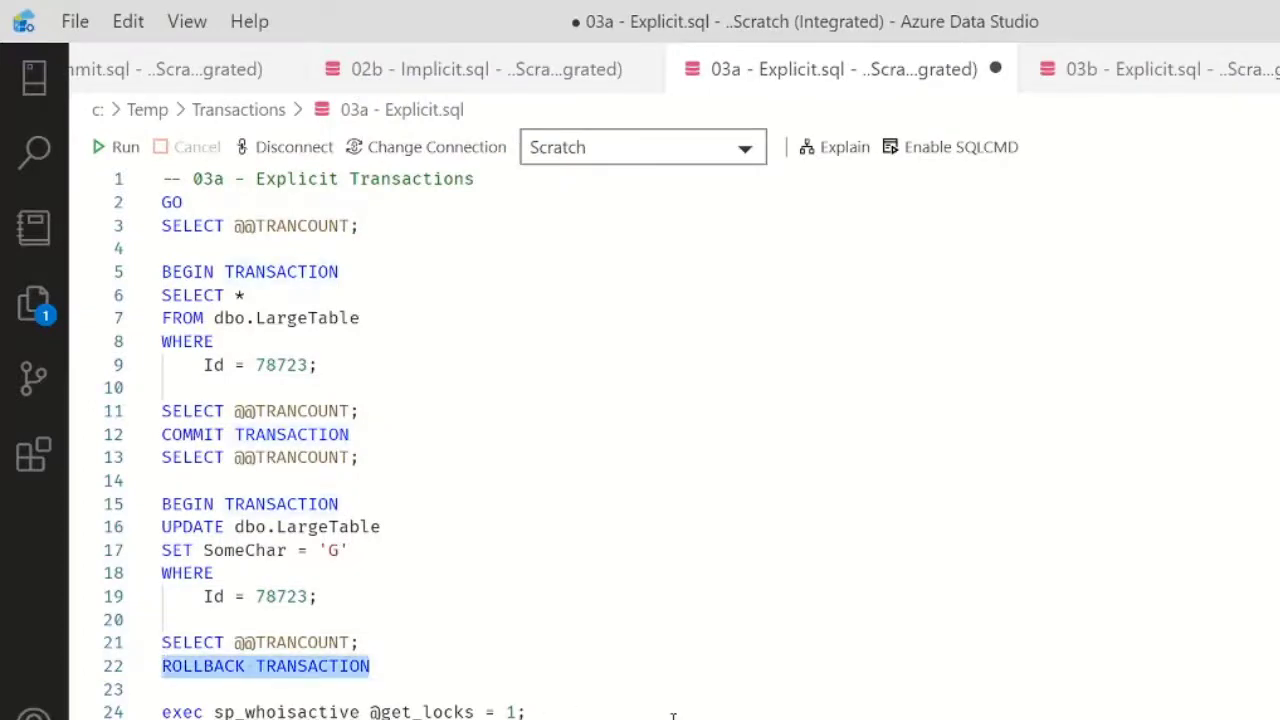
{"action": "left_click", "coordinate": [1150, 69]}
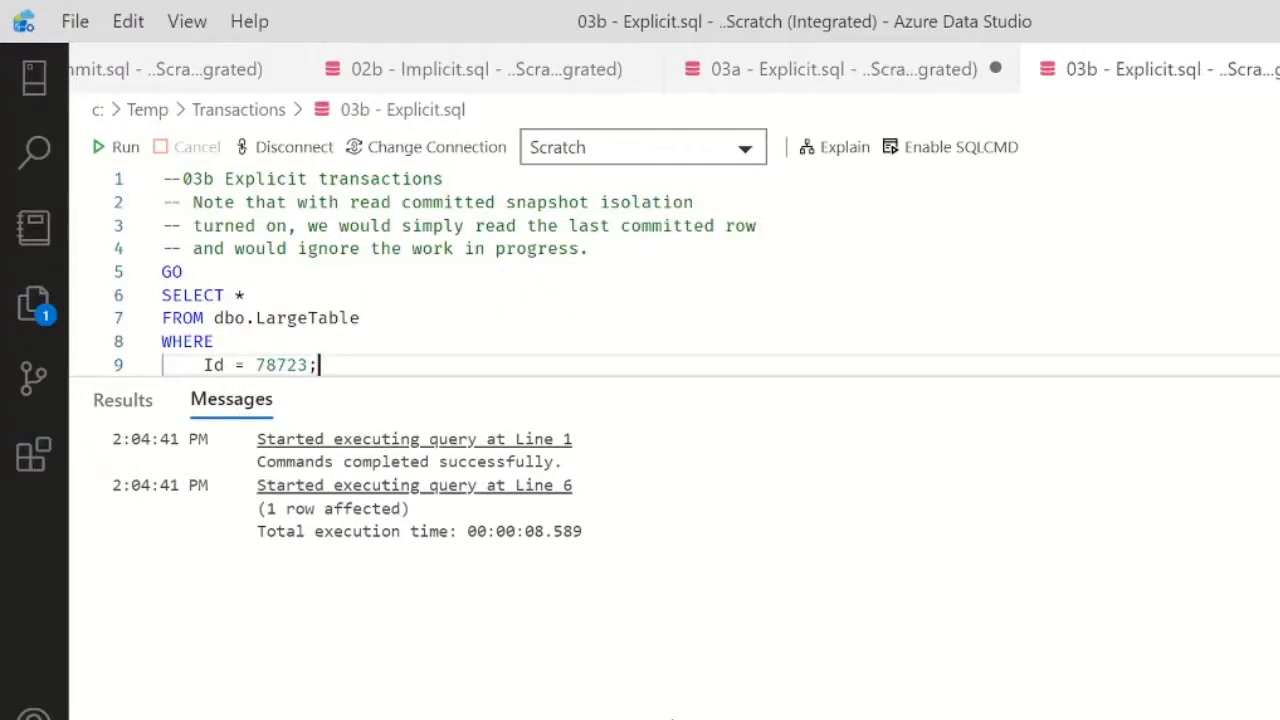
{"action": "mouse_move", "coordinate": [715, 300]}
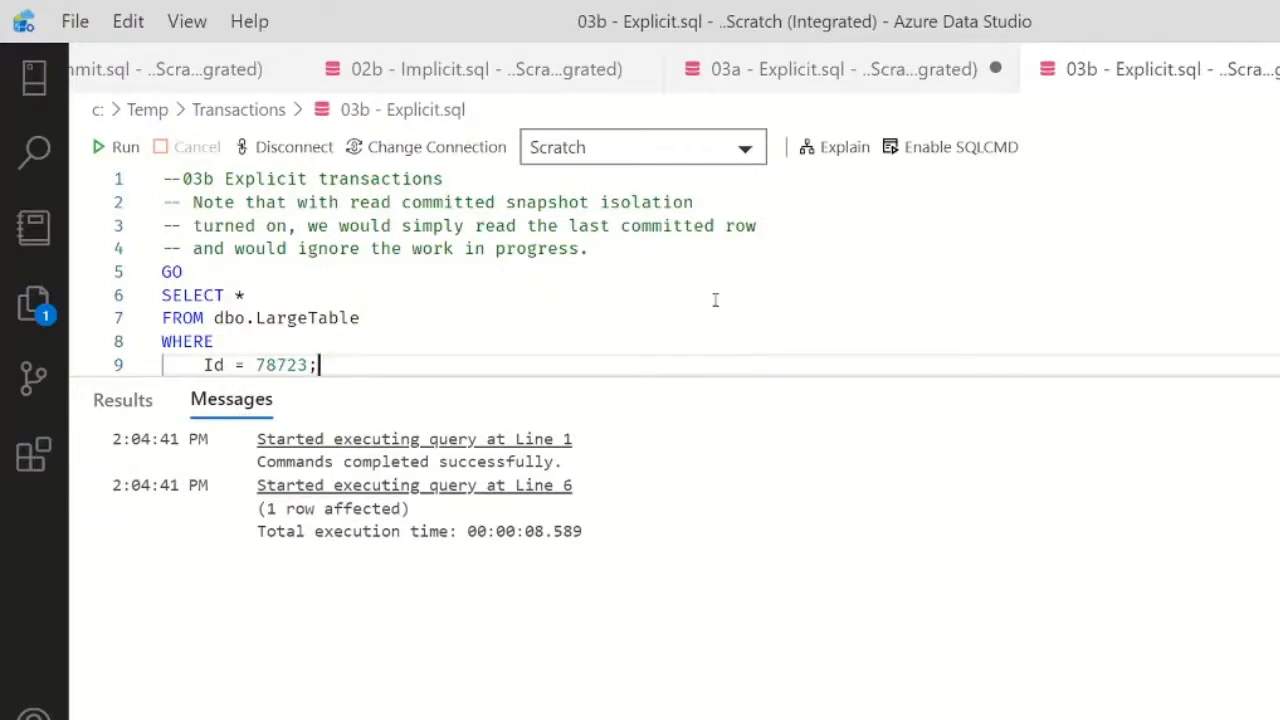
{"action": "left_click", "coordinate": [122, 399]}
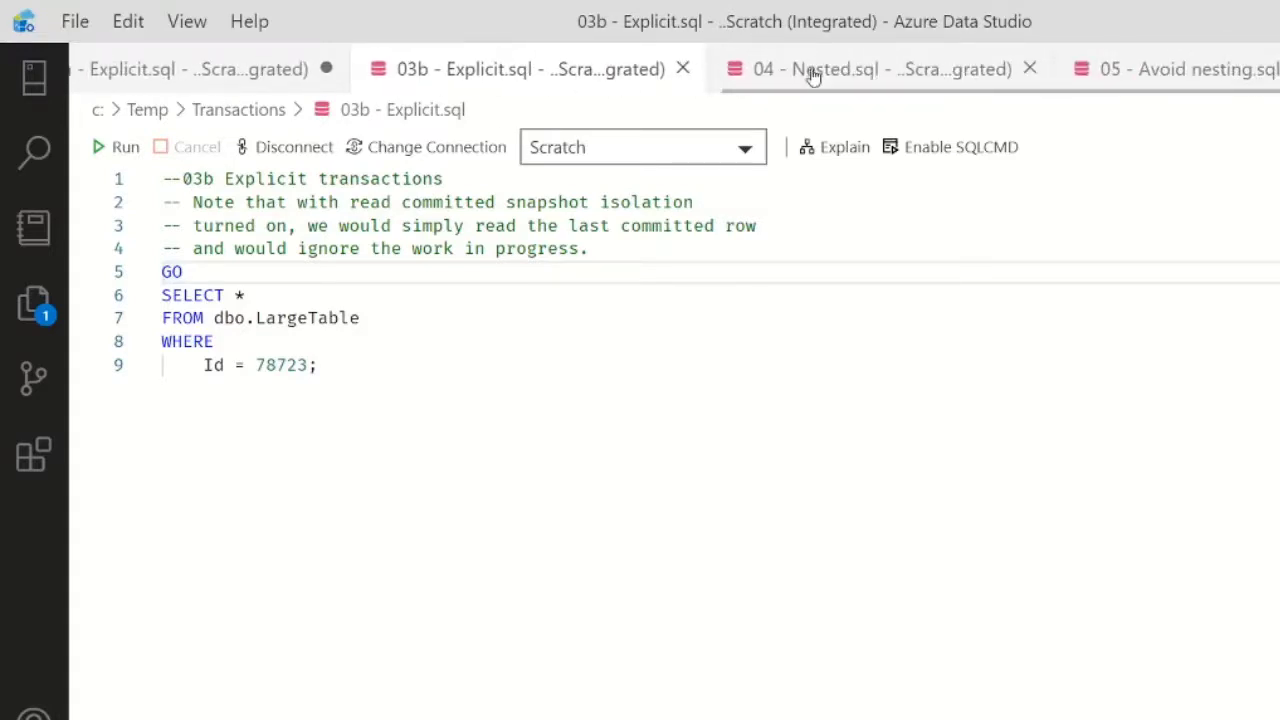
{"action": "mouse_move", "coordinate": [810, 69]}
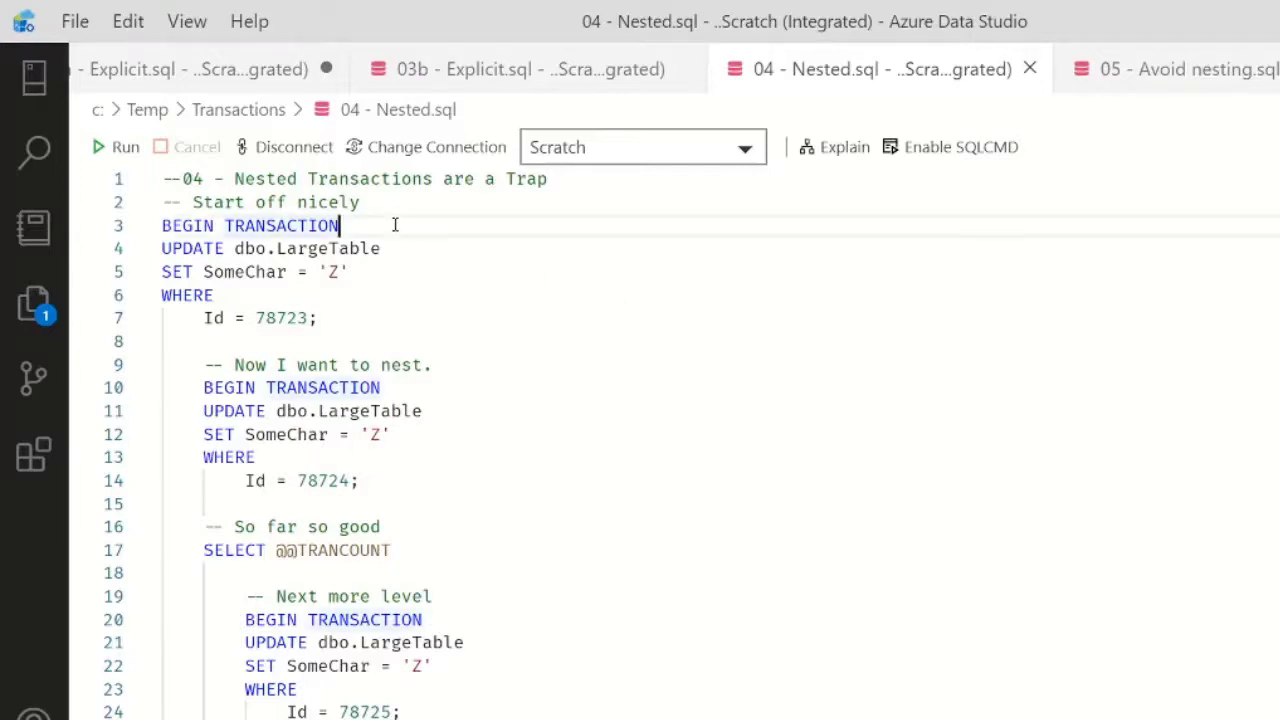
In 04 - Nested.sql, run the outer and second-level updates on row 78723.
{"action": "left_click", "coordinate": [115, 146]}
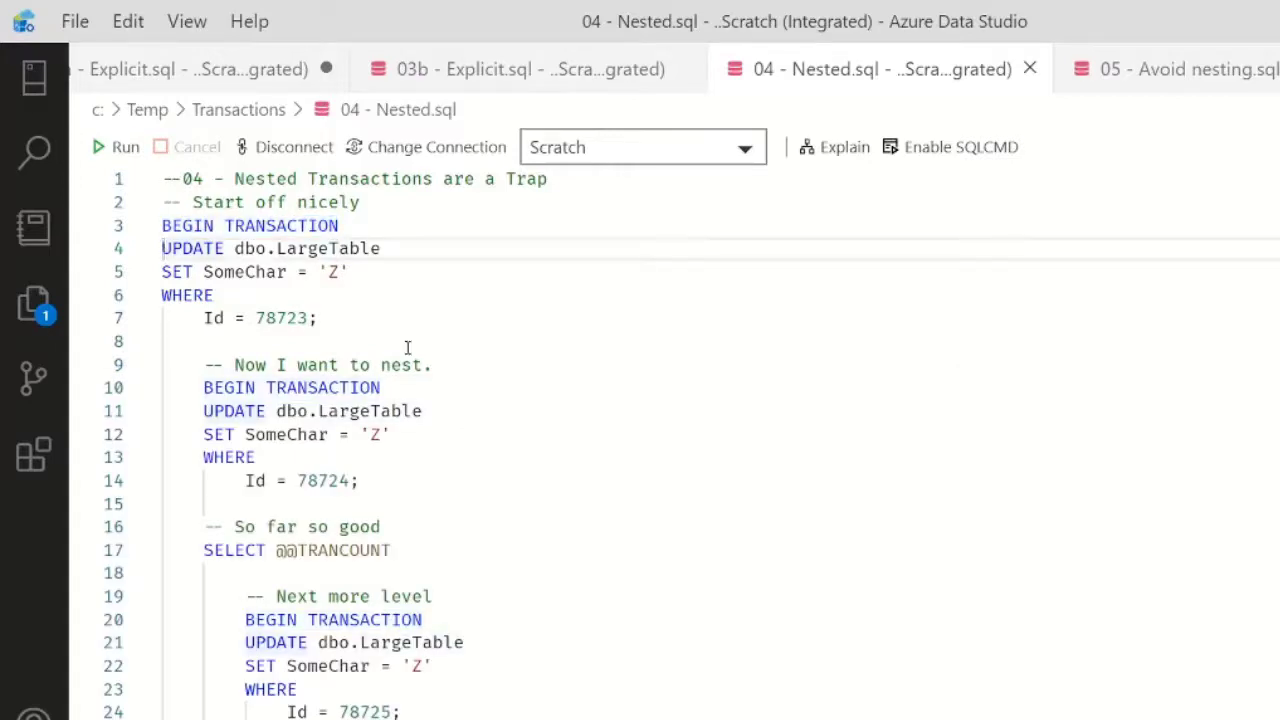
{"action": "left_click_drag", "start_coordinate": [162, 248], "coordinate": [315, 318]}
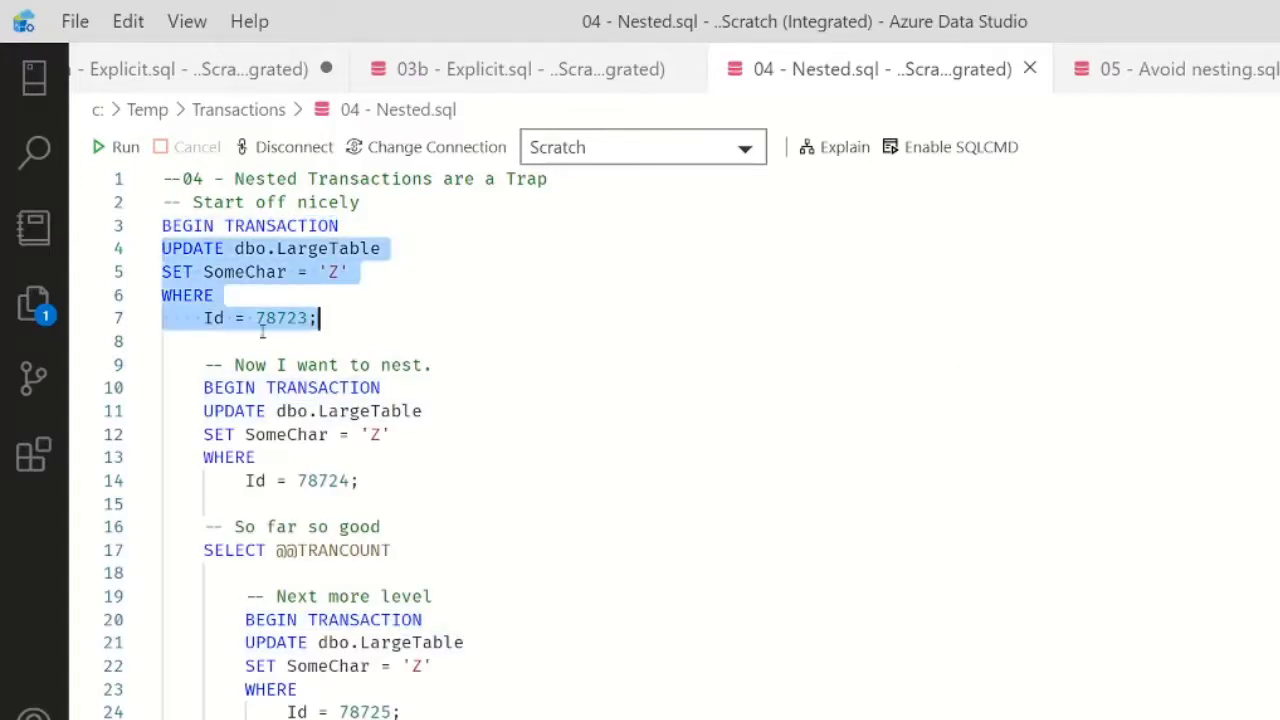
{"action": "left_click", "coordinate": [115, 147]}
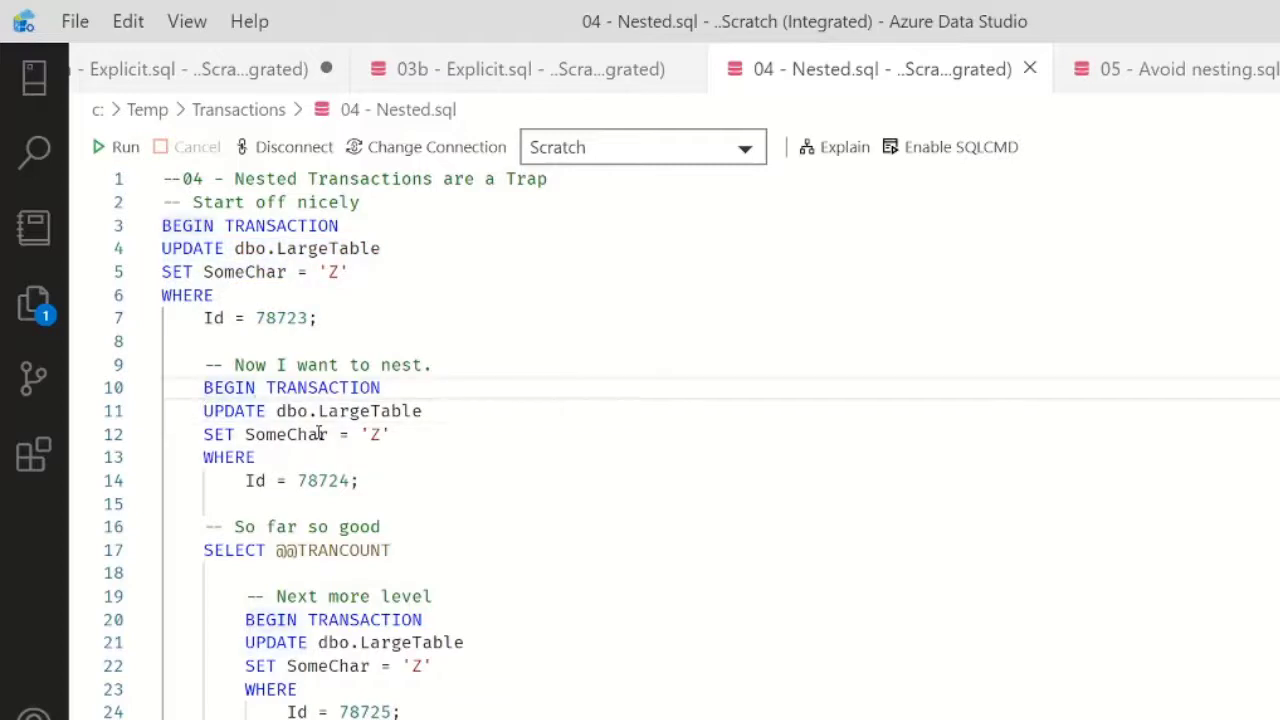
{"action": "left_click_drag", "start_coordinate": [203, 387], "coordinate": [358, 481]}
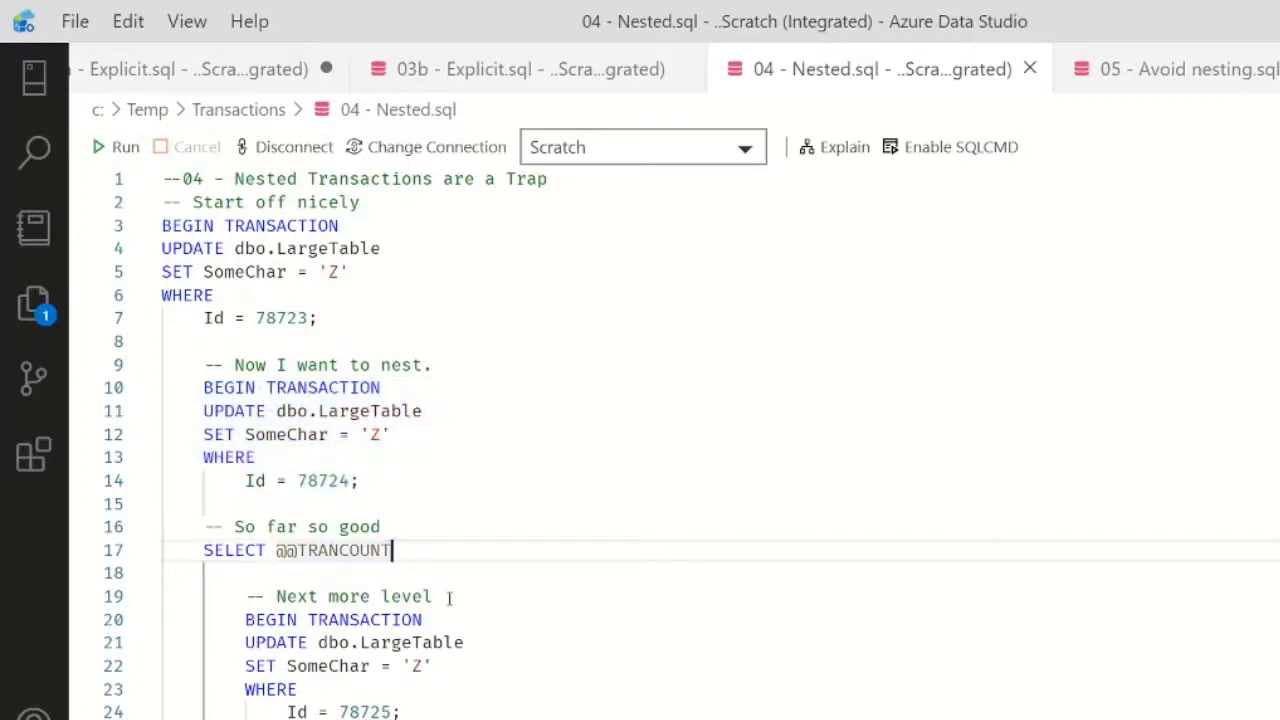
{"action": "left_click", "coordinate": [116, 147]}
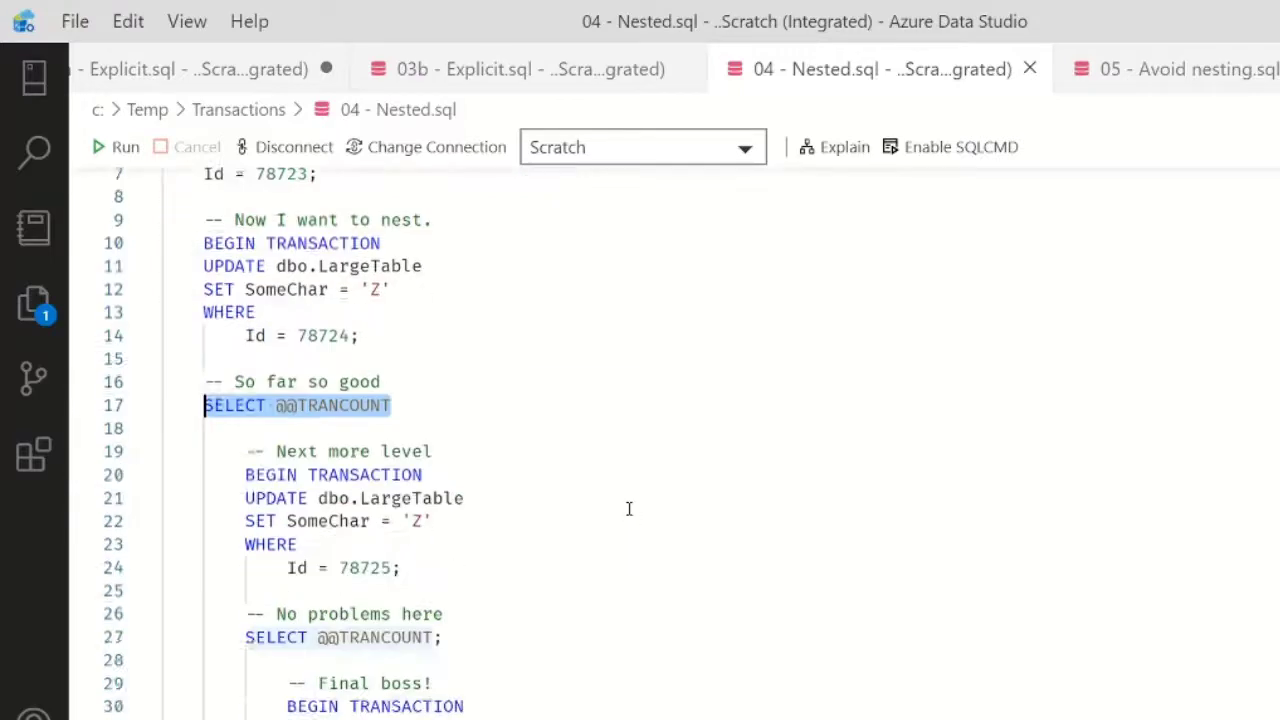
Run the third- and fourth-level updates (rows 78725, 78726) and the inner commit.
{"action": "scroll", "scroll_direction": "down", "scroll_amount": 3}
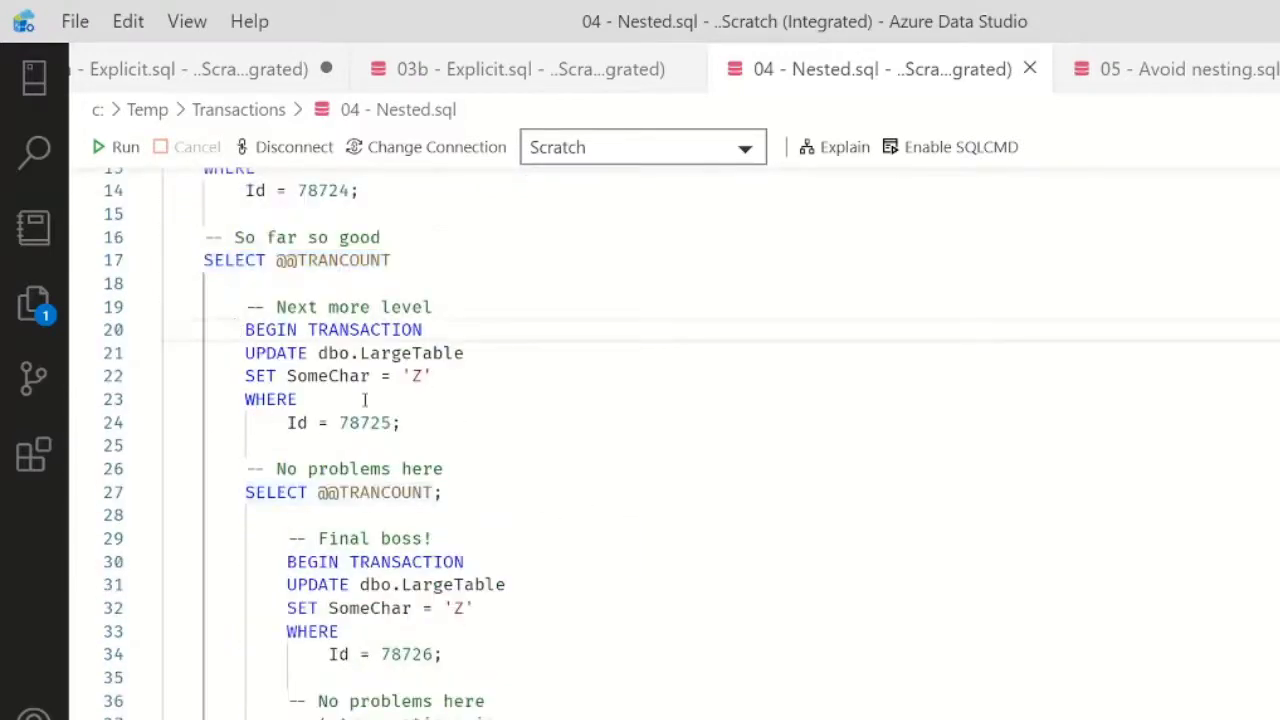
{"action": "left_click_drag", "start_coordinate": [245, 329], "coordinate": [441, 492]}
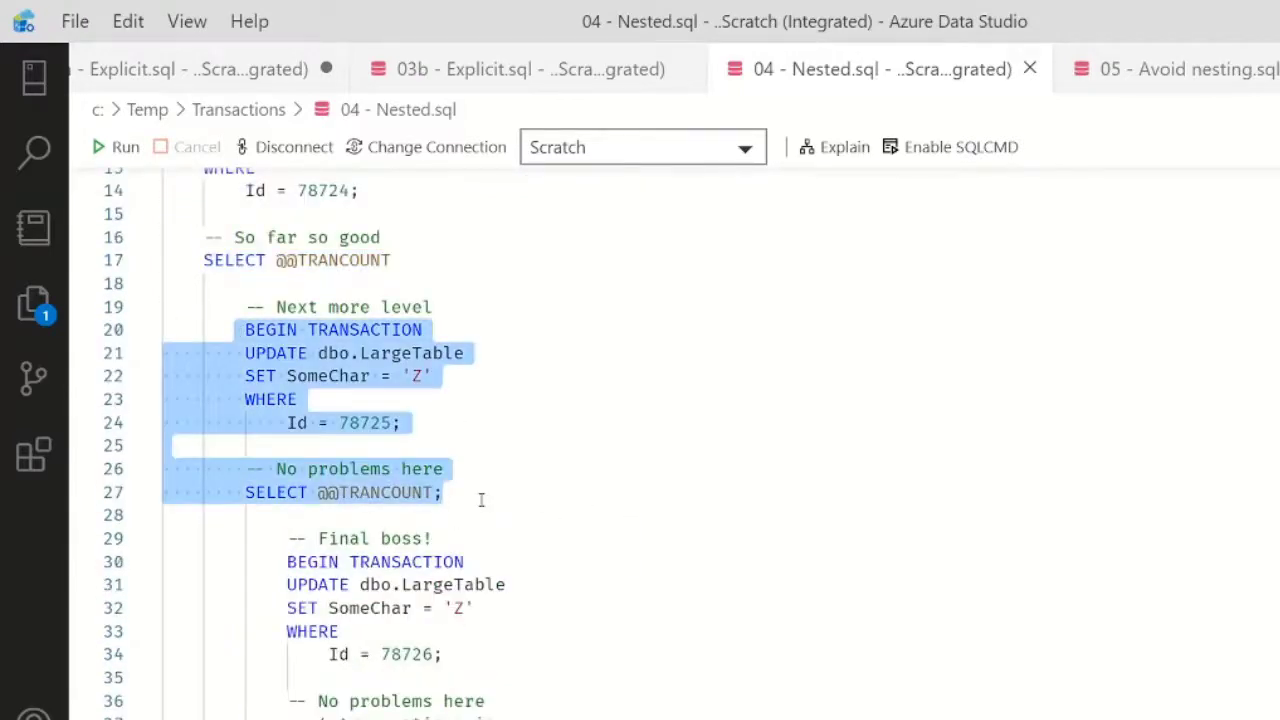
{"action": "left_click", "coordinate": [113, 146]}
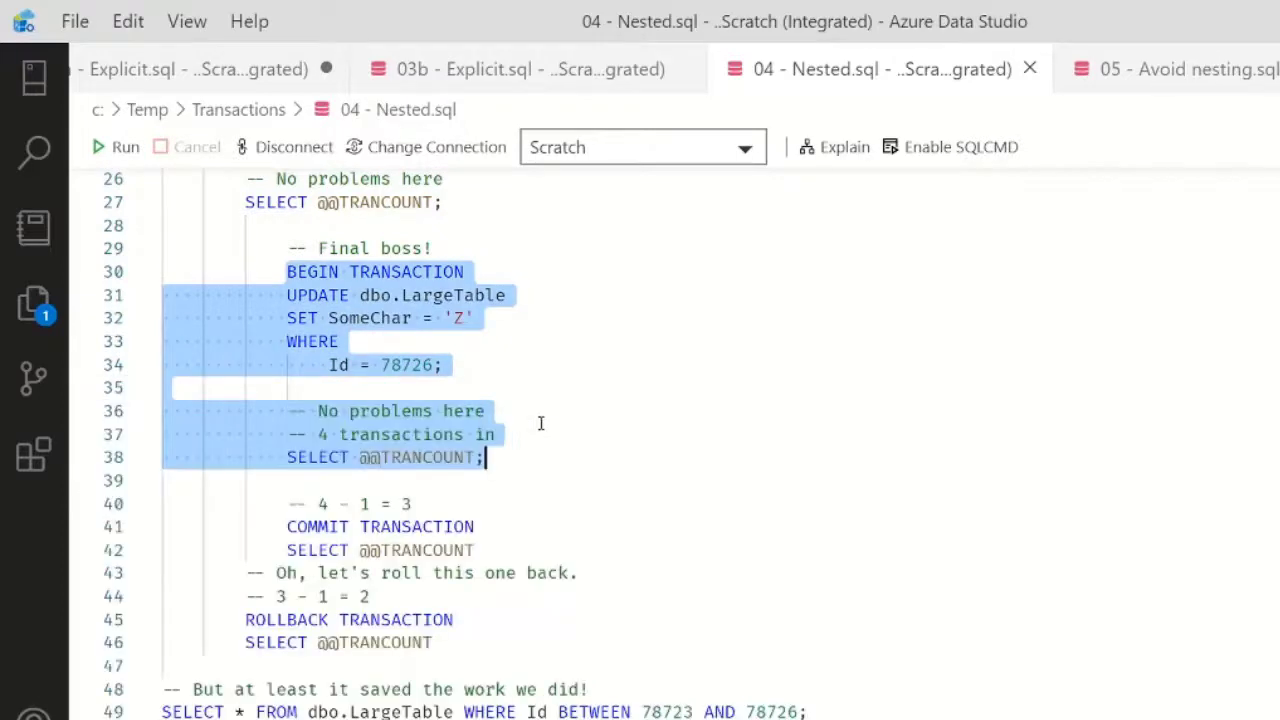
{"action": "left_click", "coordinate": [495, 434]}
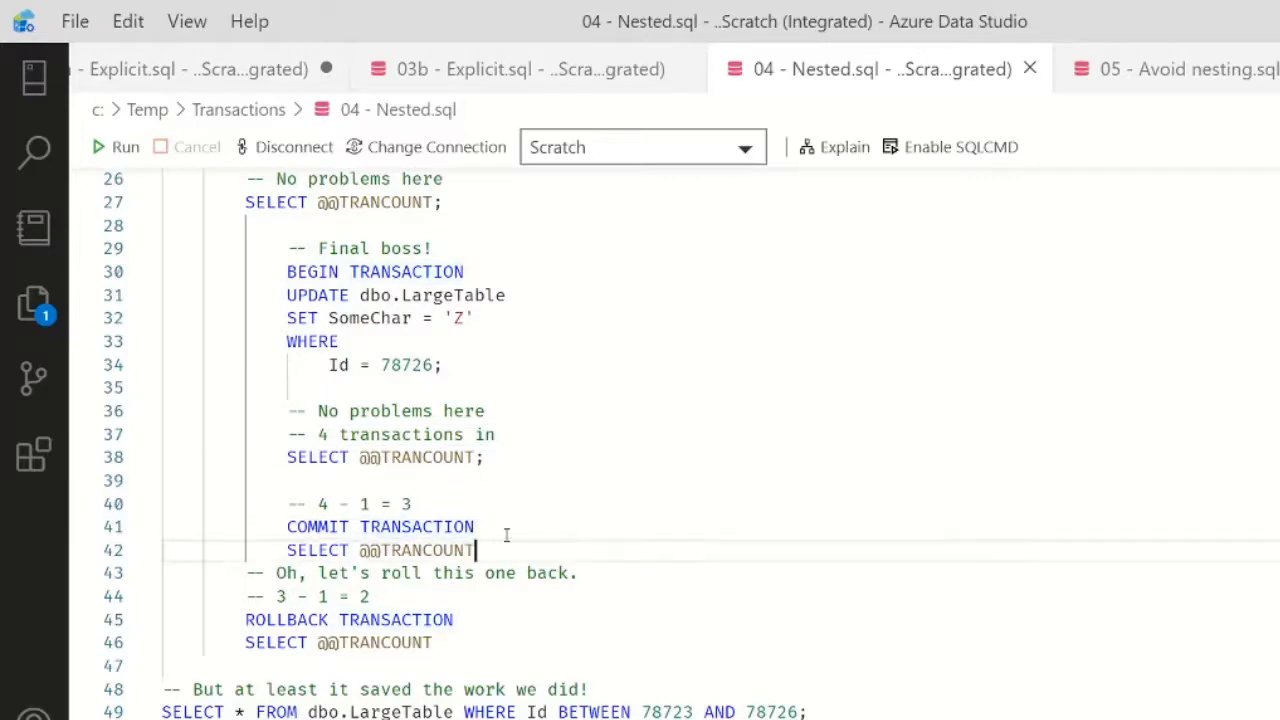
{"action": "left_click", "coordinate": [114, 147]}
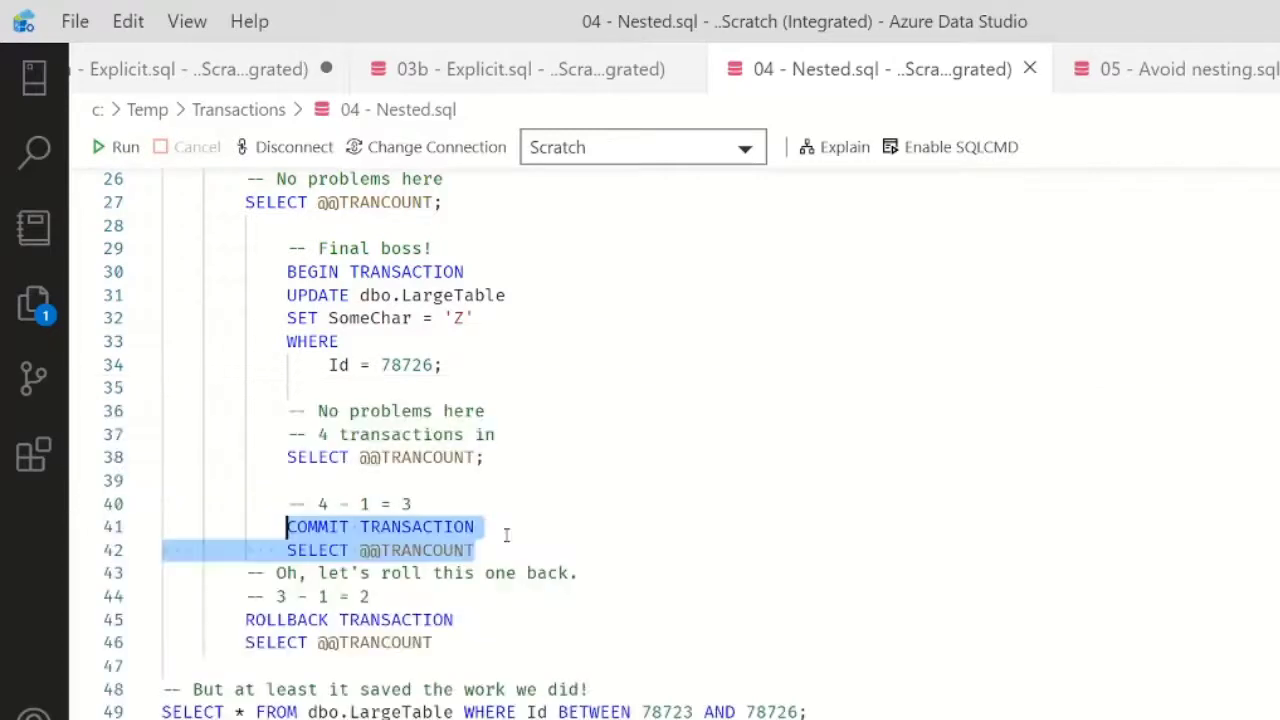
{"action": "left_click", "coordinate": [488, 620]}
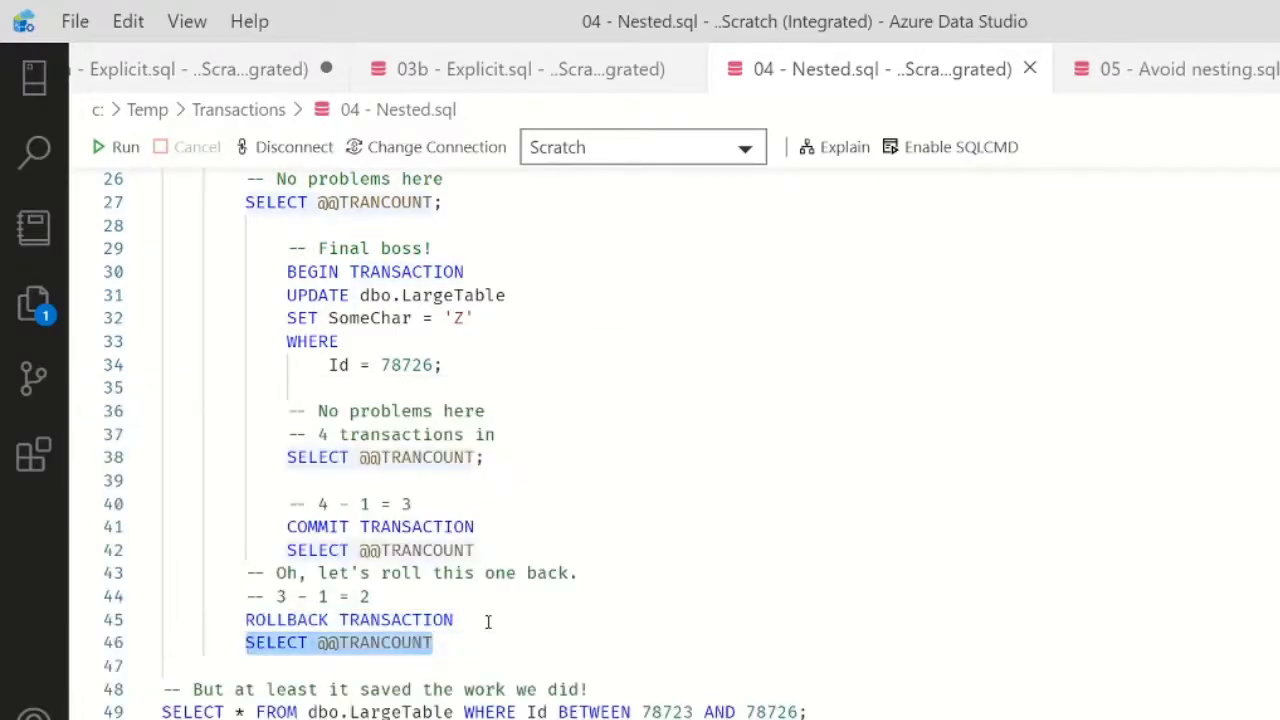
Run the rollback and confirm the transaction count drops to 0.
{"action": "scroll", "scroll_direction": "down", "scroll_amount": 3}
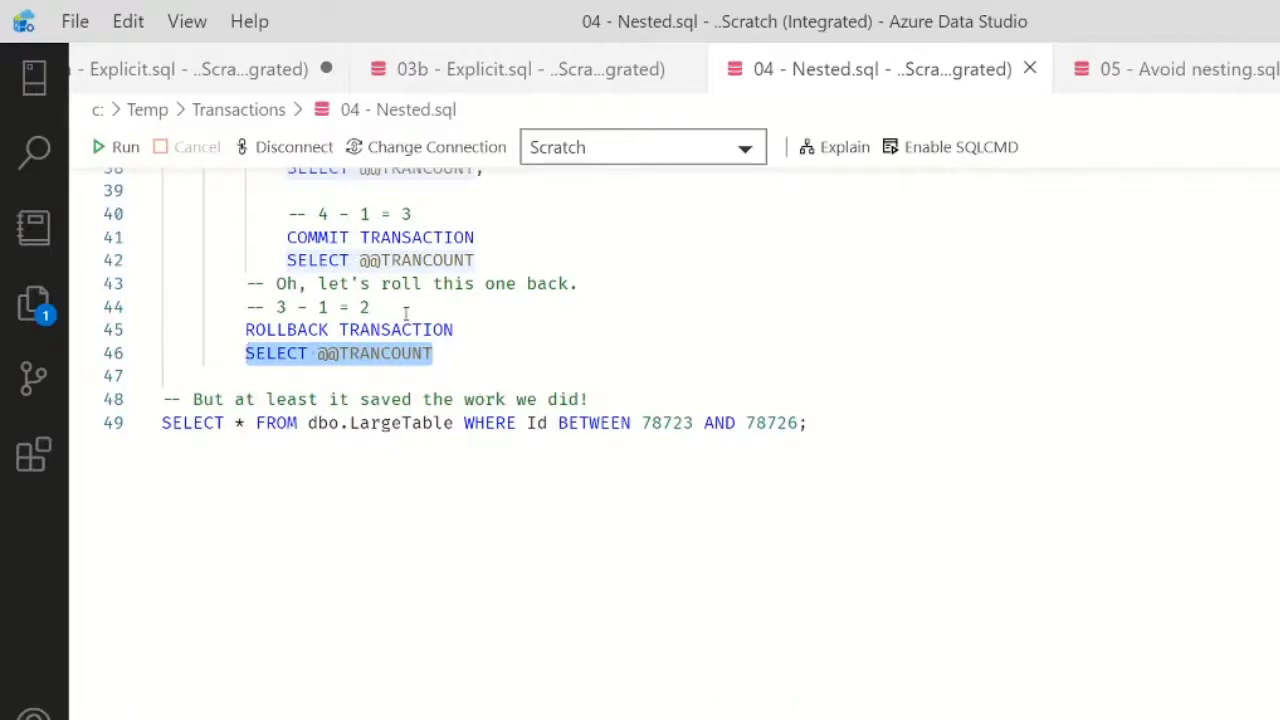
{"action": "left_click", "coordinate": [115, 147]}
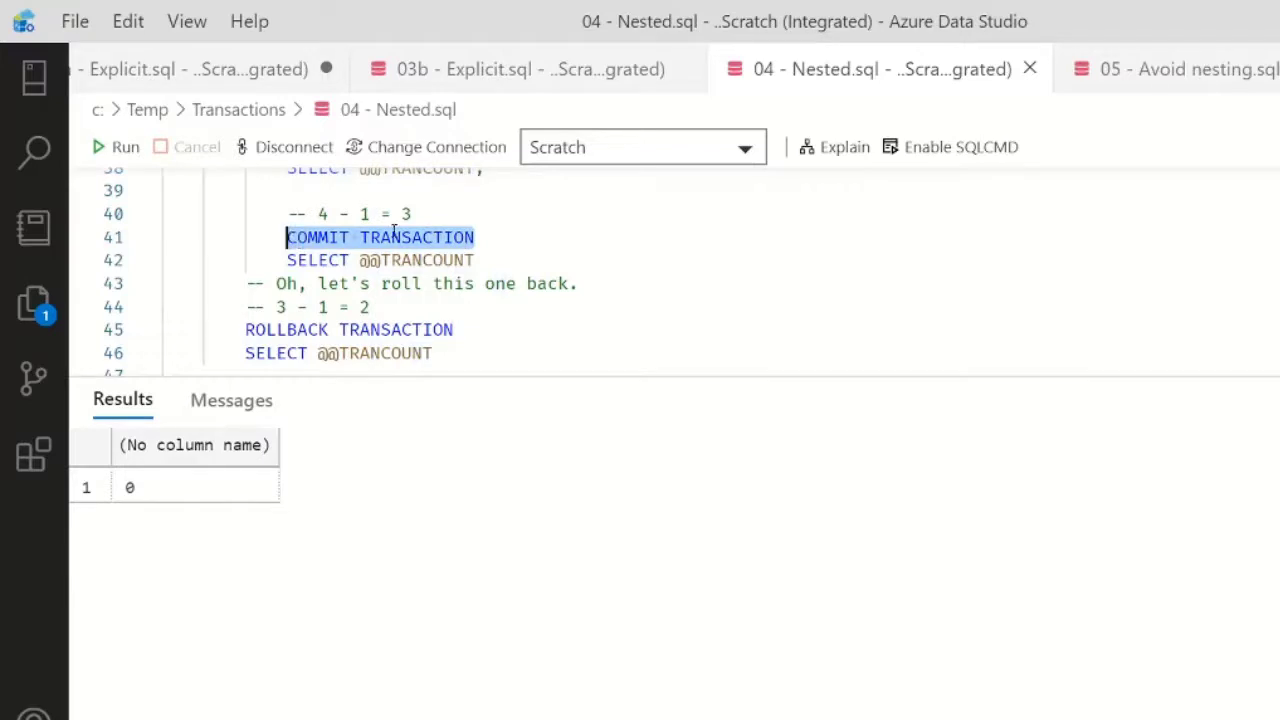
{"action": "mouse_move", "coordinate": [357, 337]}
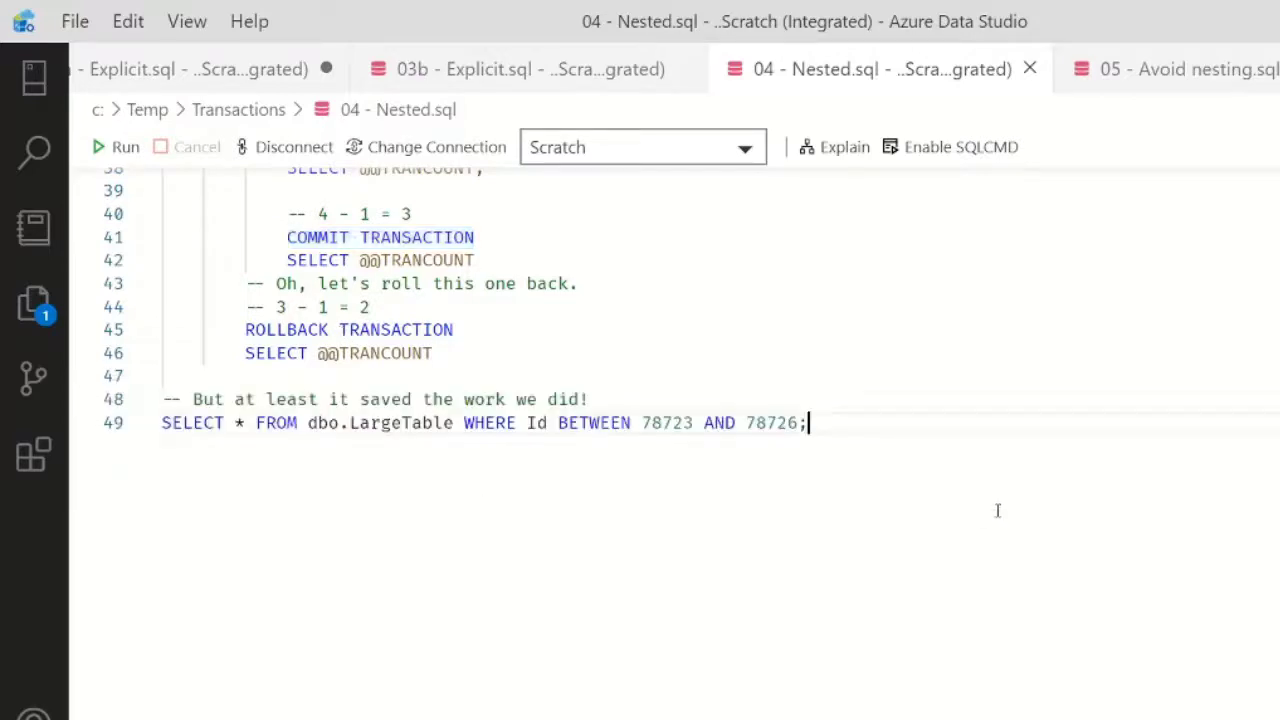
{"action": "mouse_move", "coordinate": [858, 446]}
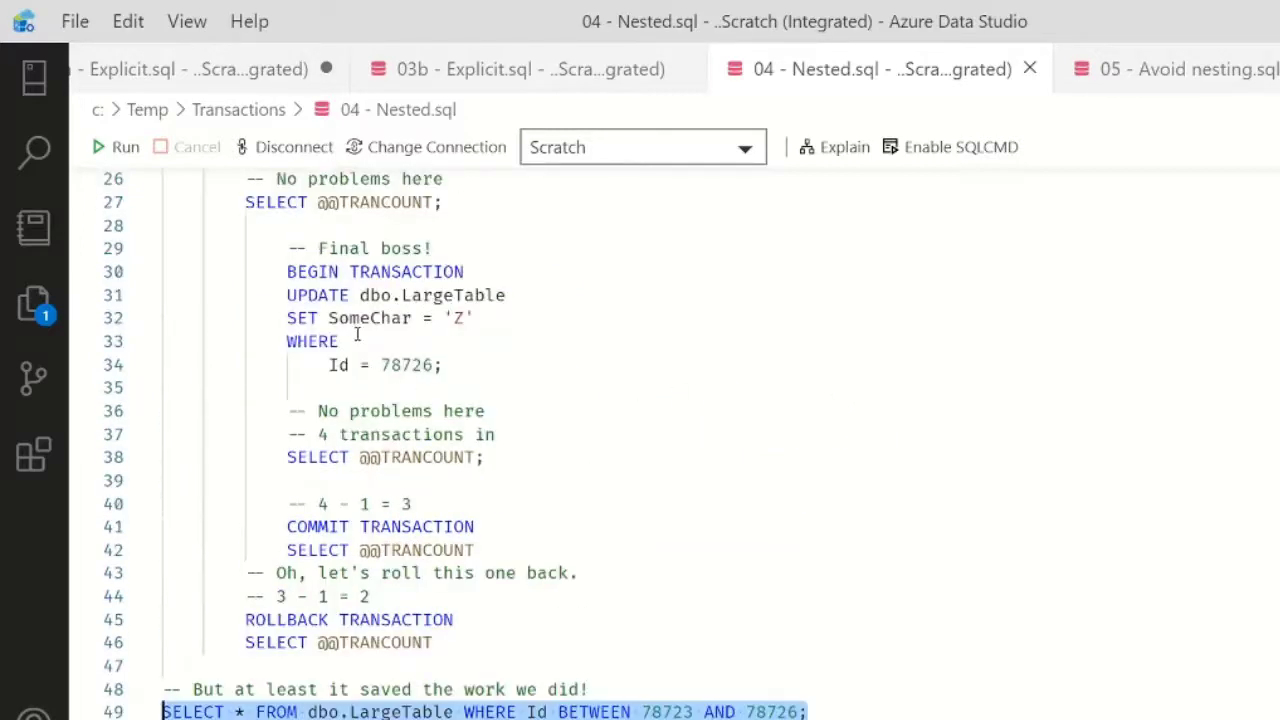
Run the LargeTable check, showing rows 78723–78726 with SomeChar F, G, G, G.
{"action": "scroll", "scroll_direction": "down", "scroll_amount": 3}
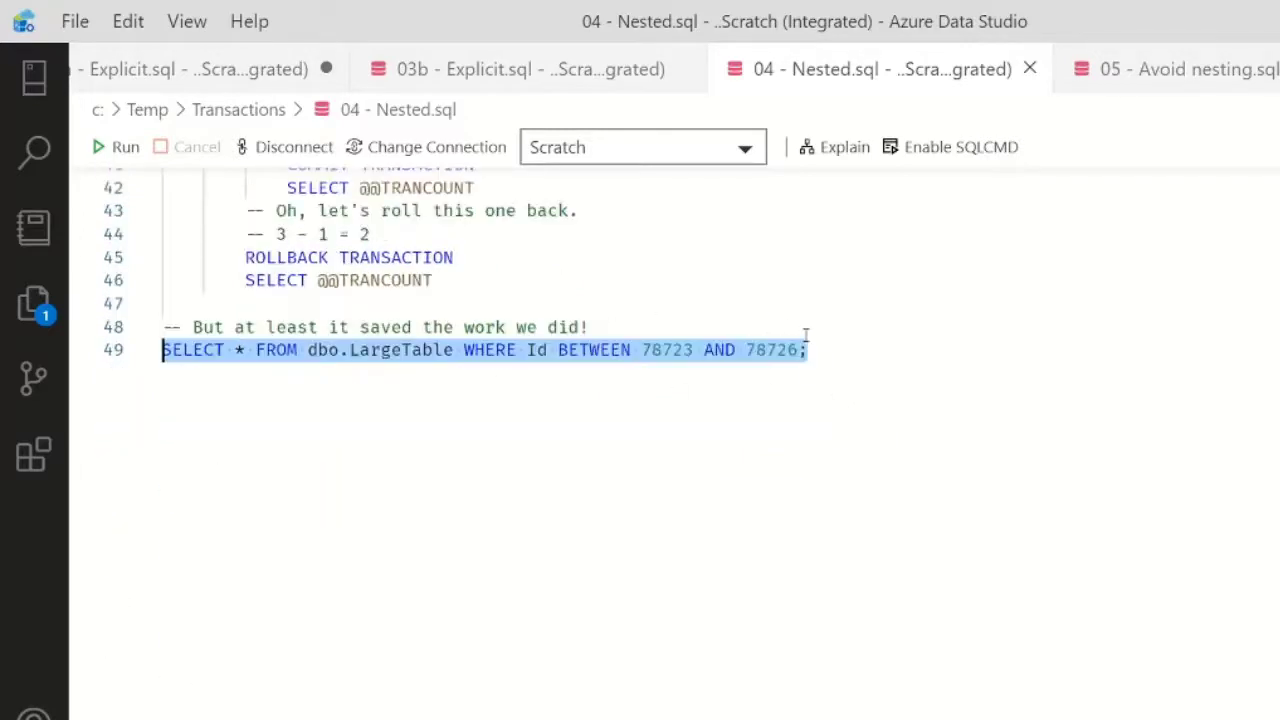
{"action": "left_click", "coordinate": [114, 147]}
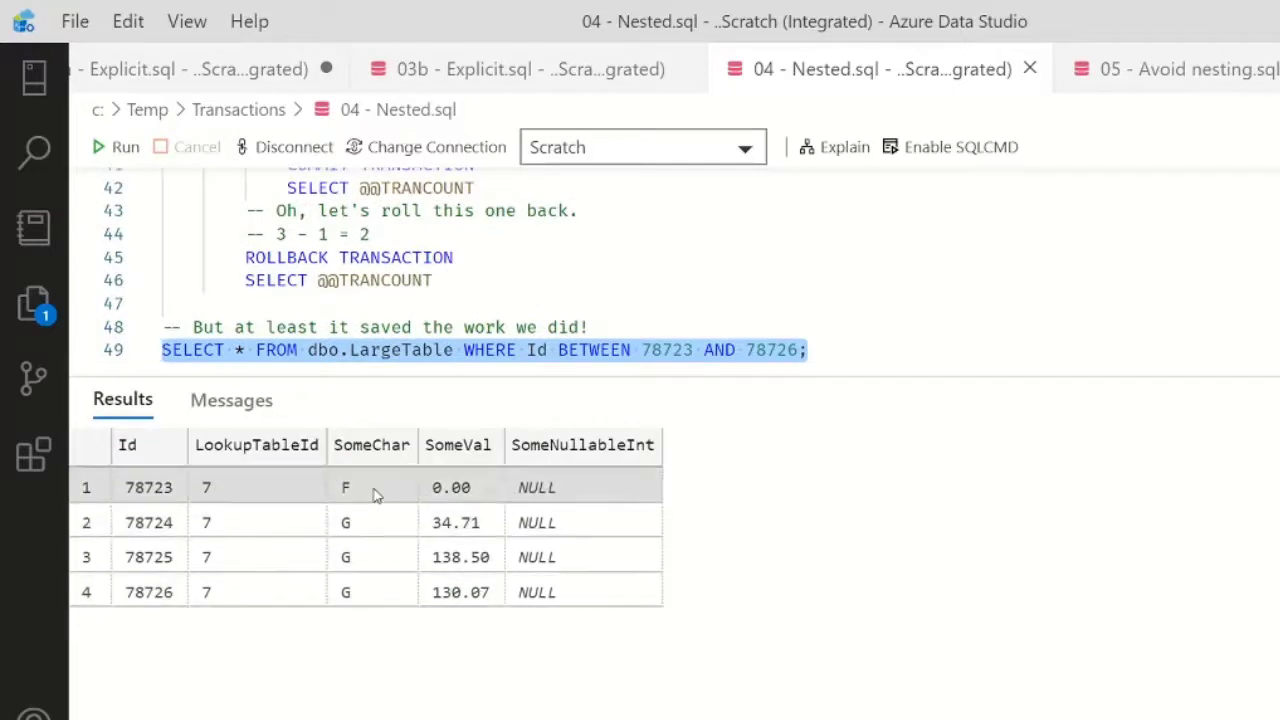
{"action": "mouse_move", "coordinate": [785, 502]}
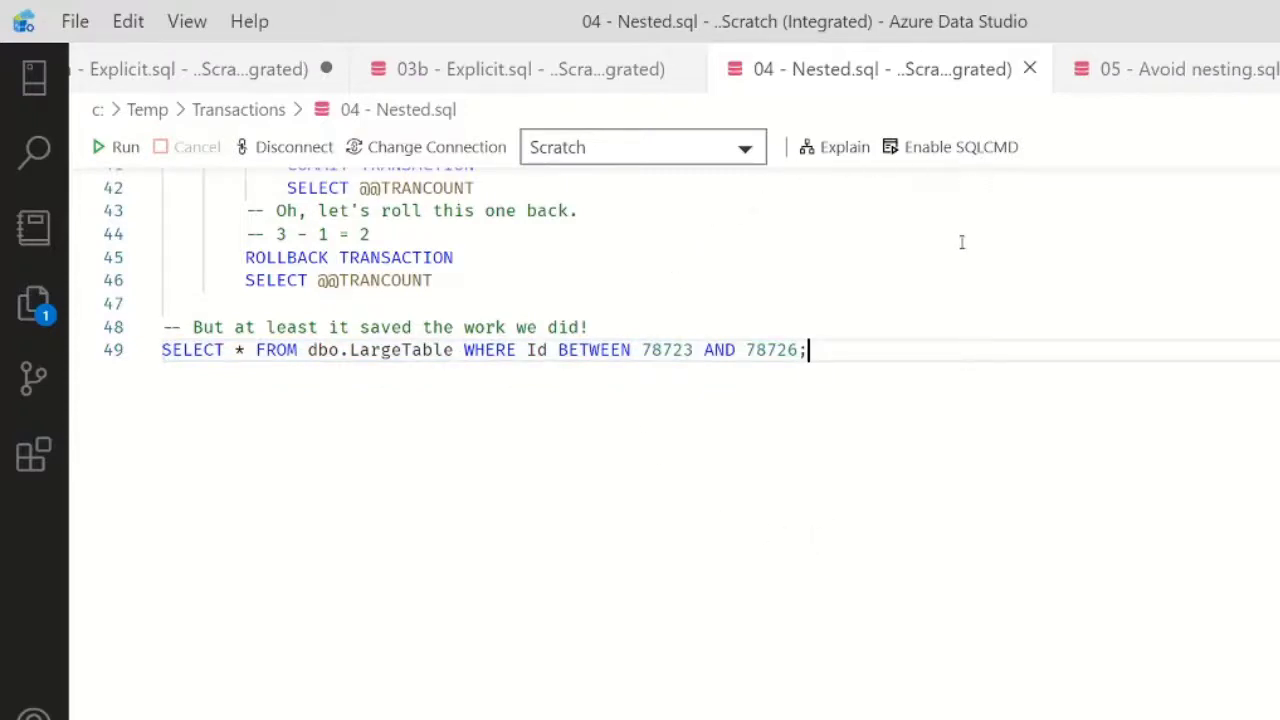
{"action": "mouse_move", "coordinate": [781, 484]}
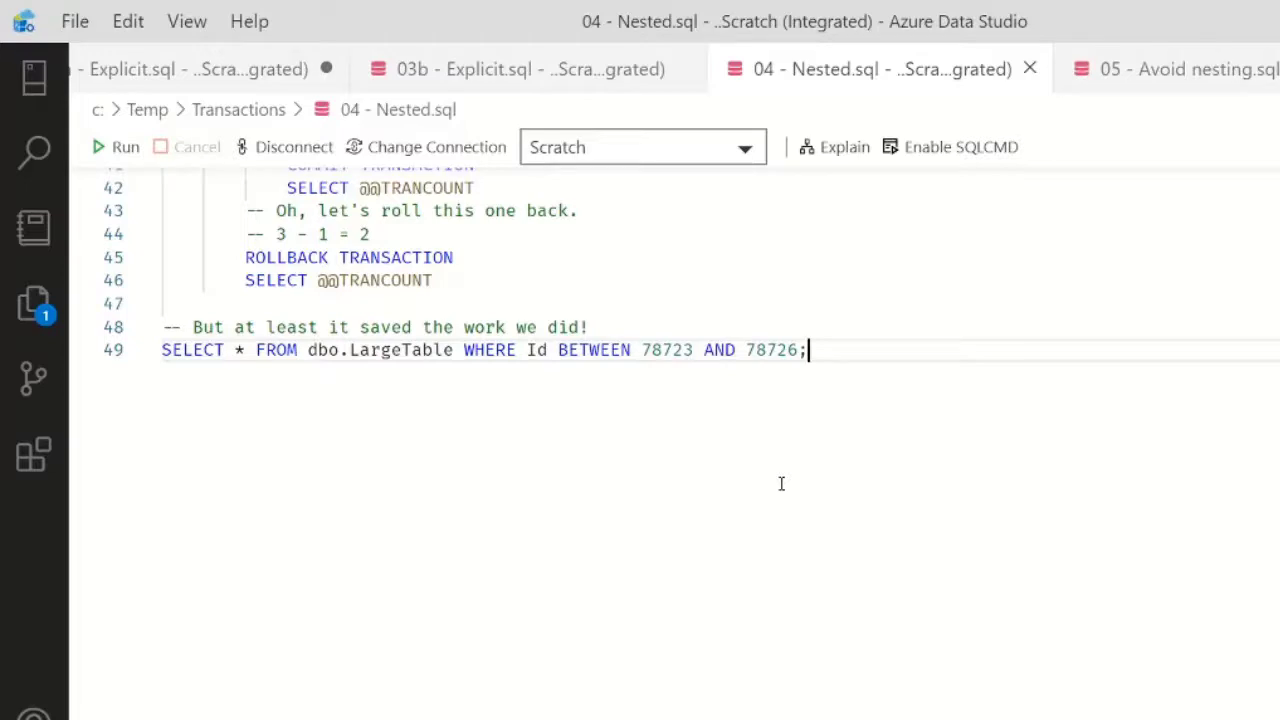
{"action": "mouse_move", "coordinate": [779, 482]}
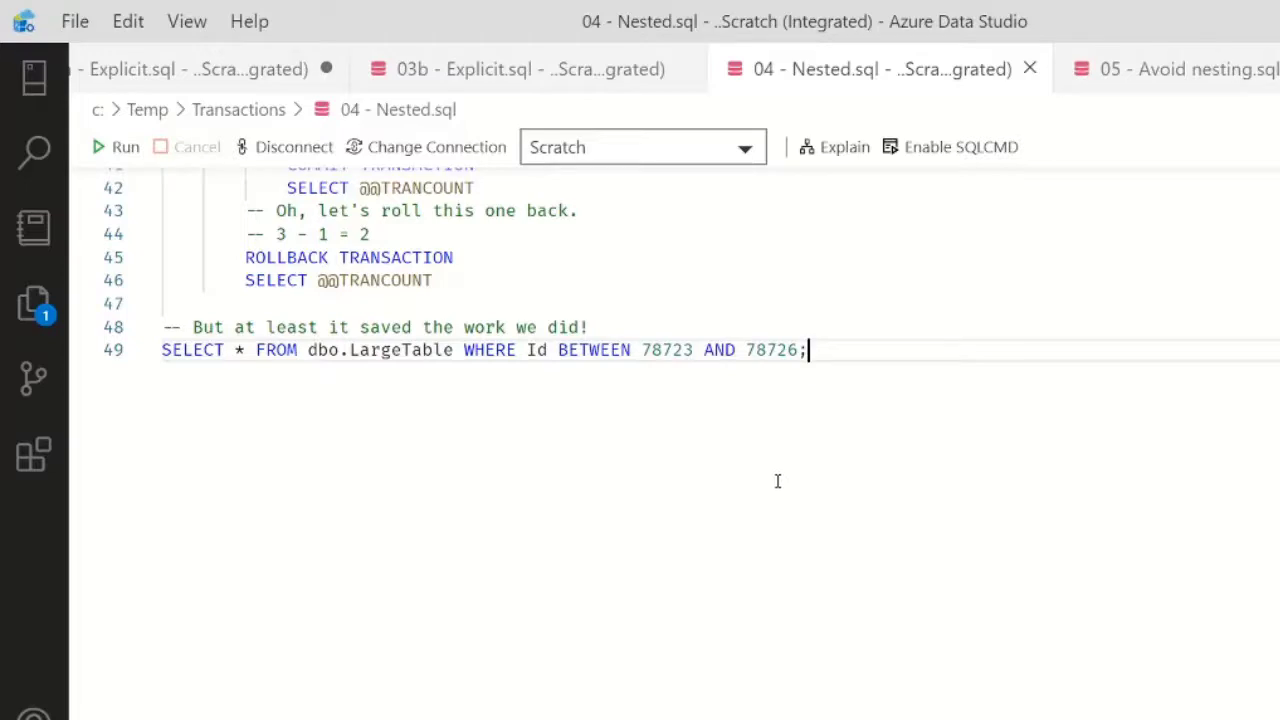
{"action": "mouse_move", "coordinate": [1200, 90]}
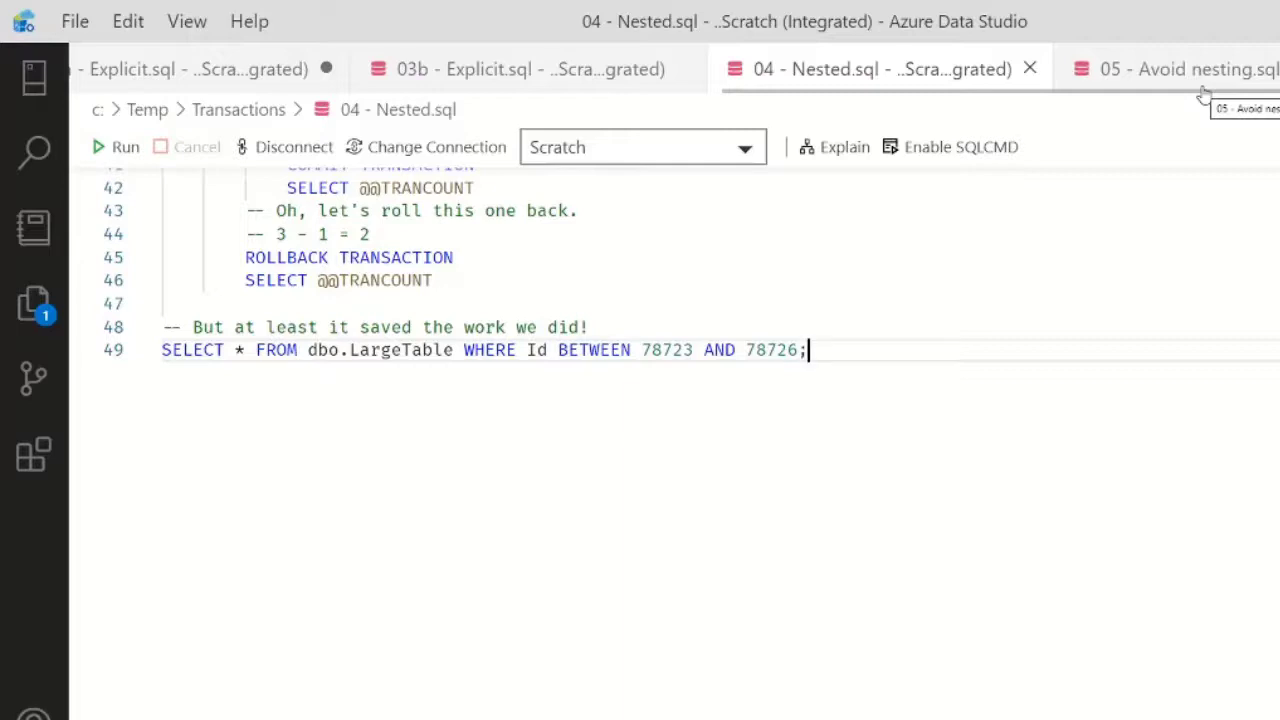
{"action": "left_click", "coordinate": [1175, 69]}
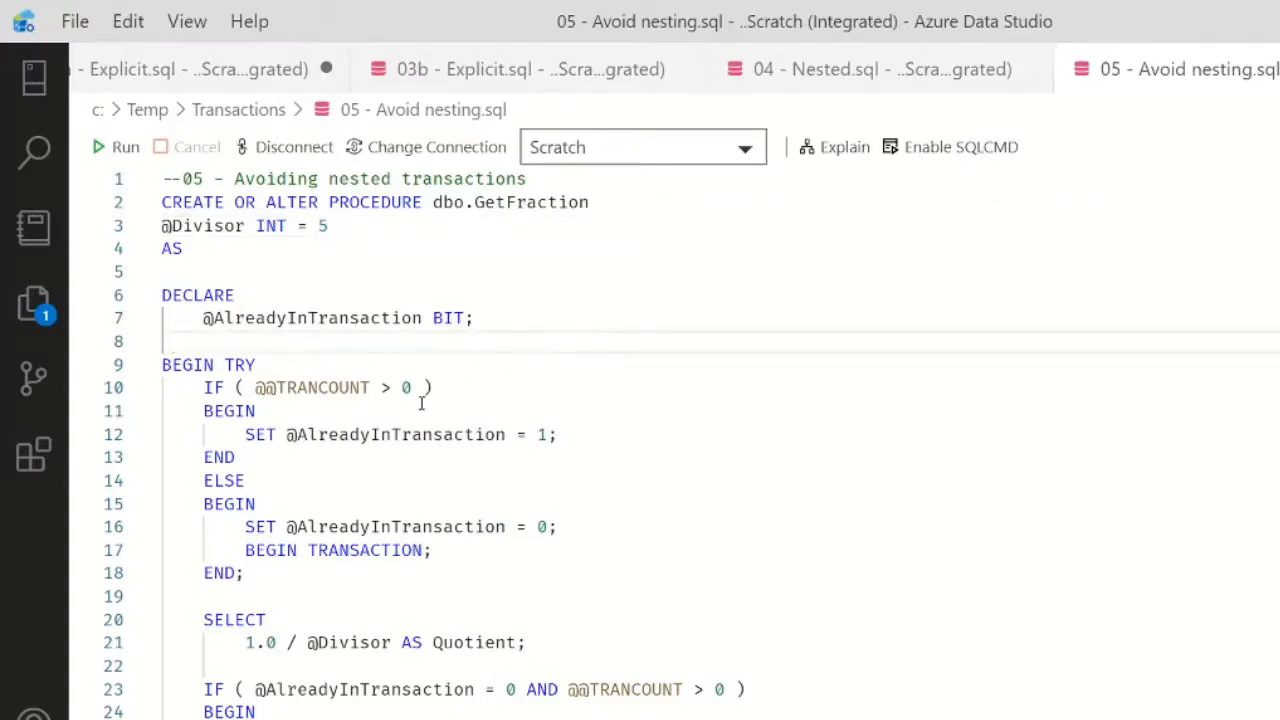
{"action": "scroll", "scroll_direction": "down", "scroll_amount": 3}
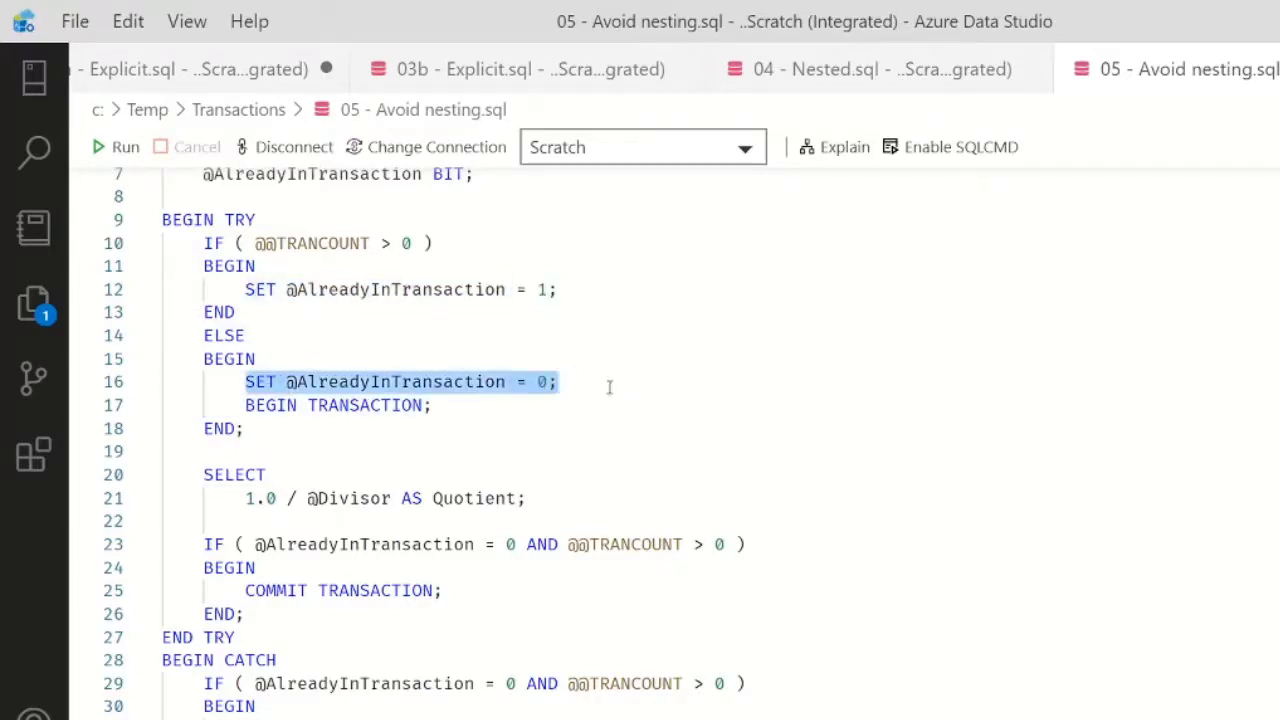
{"action": "left_click", "coordinate": [432, 405]}
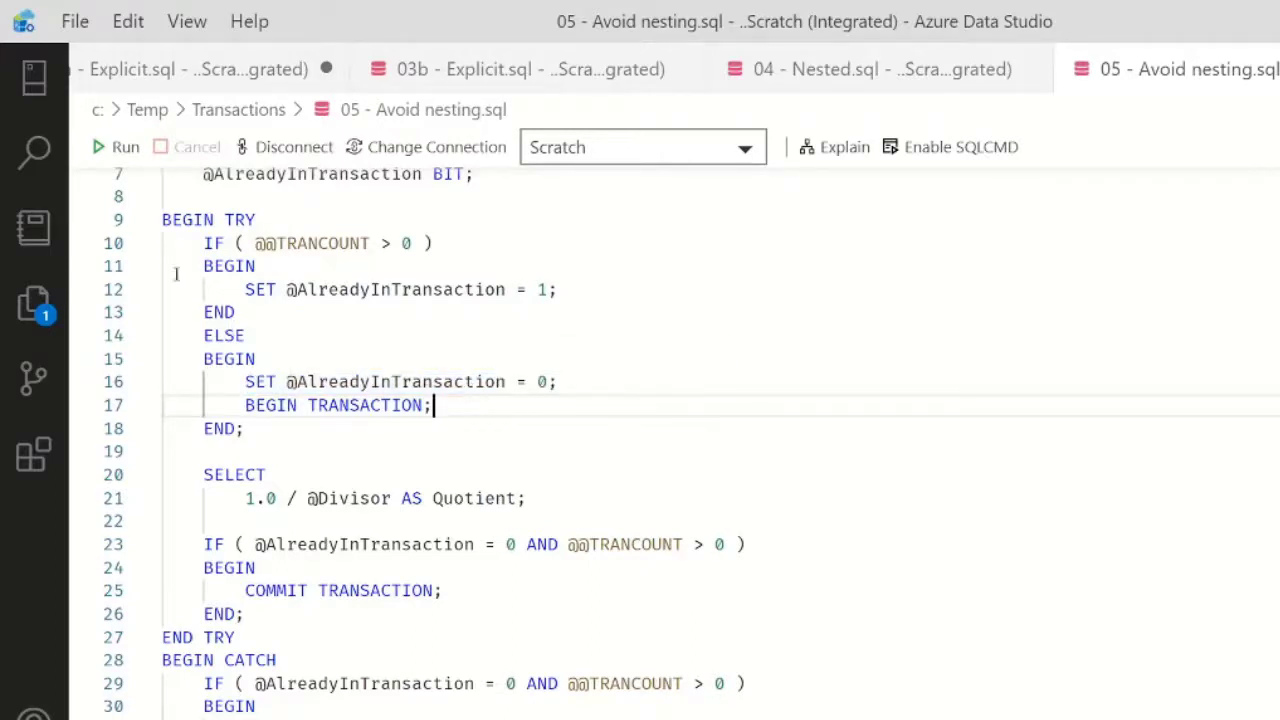
{"action": "mouse_move", "coordinate": [279, 433]}
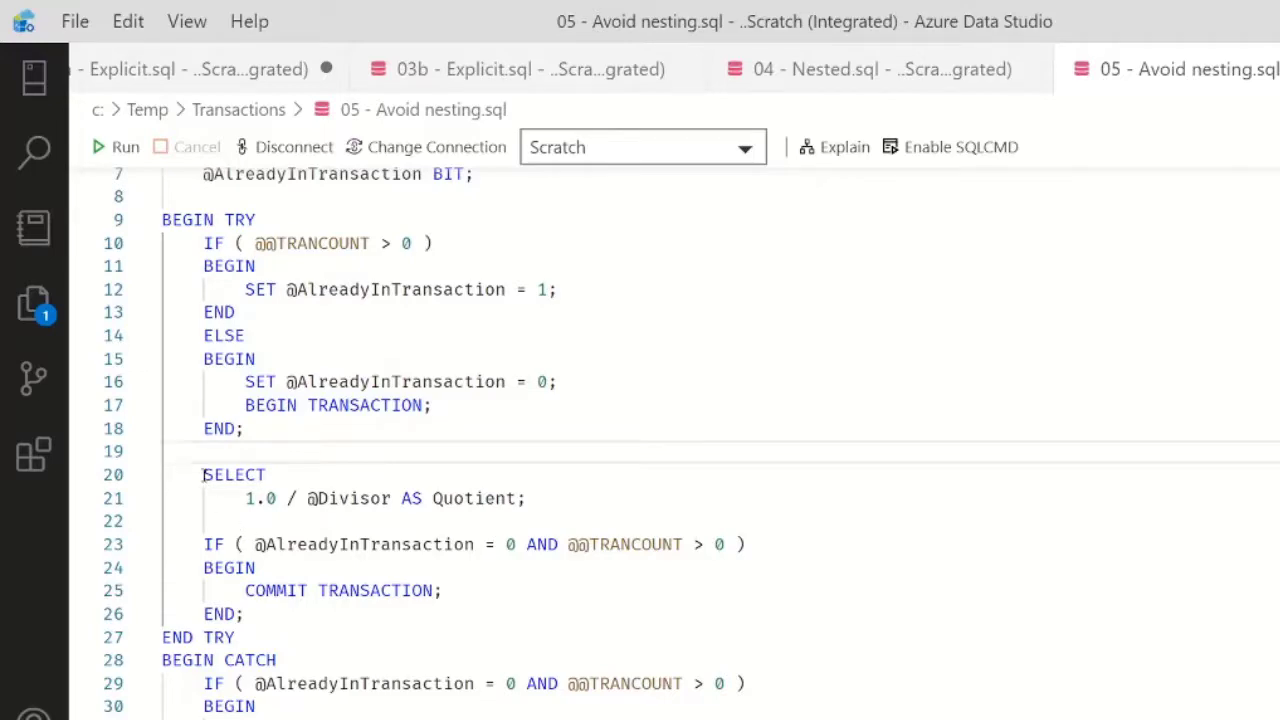
{"action": "scroll", "scroll_direction": "down", "scroll_amount": 3}
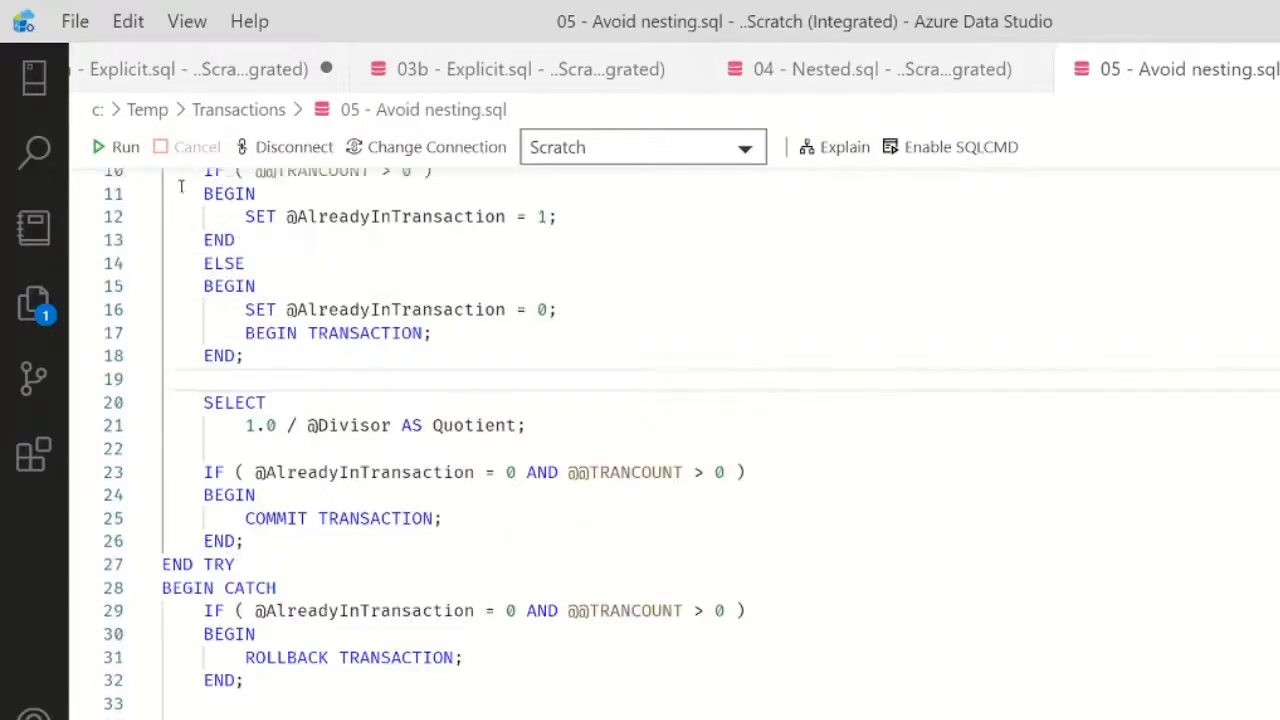
{"action": "scroll", "scroll_direction": "down", "scroll_amount": 3}
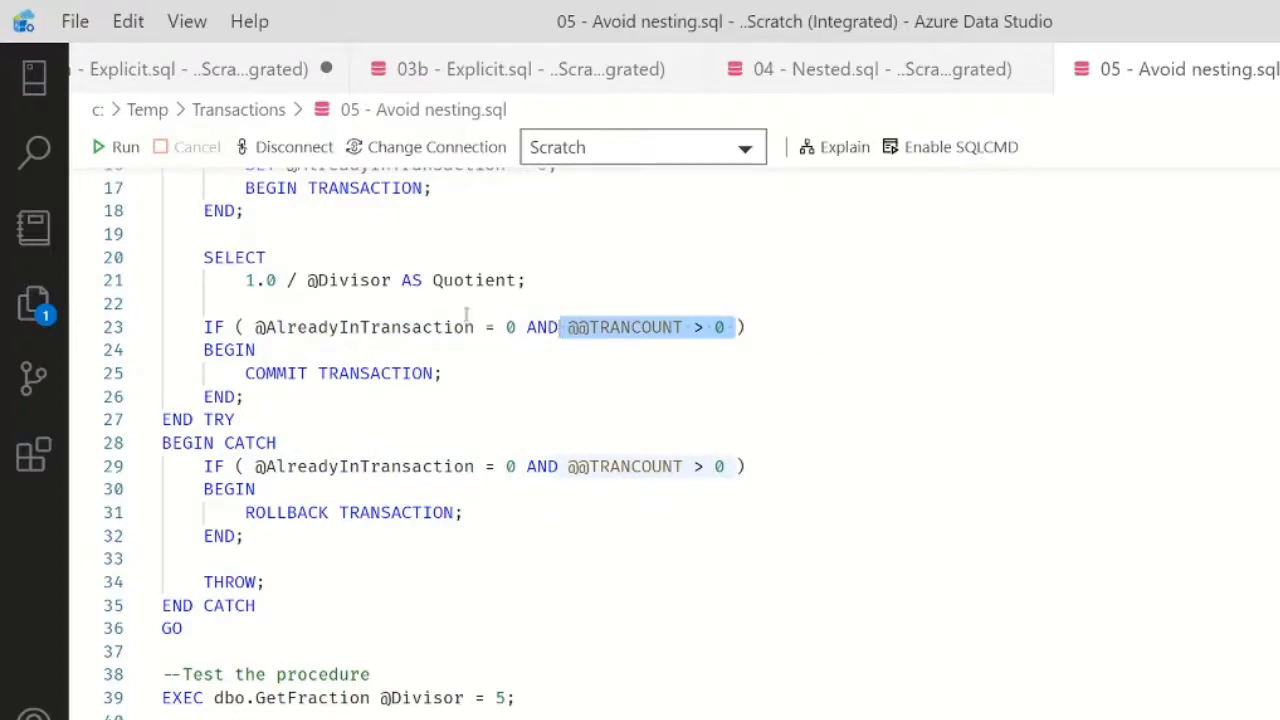
{"action": "type", "text": "1"}
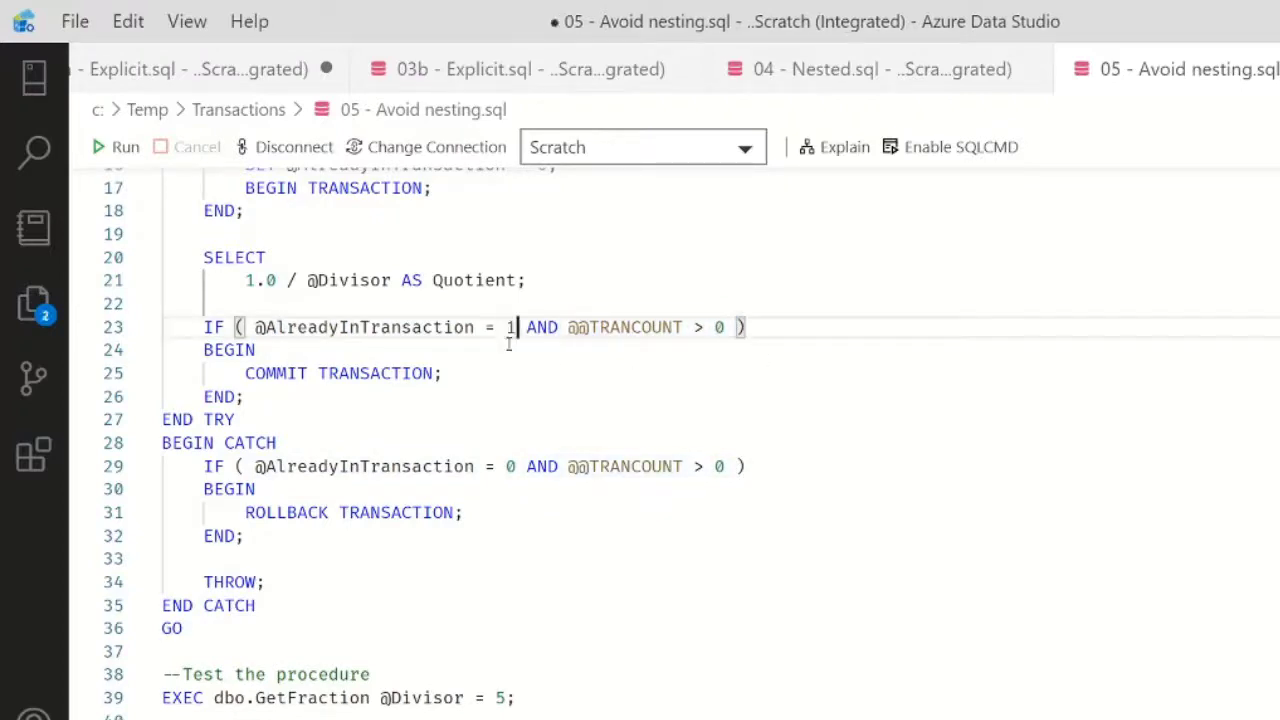
{"action": "type", "text": "0"}
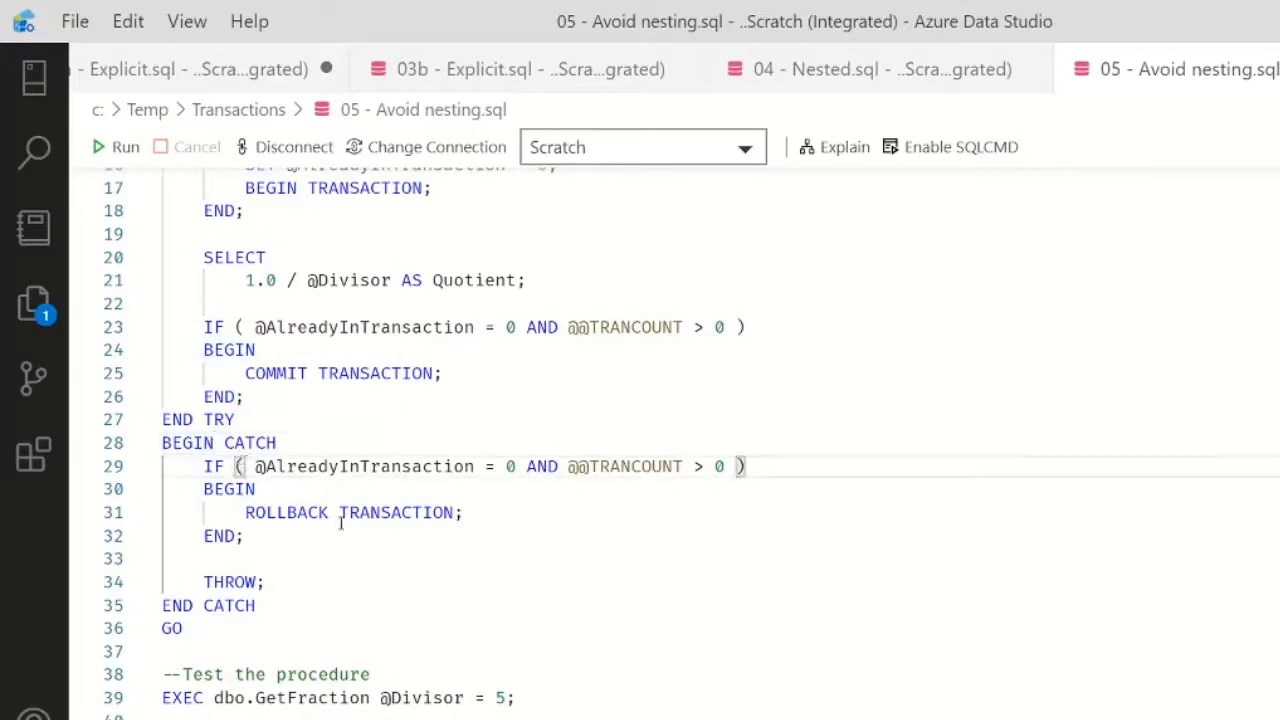
{"action": "mouse_move", "coordinate": [502, 527]}
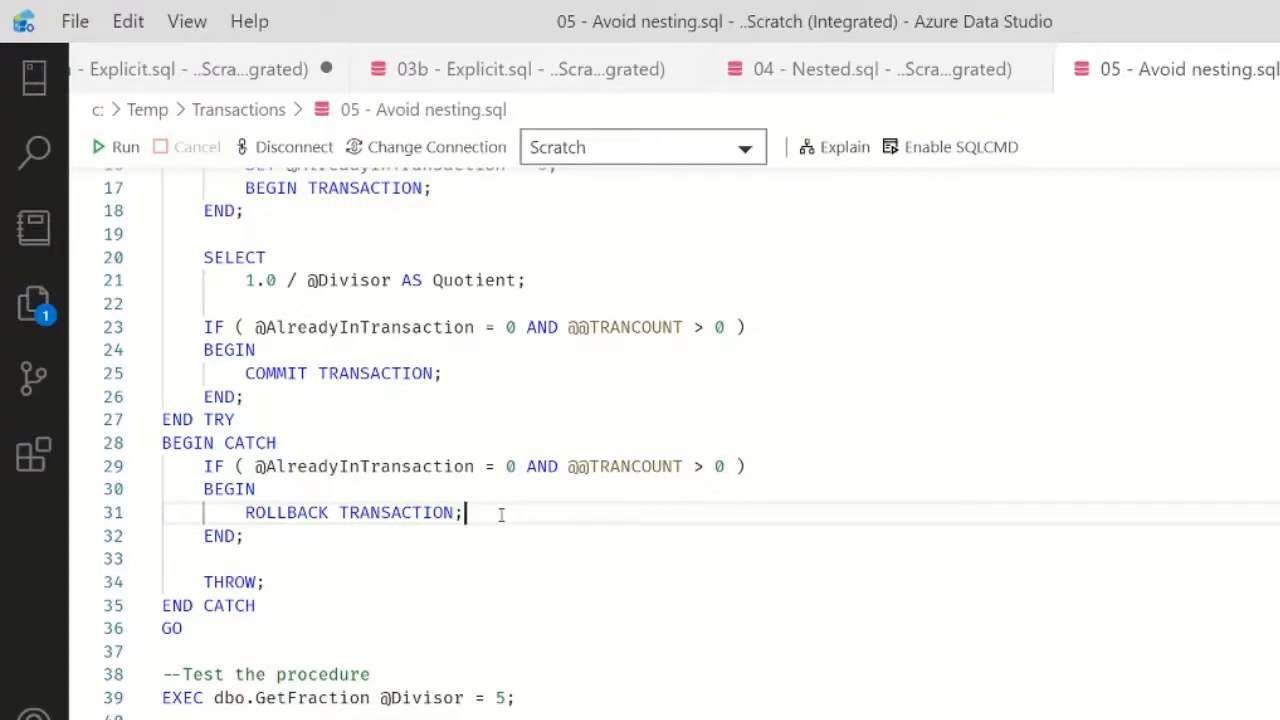
{"action": "mouse_move", "coordinate": [338, 651]}
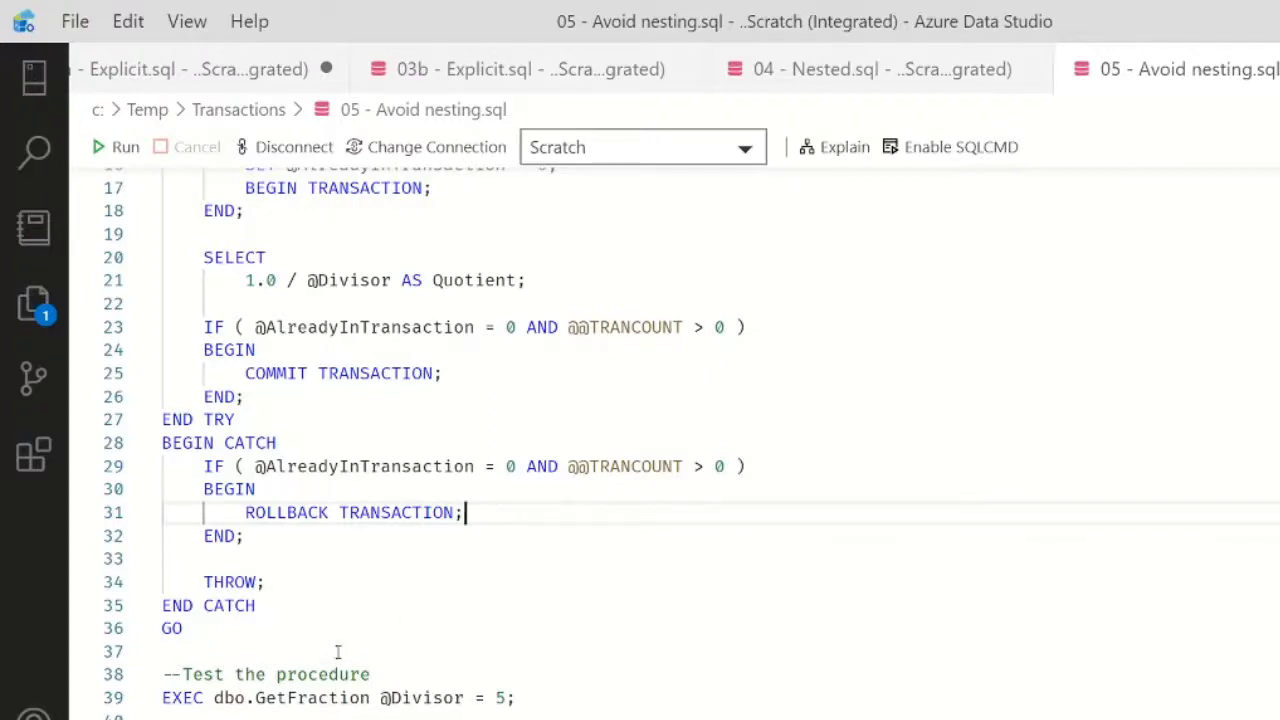
{"action": "left_click", "coordinate": [116, 147]}
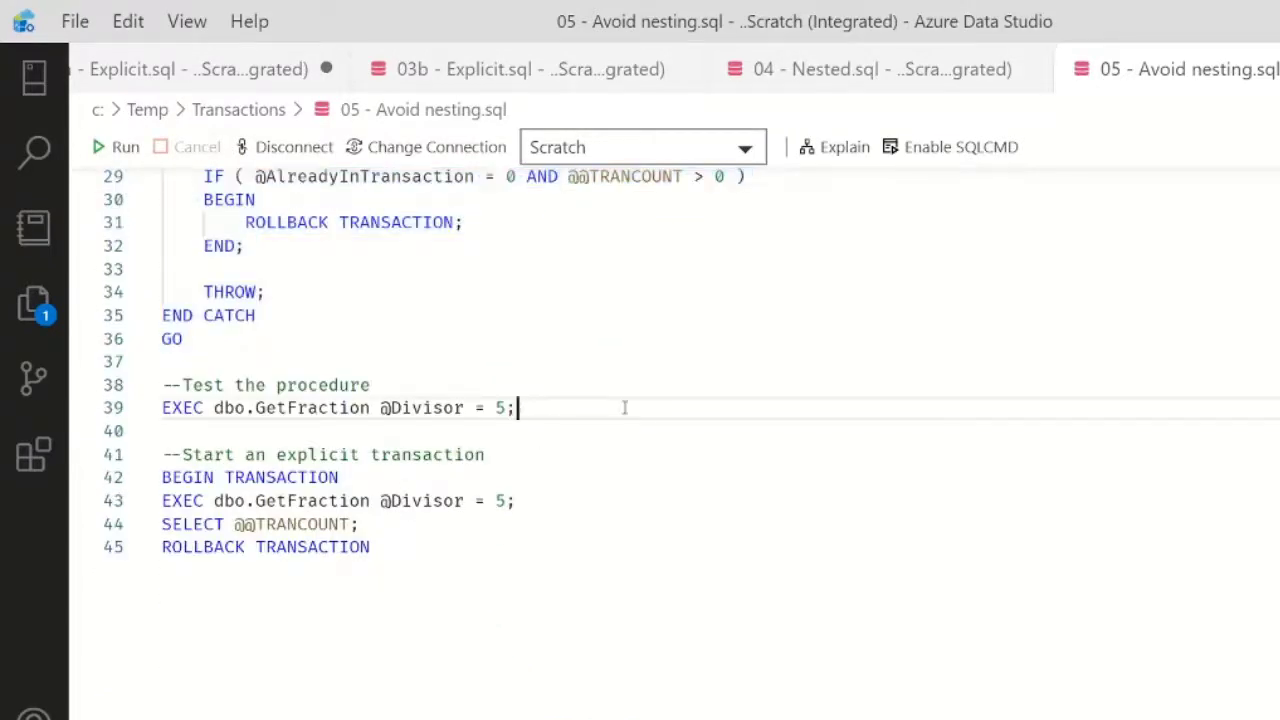
Select and run the GetFraction test call and the explicit BEGIN TRANSACTION test lines.
{"action": "left_click", "coordinate": [114, 146]}
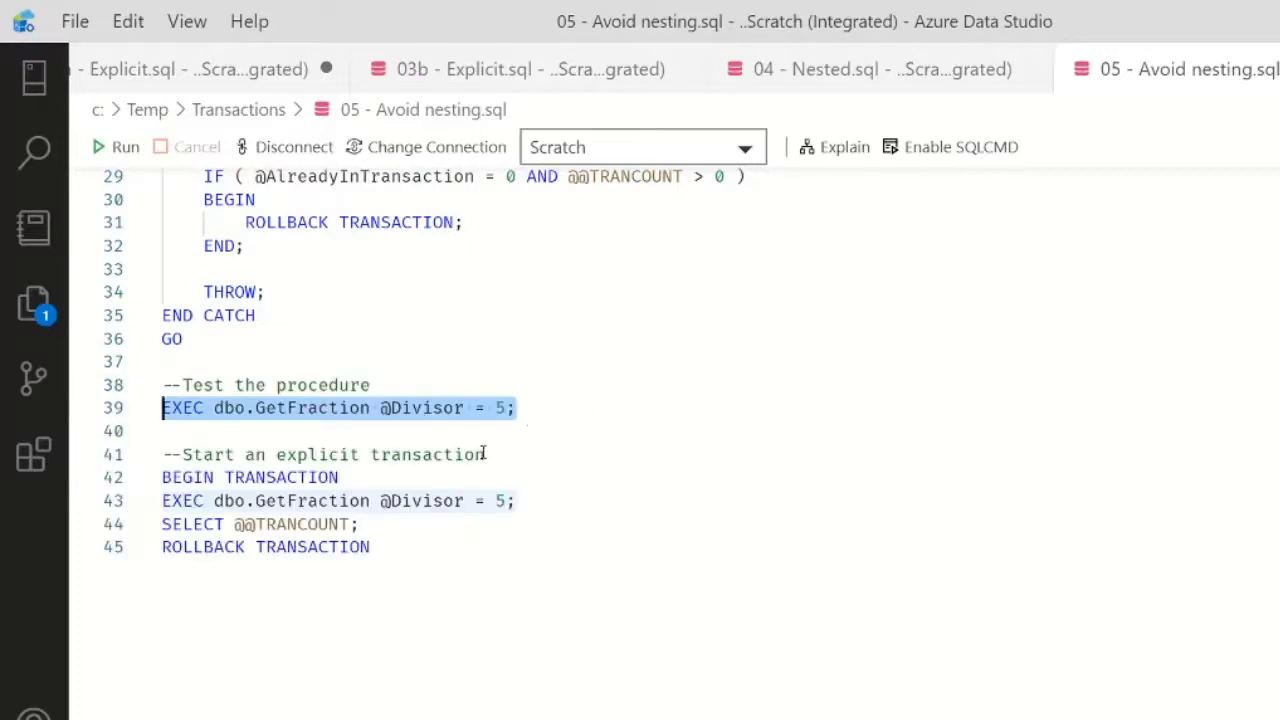
{"action": "left_click", "coordinate": [250, 477]}
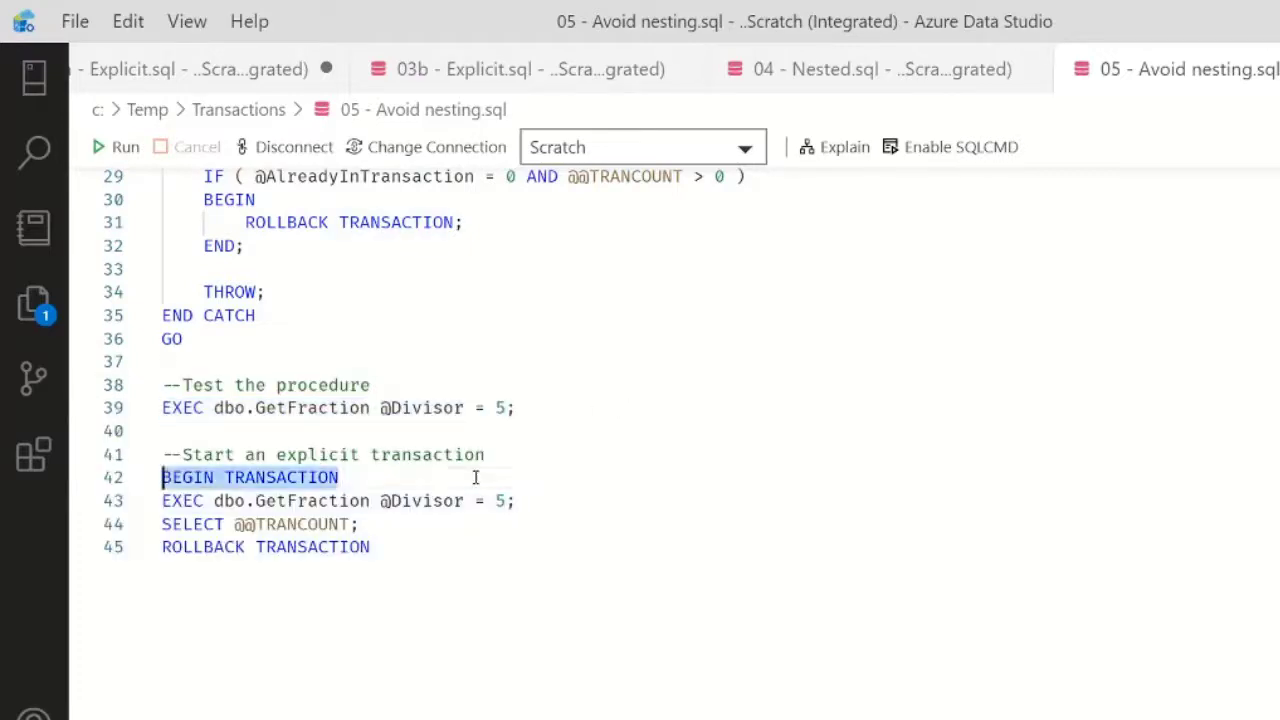
{"action": "left_click", "coordinate": [517, 500]}
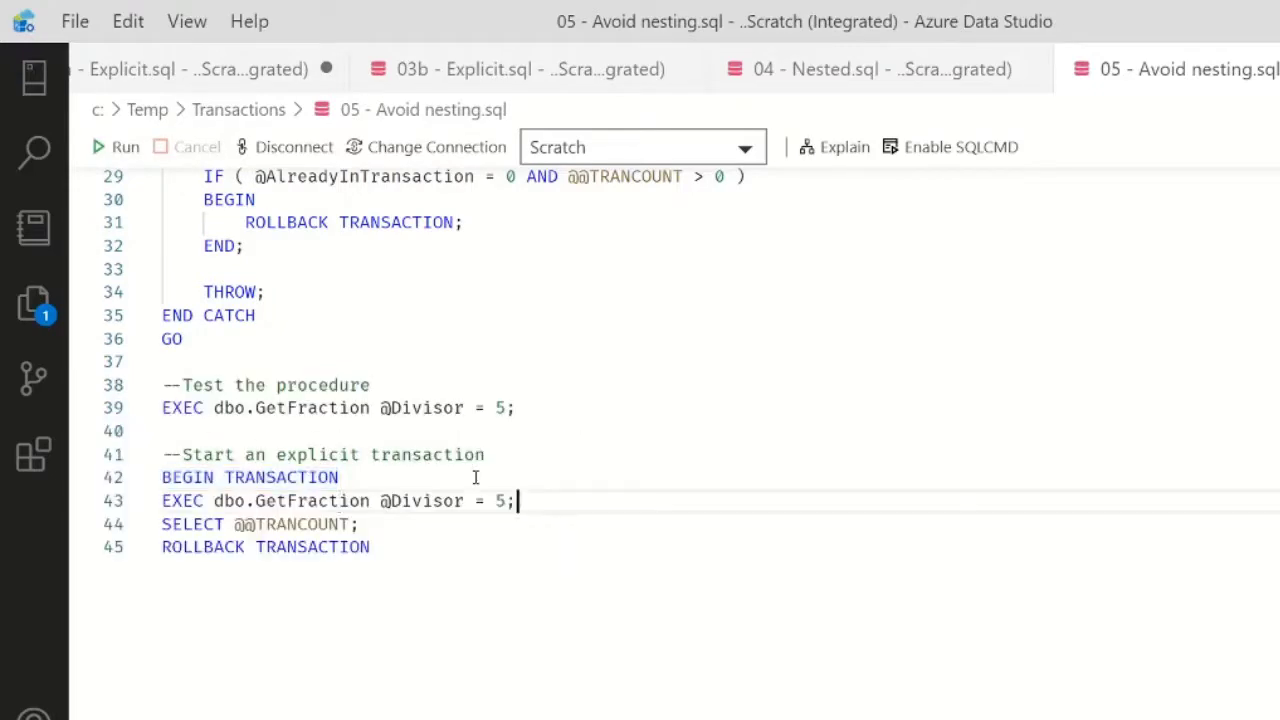
{"action": "left_click", "coordinate": [116, 147]}
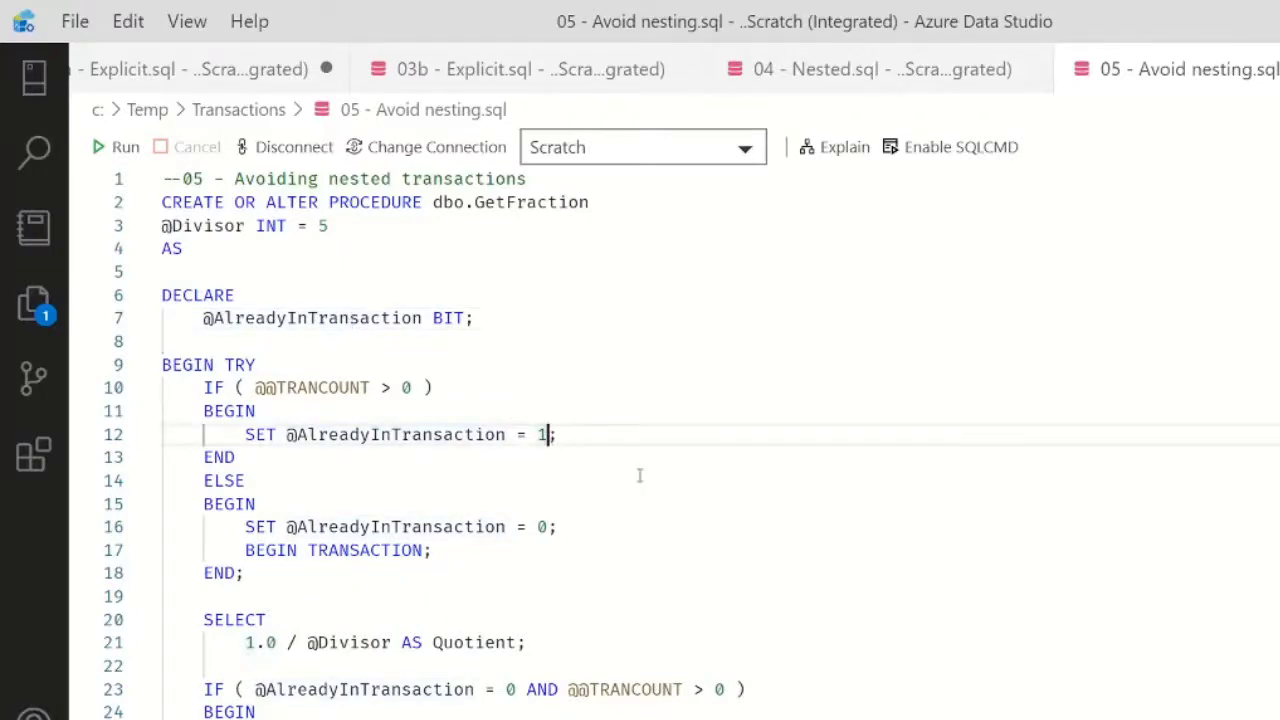
Run the ROLLBACK TRANSACTION statement on line 45.
{"action": "scroll", "scroll_direction": "down", "scroll_amount": 3}
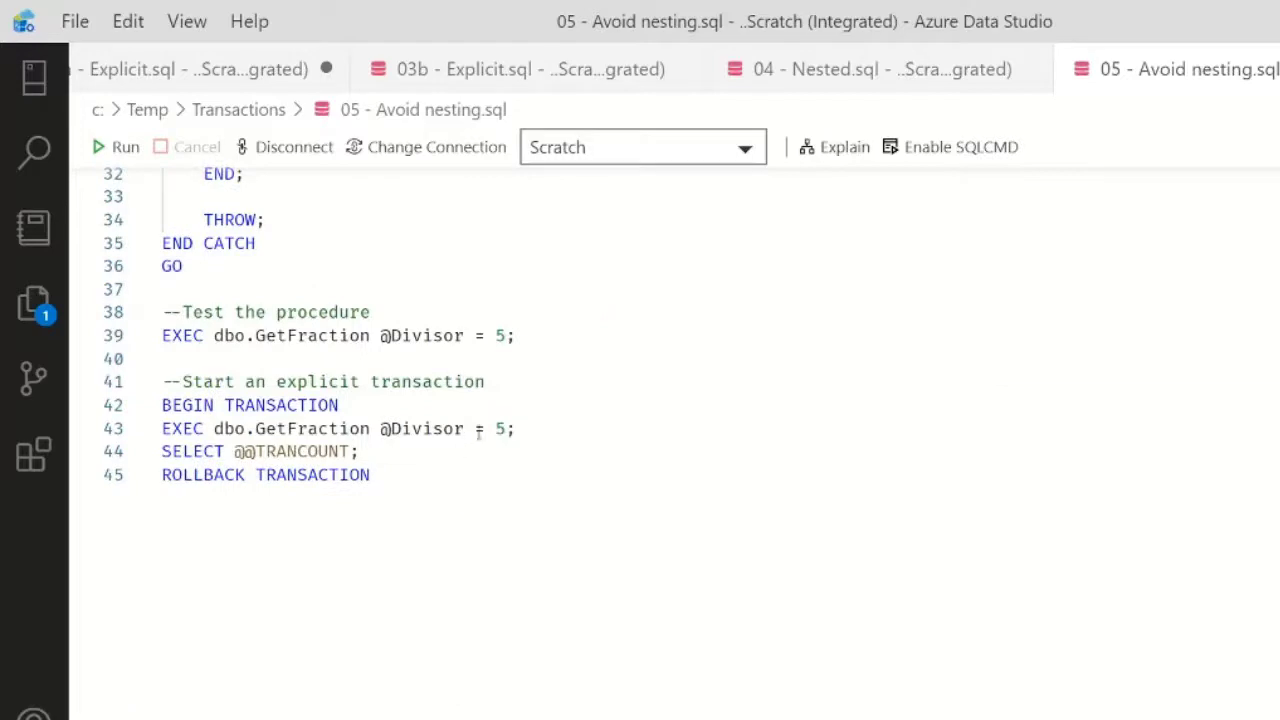
{"action": "left_click", "coordinate": [360, 451]}
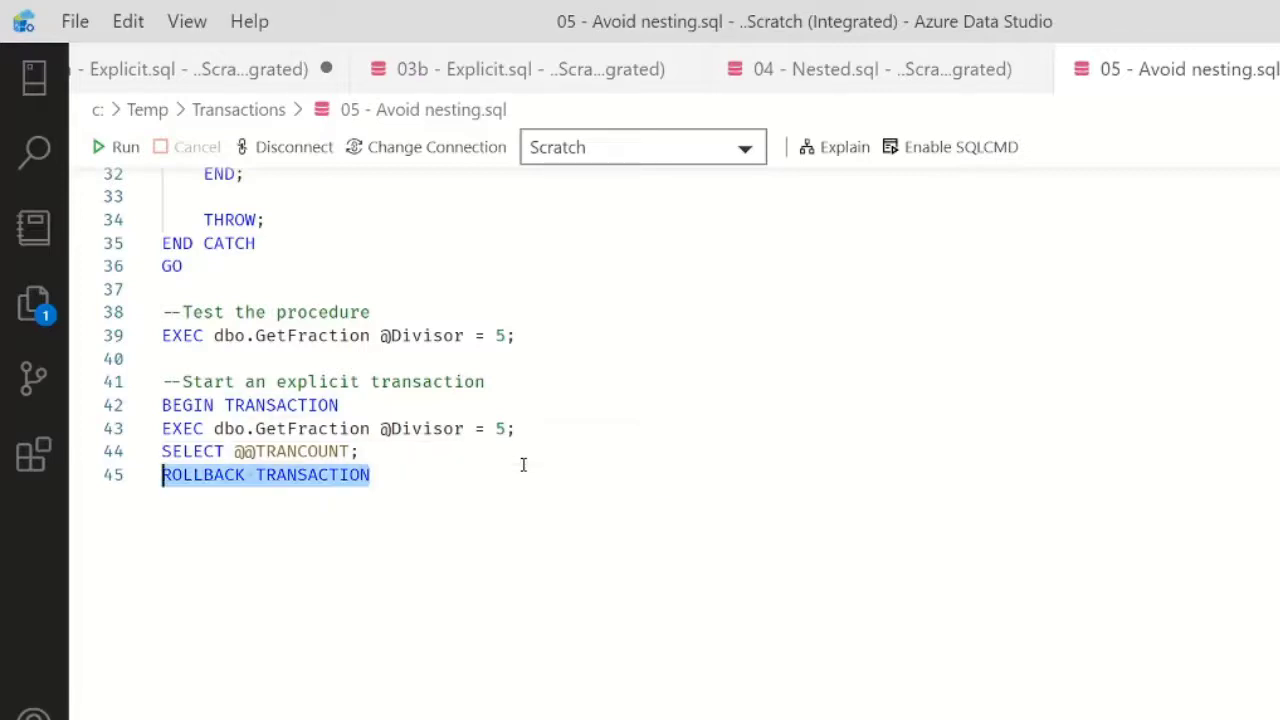
{"action": "left_click", "coordinate": [114, 147]}
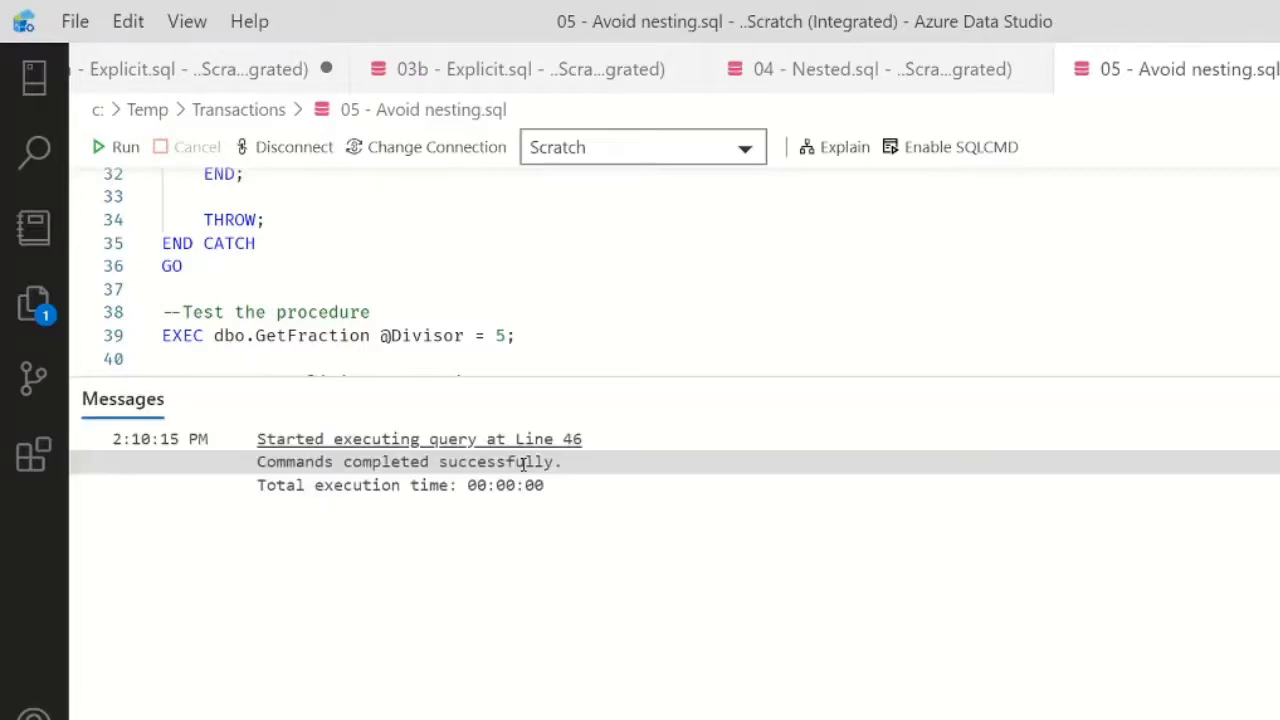